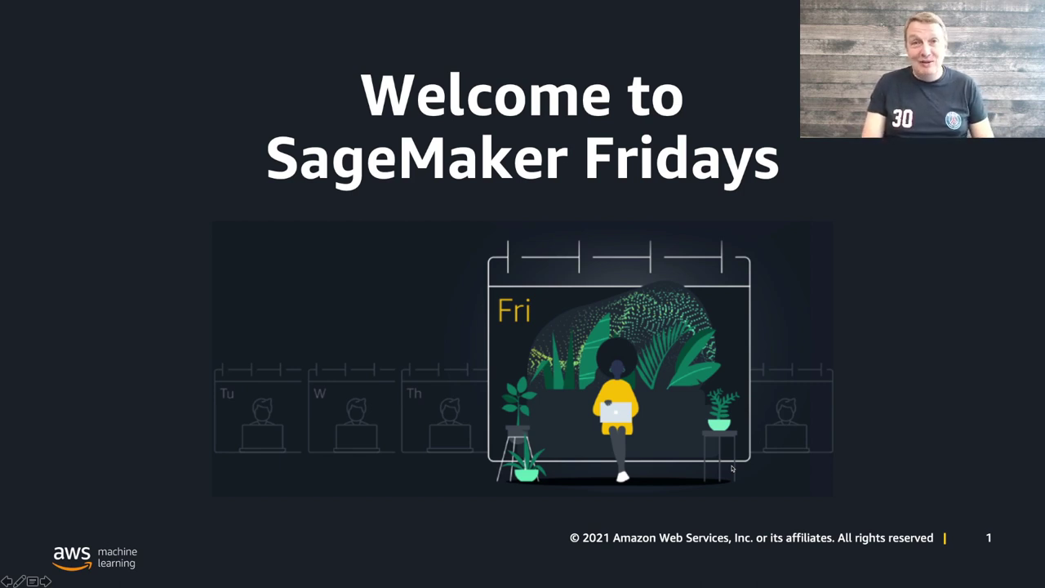
Advance the PowerPoint slideshow toward the SageMaker Studio notebook slide.
key(Right)
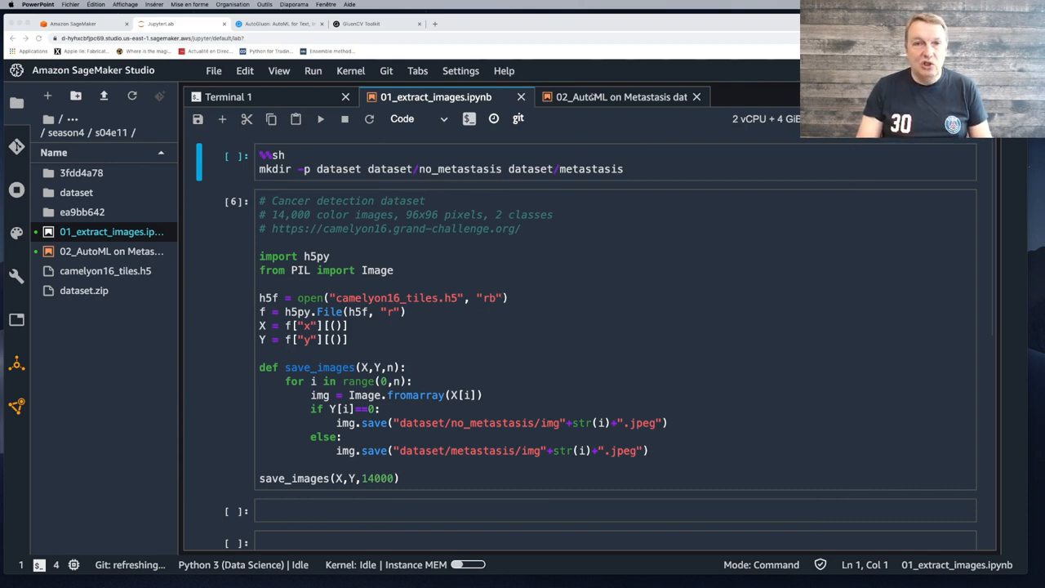
Switch to the 02_AutoML notebook and scroll to the dataset.show_images() tile grid.
click(612, 96)
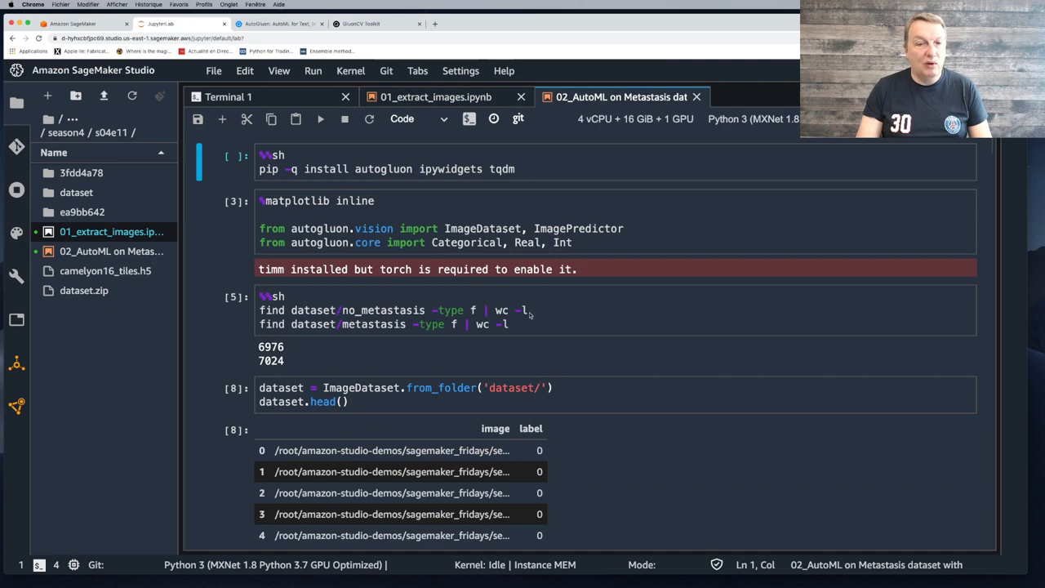
scroll(down, 3)
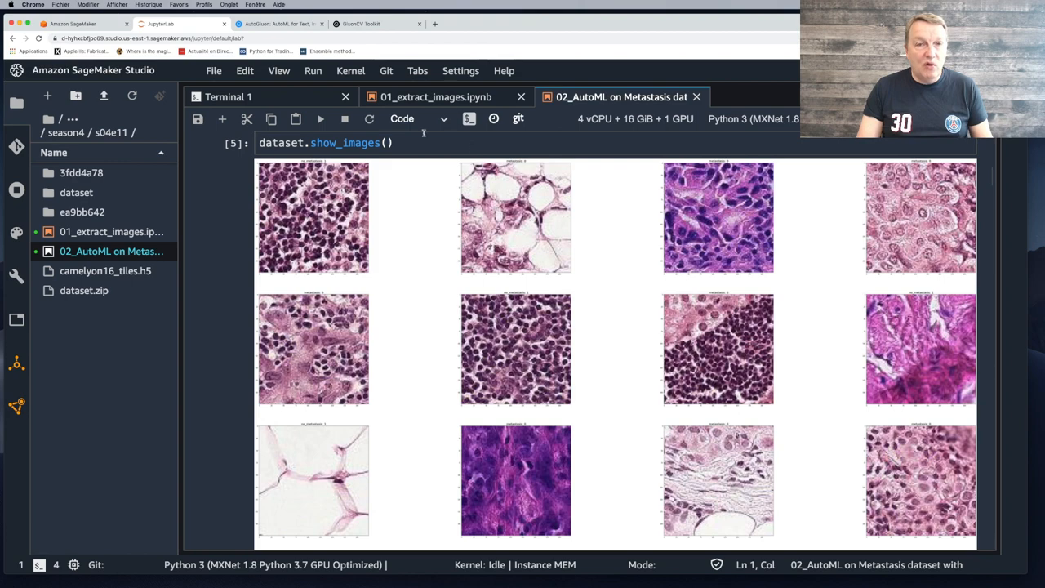
click(434, 96)
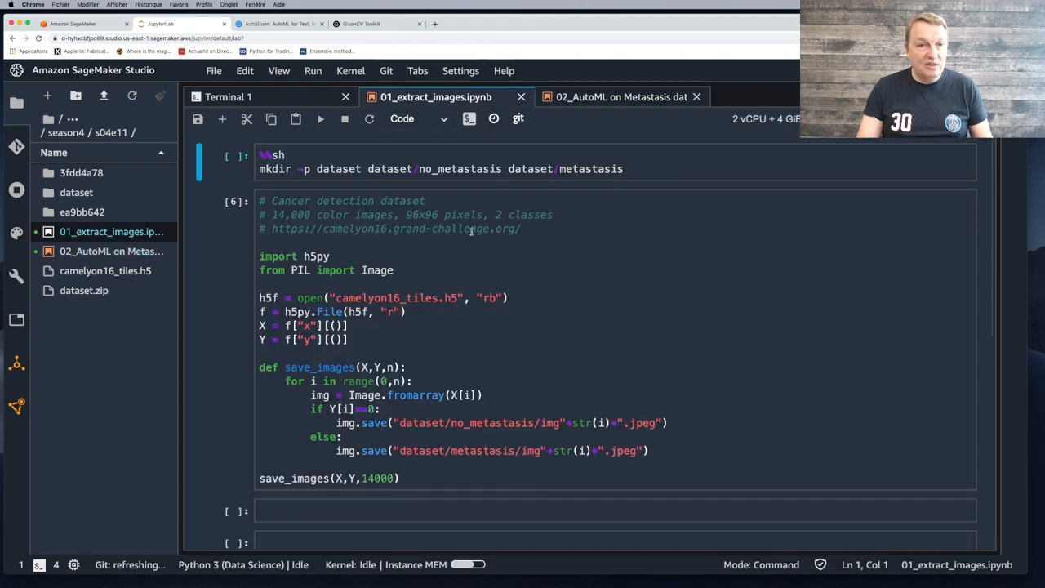
click(360, 229)
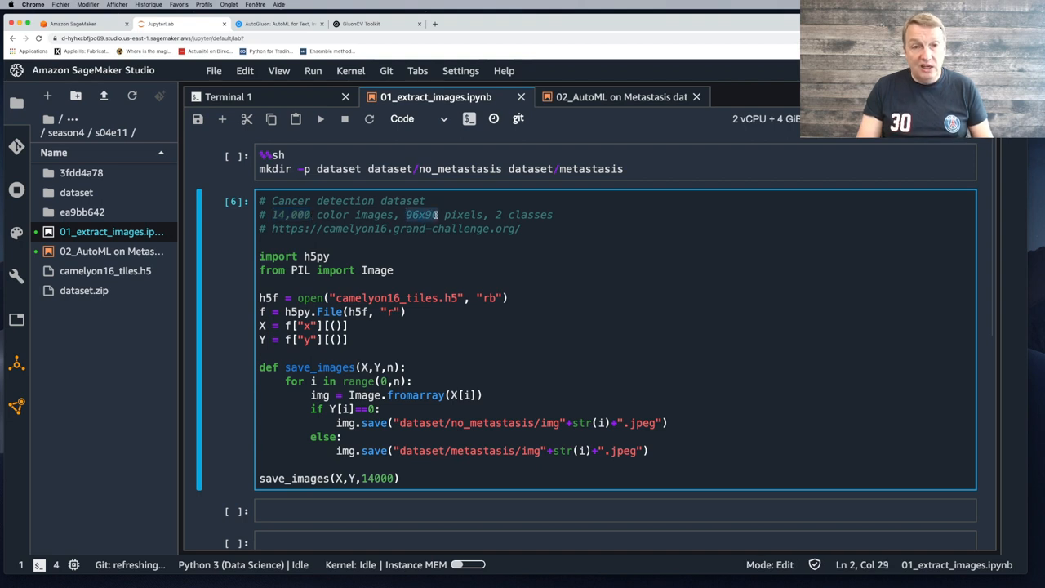
mouse_move(451, 257)
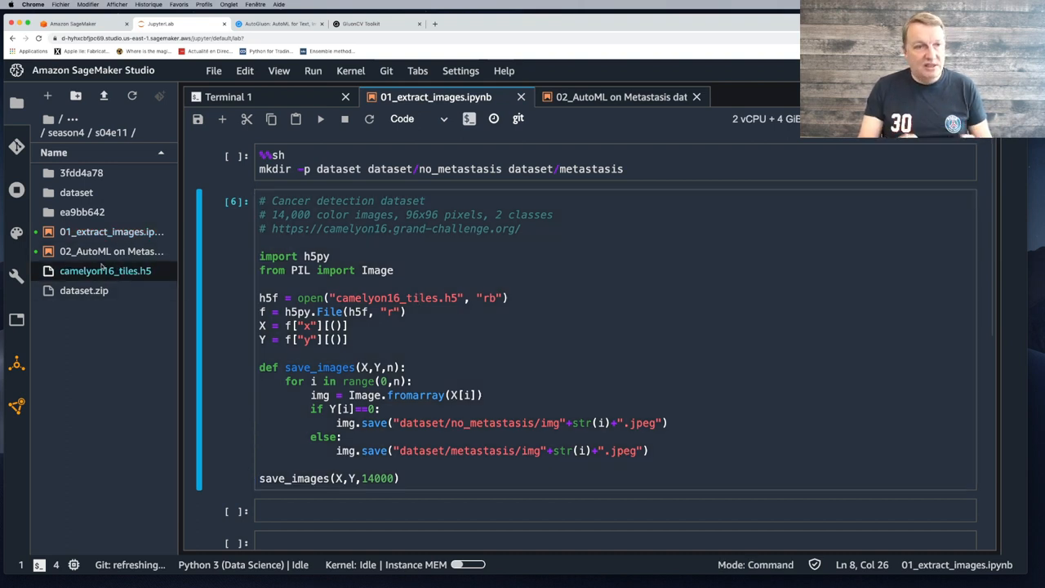
mouse_move(153, 409)
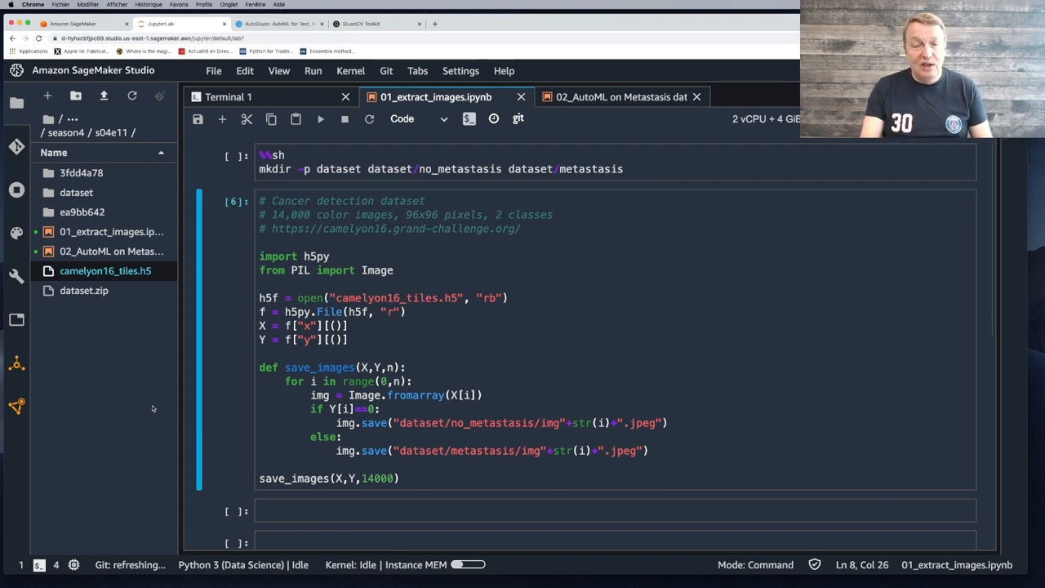
mouse_move(150, 436)
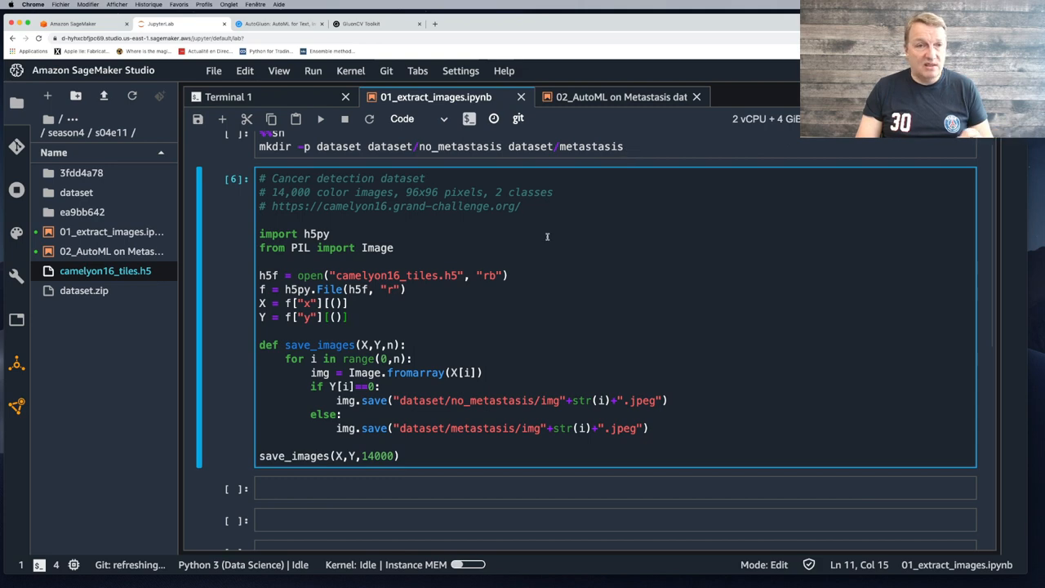
scroll(down, 3)
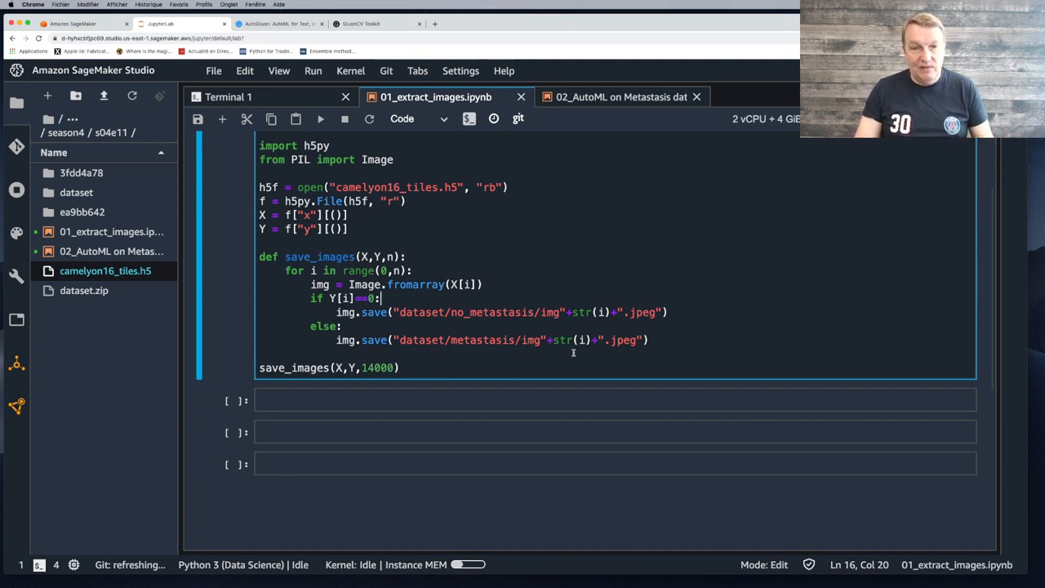
mouse_move(590, 354)
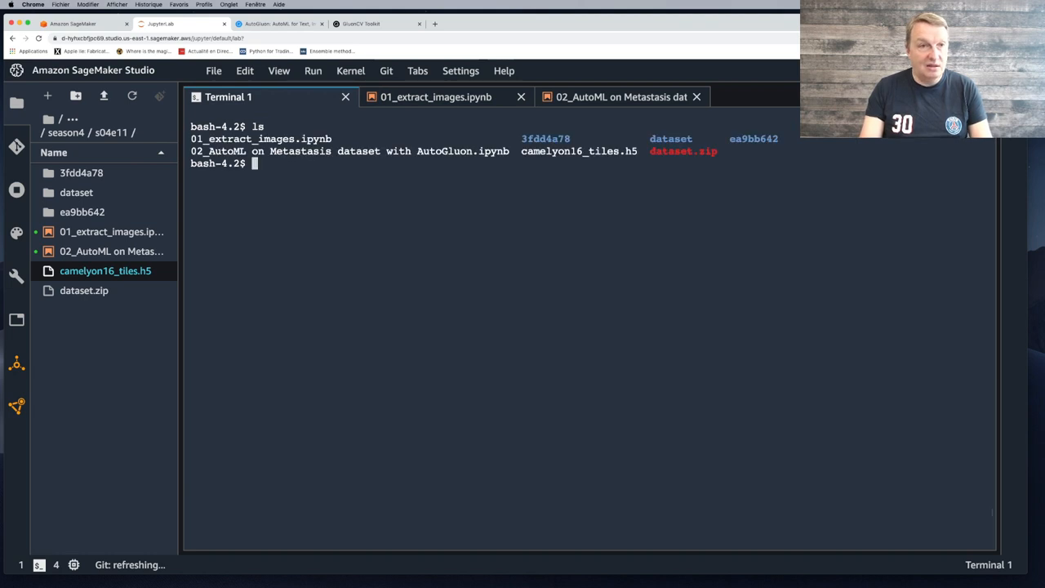
Change into the dataset's metastasis folder and list its extracted JPEG tiles.
text(cd dt)
text(ls)
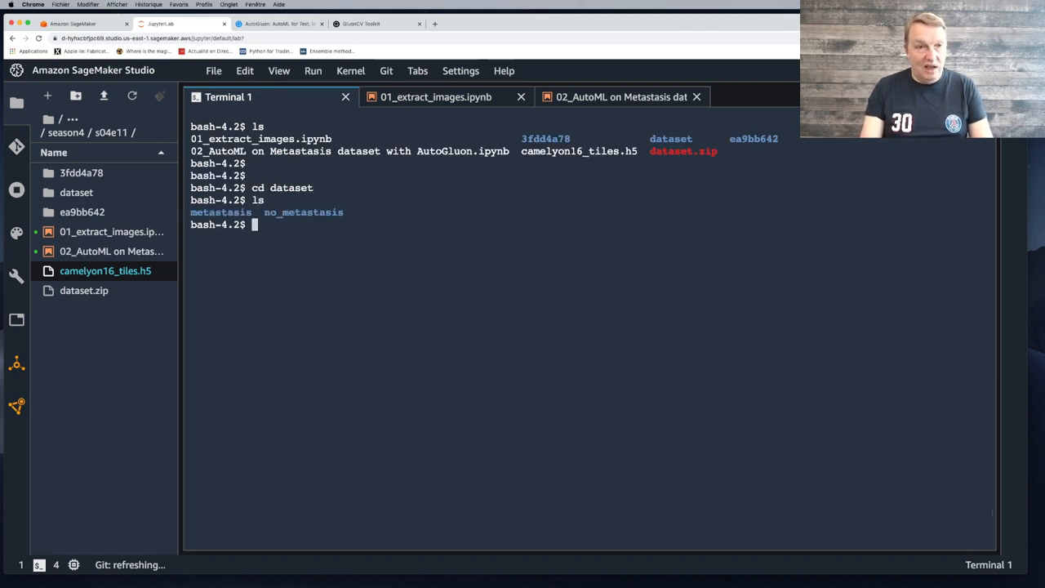
text(cd metastasis/)
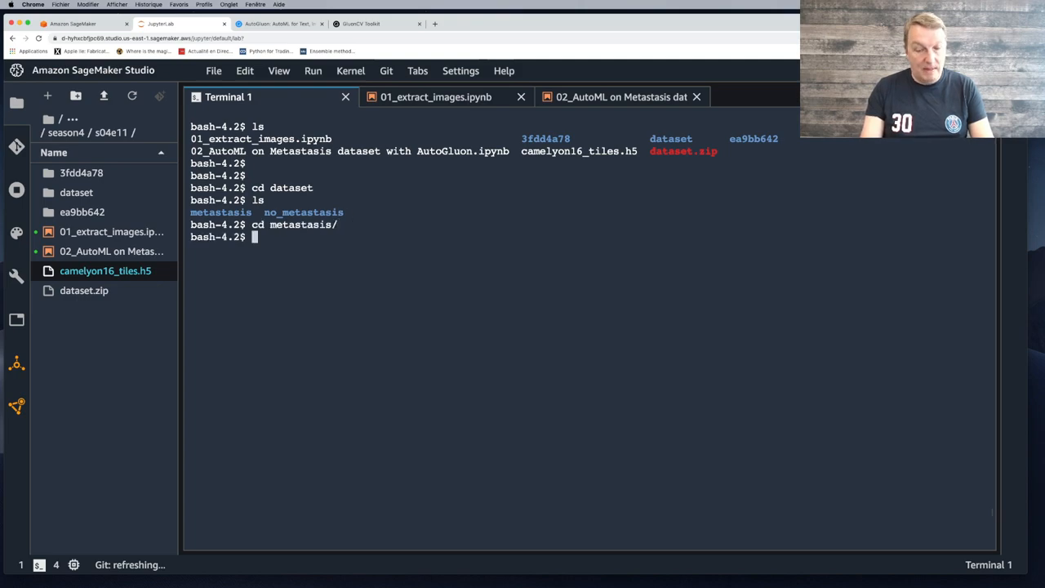
text(ls)
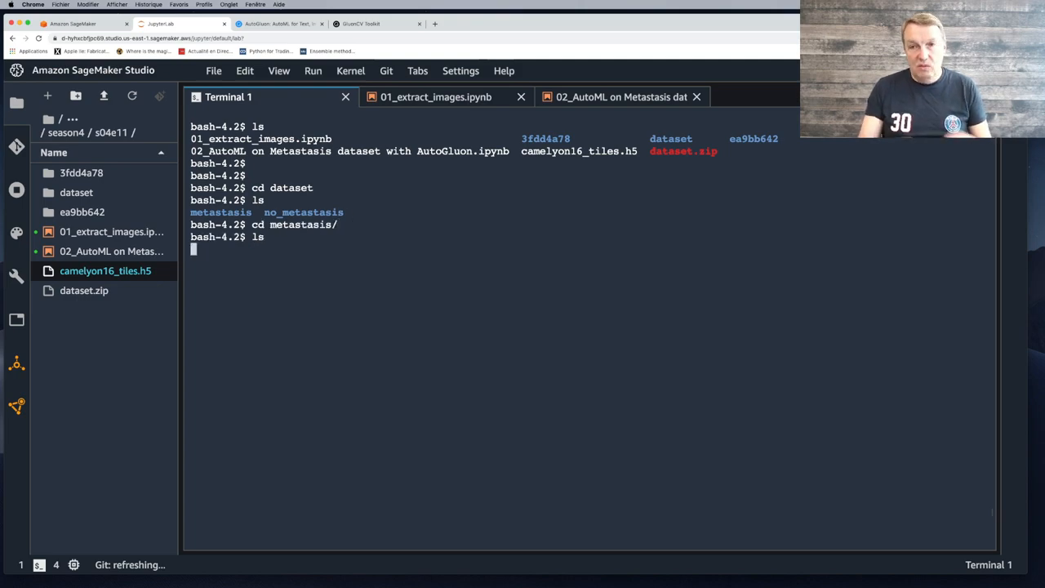
key(Return)
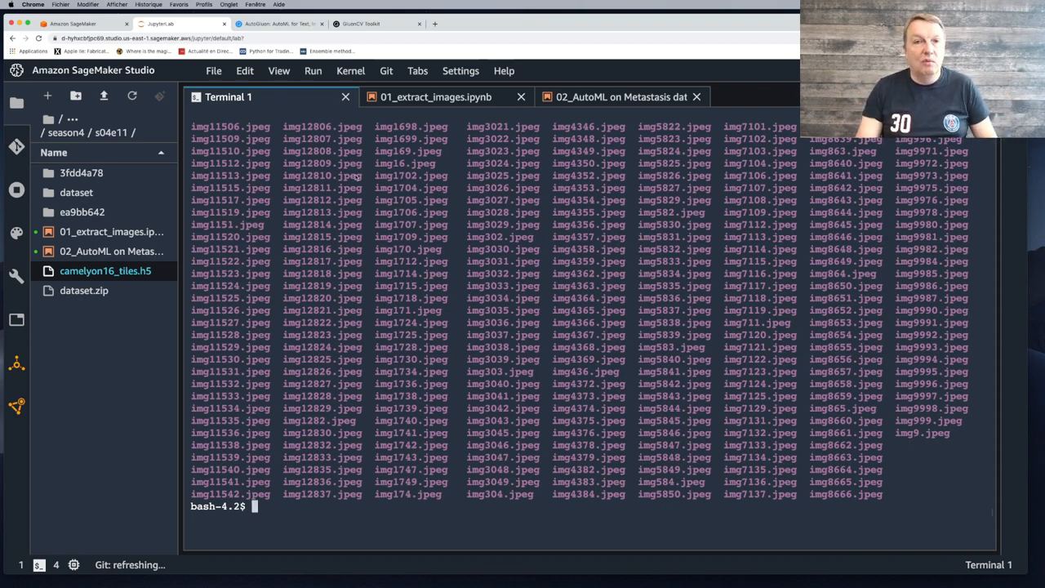
click(620, 97)
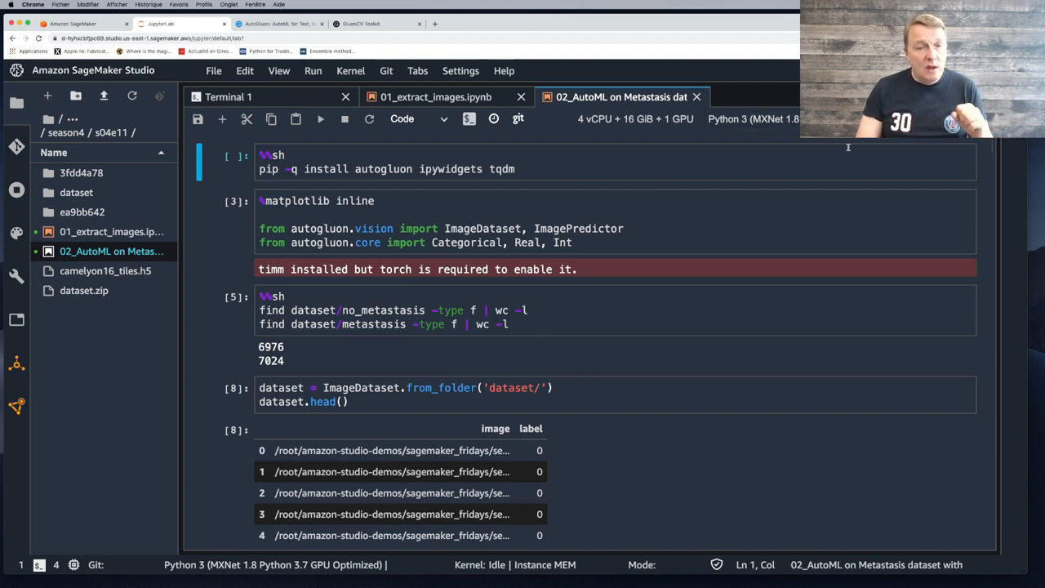
mouse_move(665, 131)
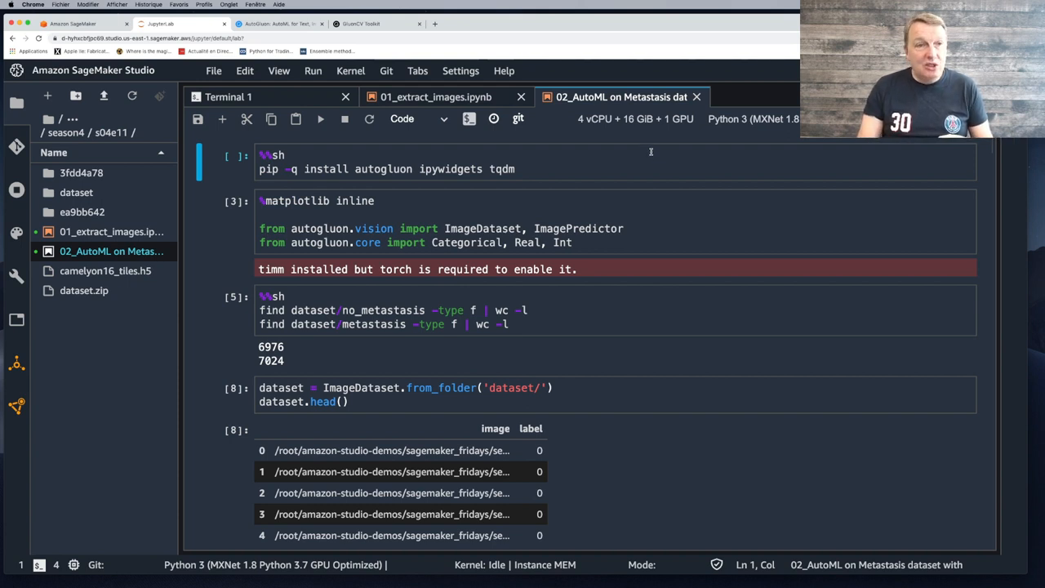
Show the running instances, apps and kernel sessions panel, including ml.g4dn instances.
click(10, 189)
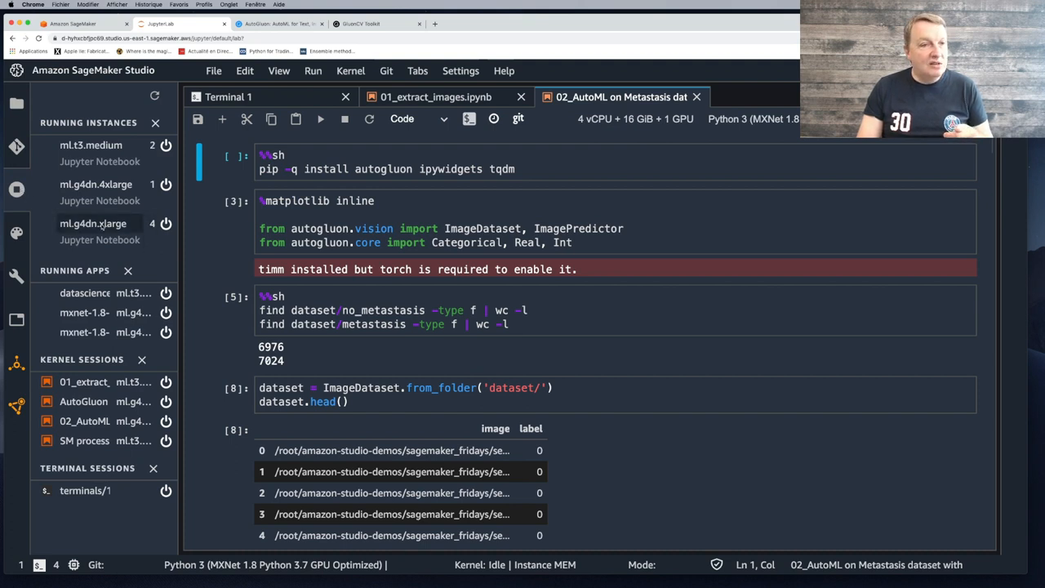
mouse_move(95, 222)
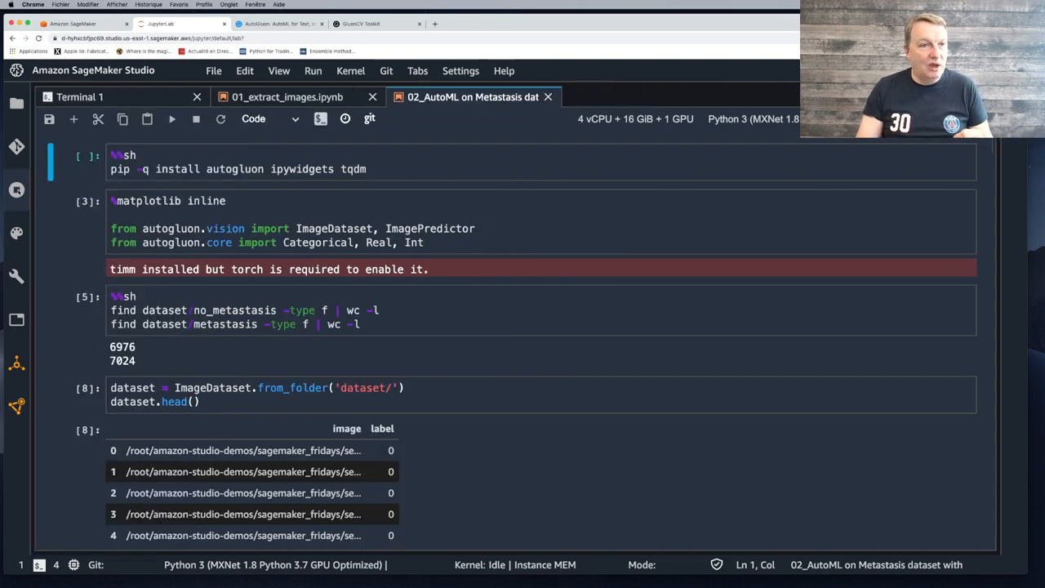
Reopen the file browser and step through to the 14000×2 dataset shape output.
click(15, 103)
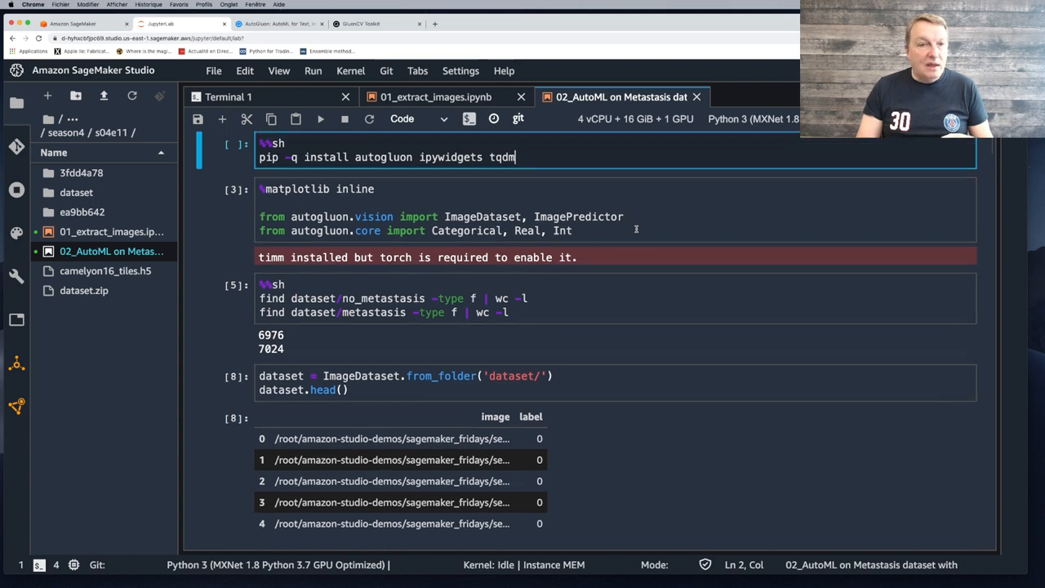
click(596, 216)
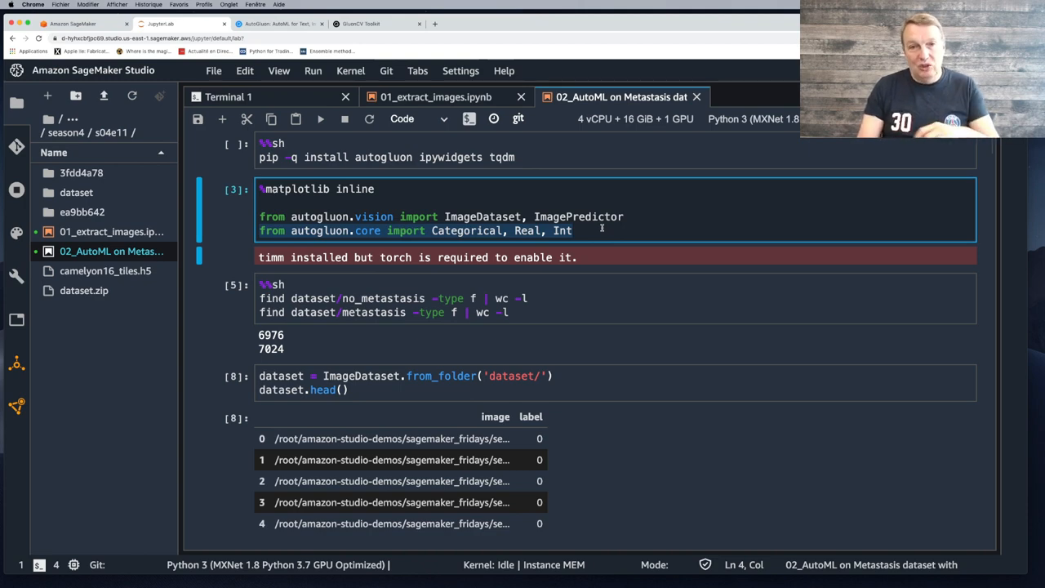
click(531, 298)
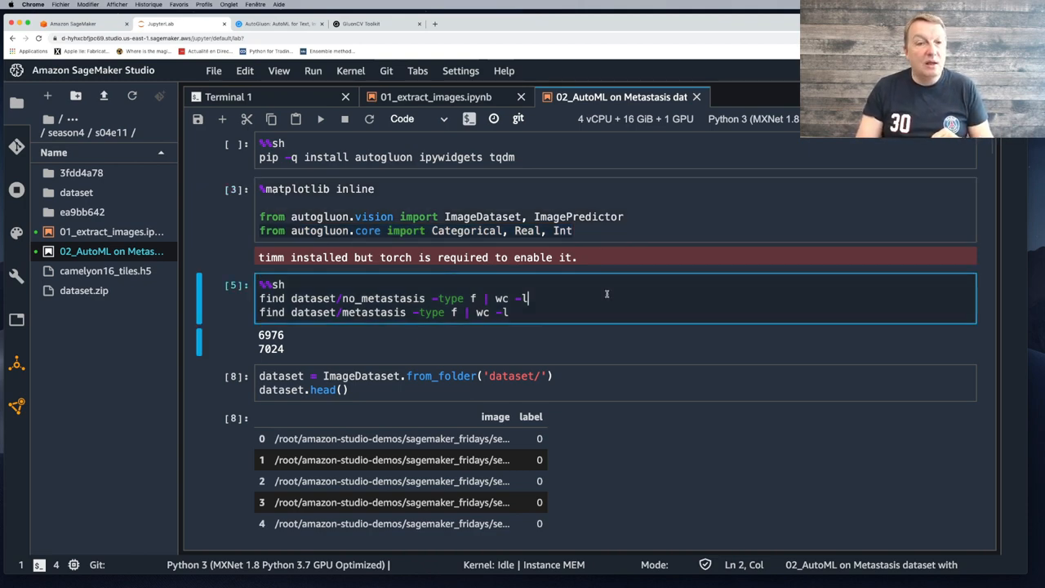
scroll(down, 3)
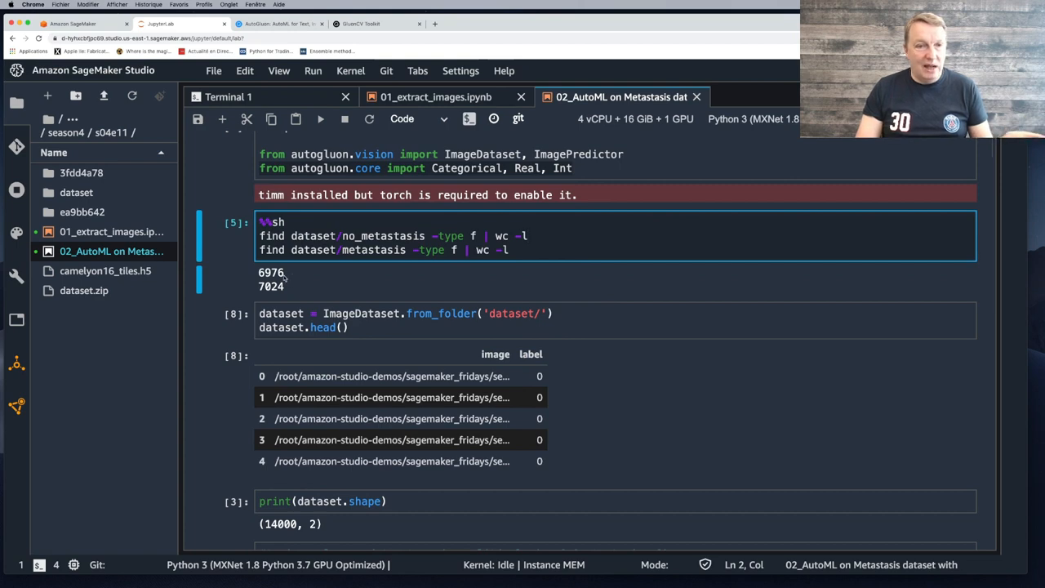
mouse_move(292, 282)
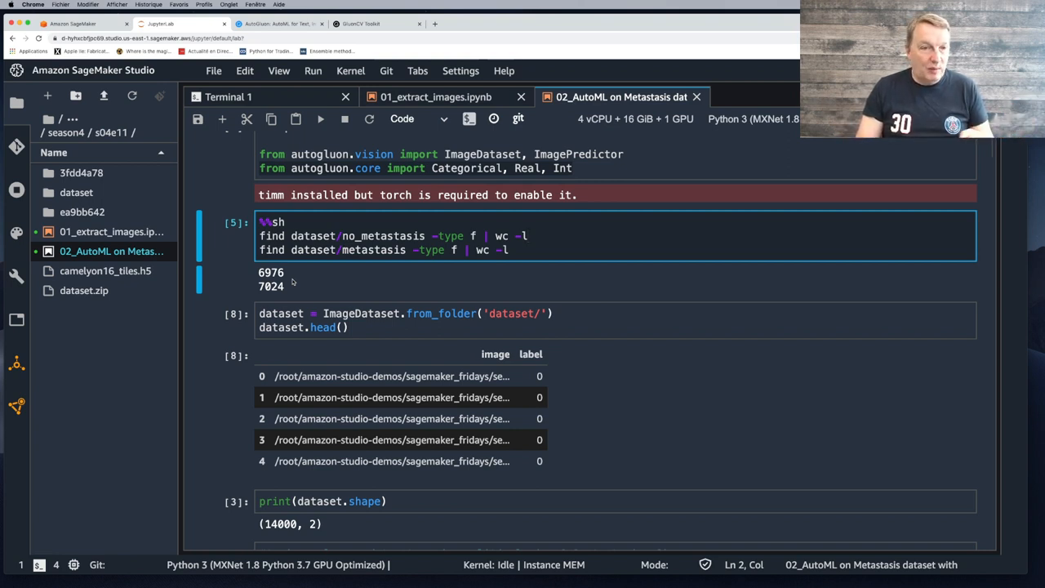
scroll(down, 3)
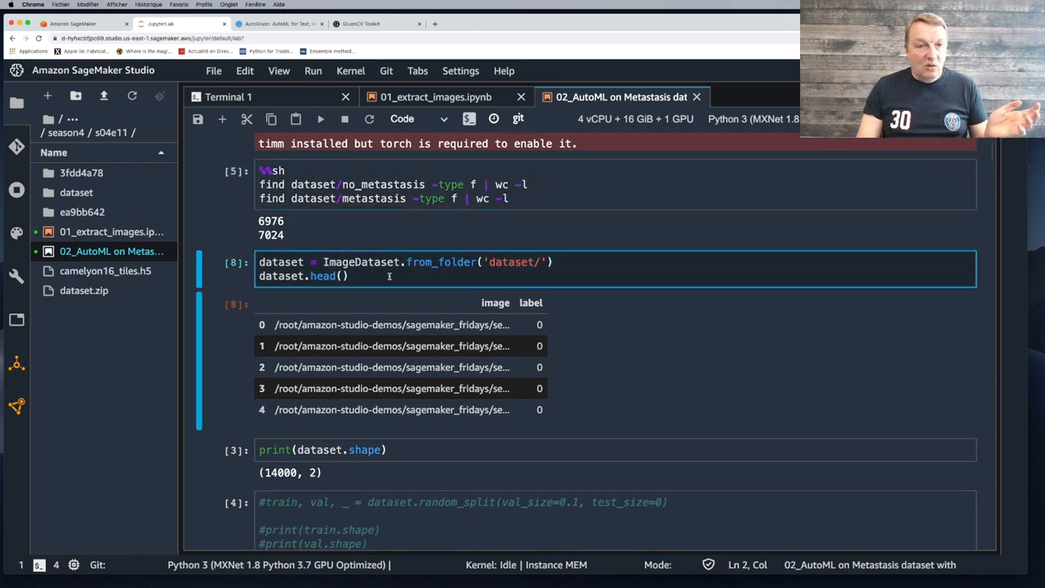
scroll(down, 3)
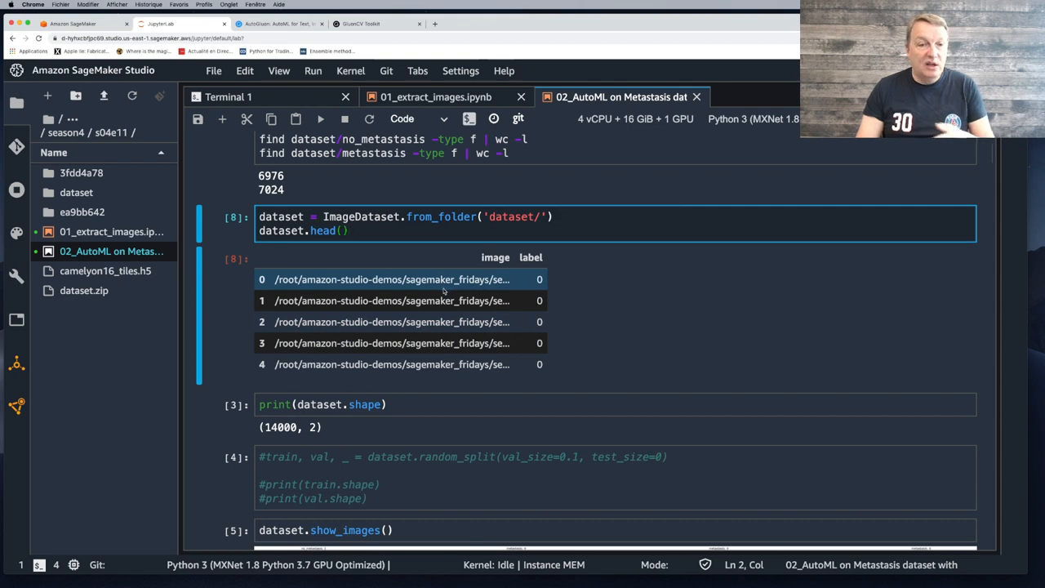
scroll(down, 3)
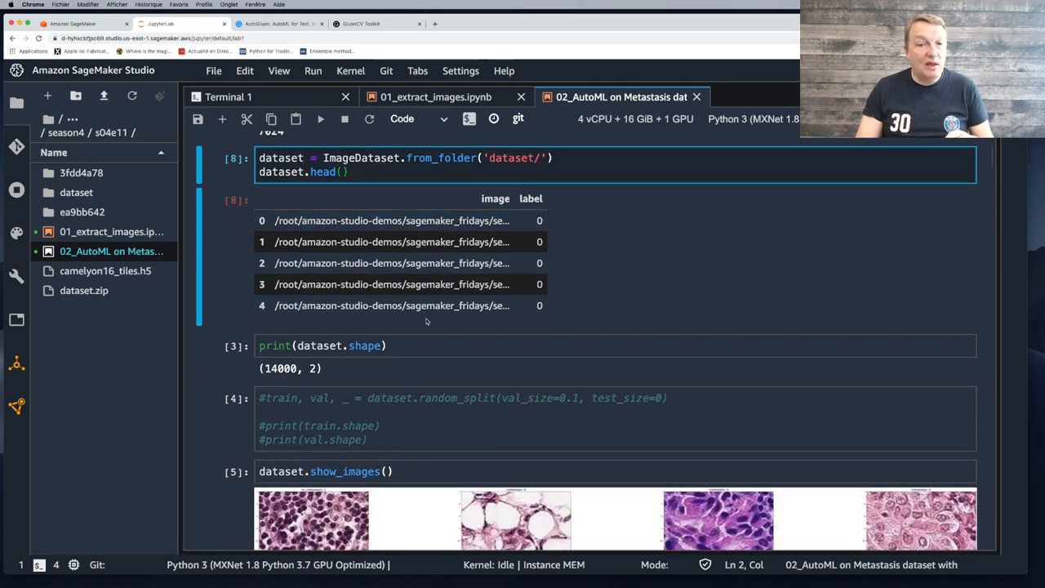
click(401, 347)
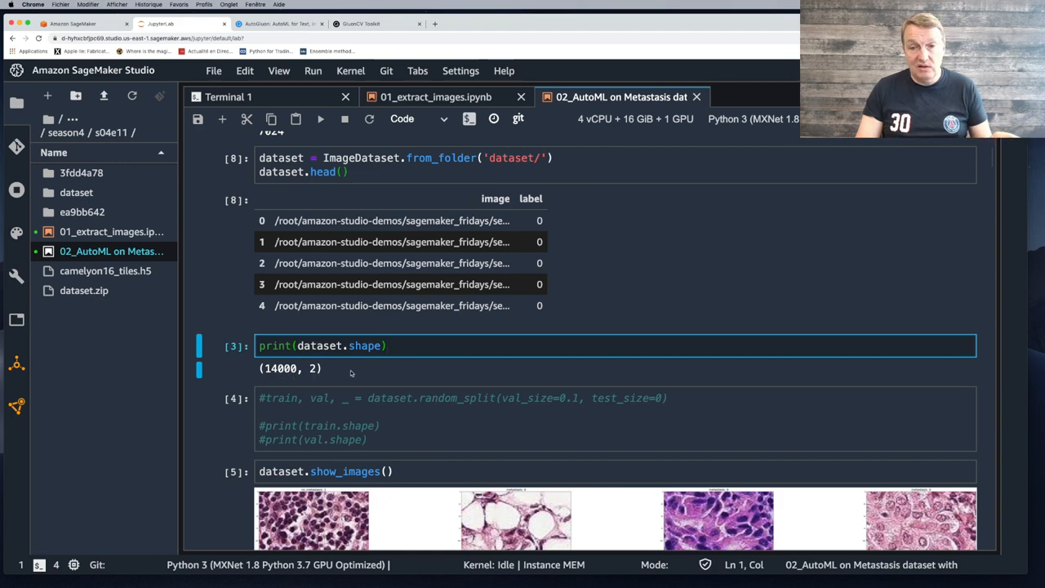
scroll(down, 3)
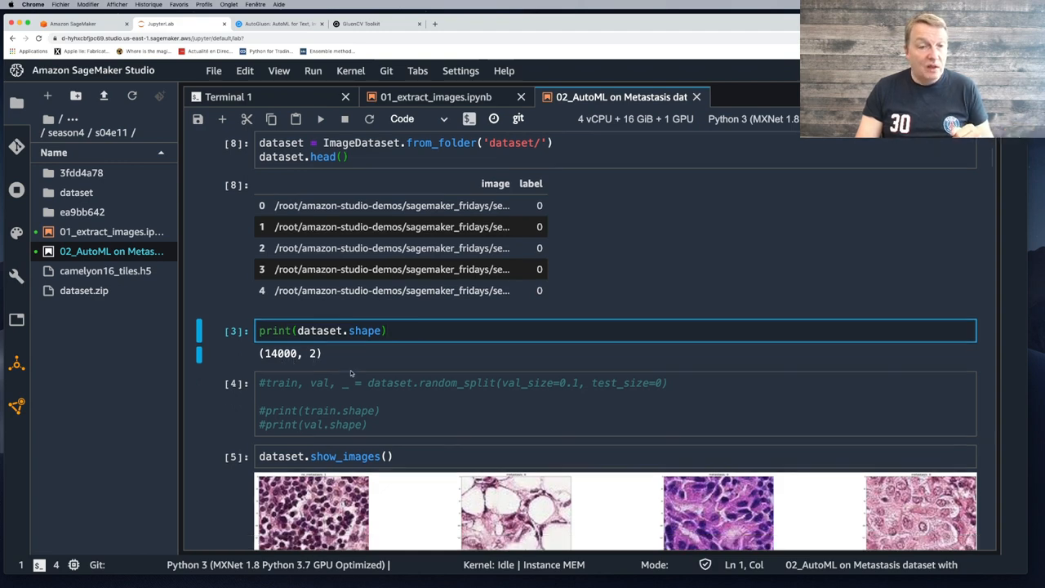
scroll(down, 3)
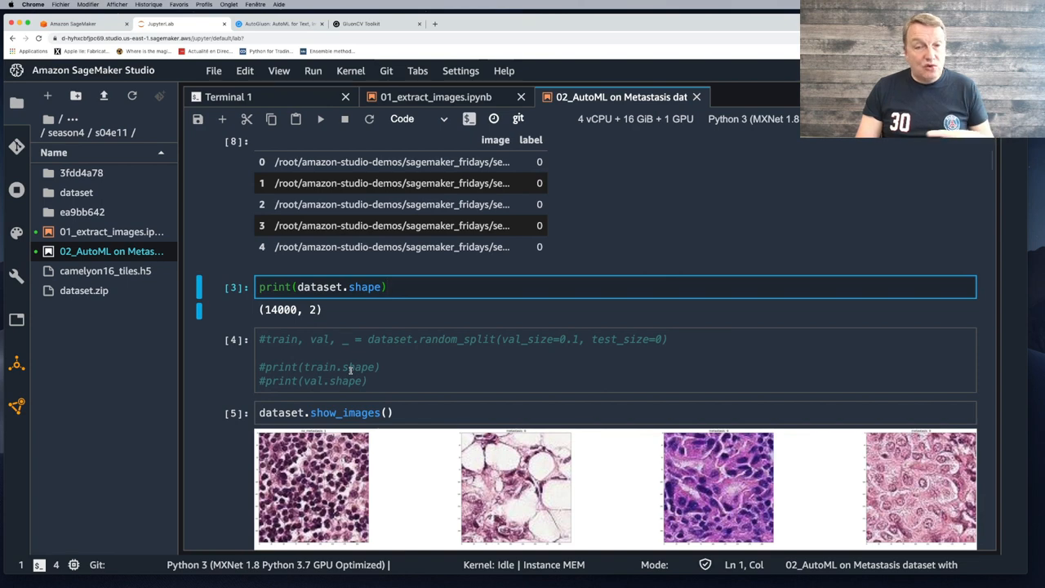
scroll(down, 3)
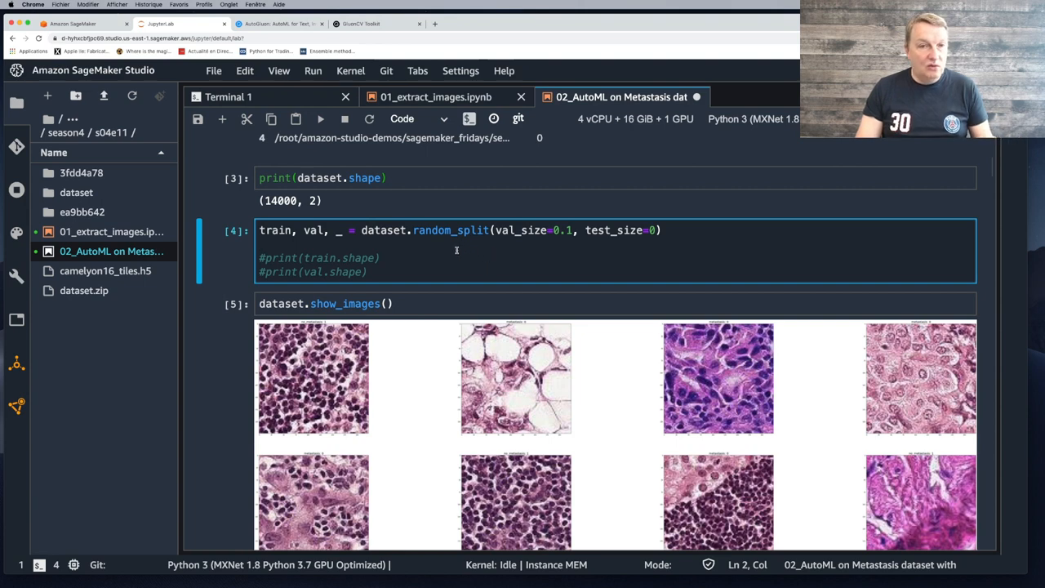
mouse_move(487, 244)
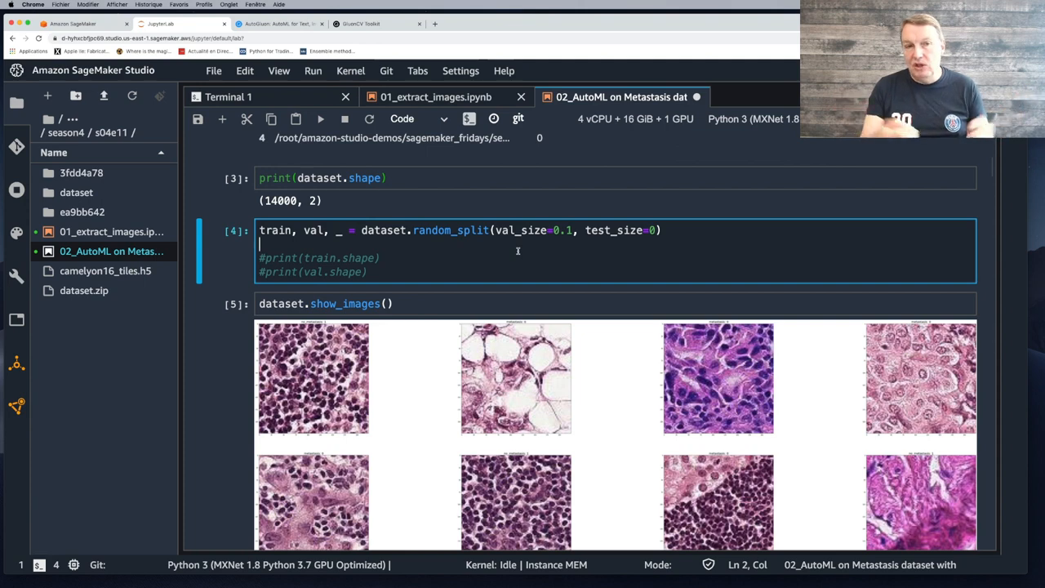
mouse_move(464, 261)
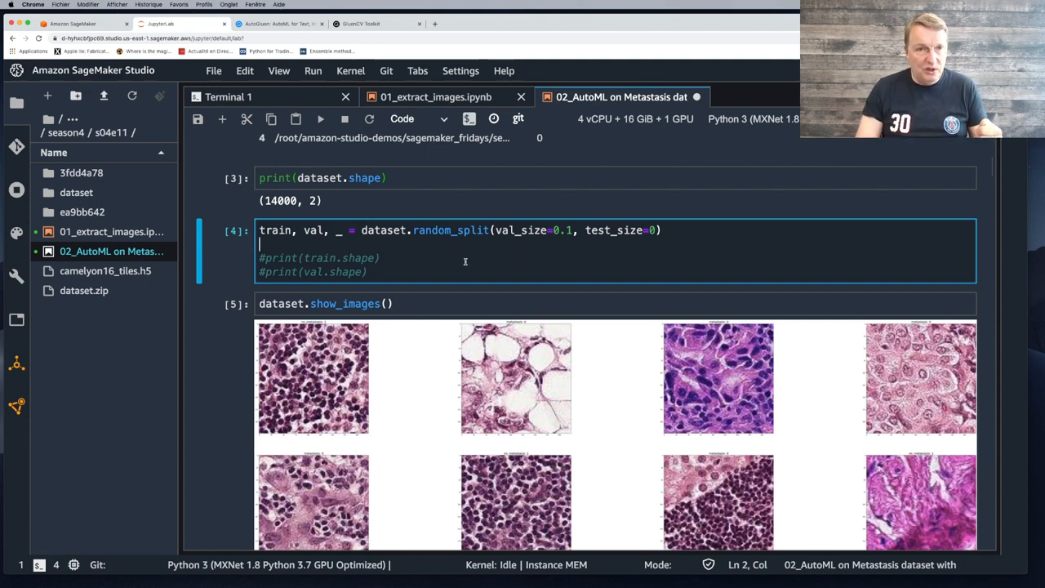
mouse_move(530, 245)
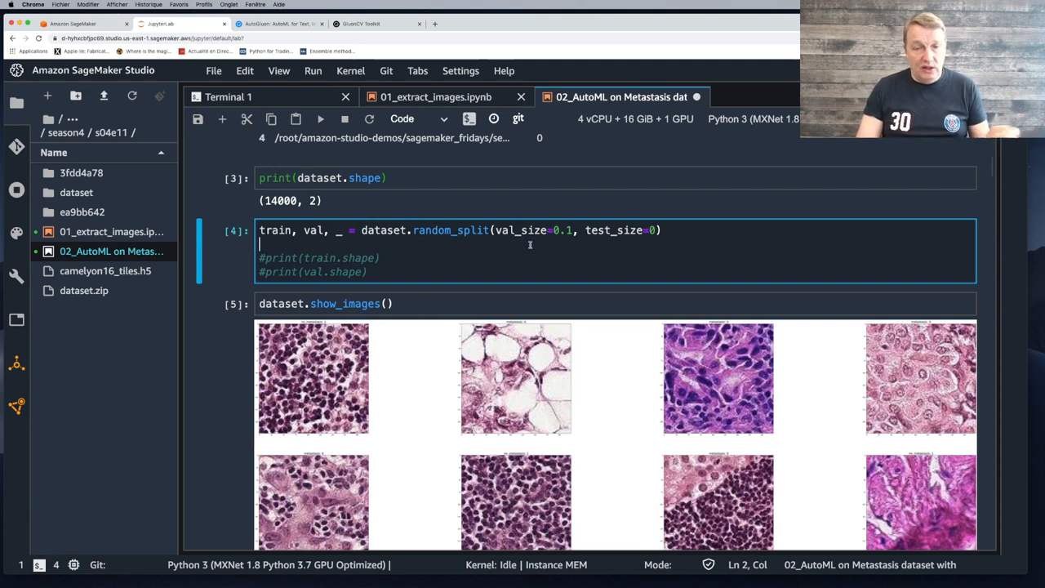
mouse_move(563, 245)
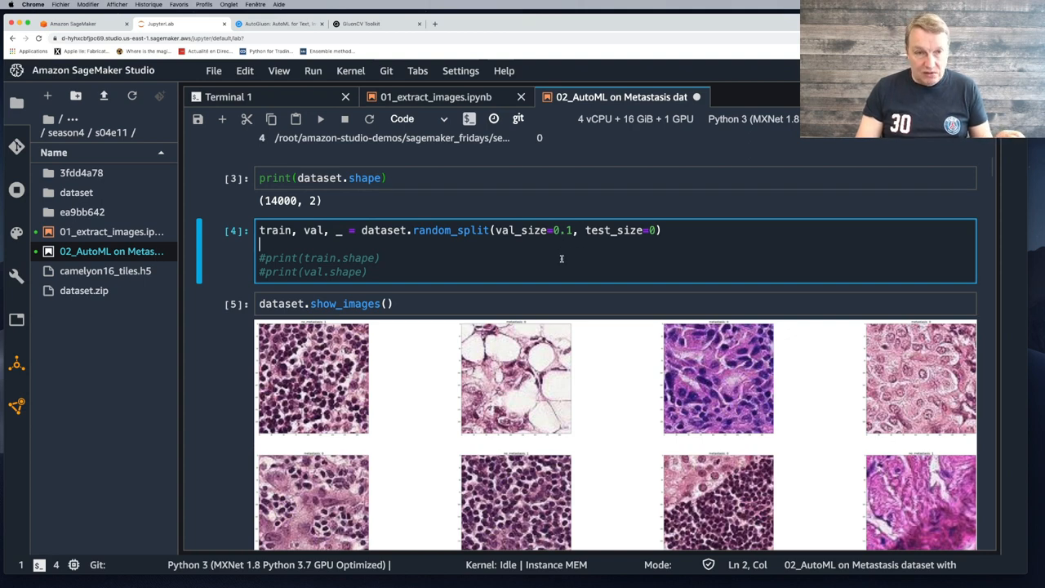
mouse_move(356, 248)
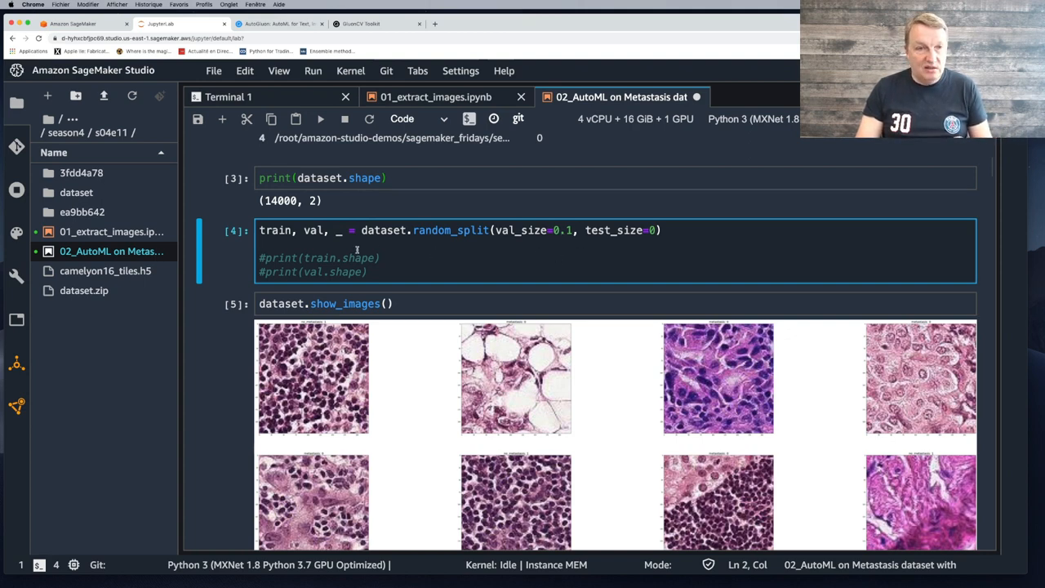
mouse_move(344, 258)
text(#)
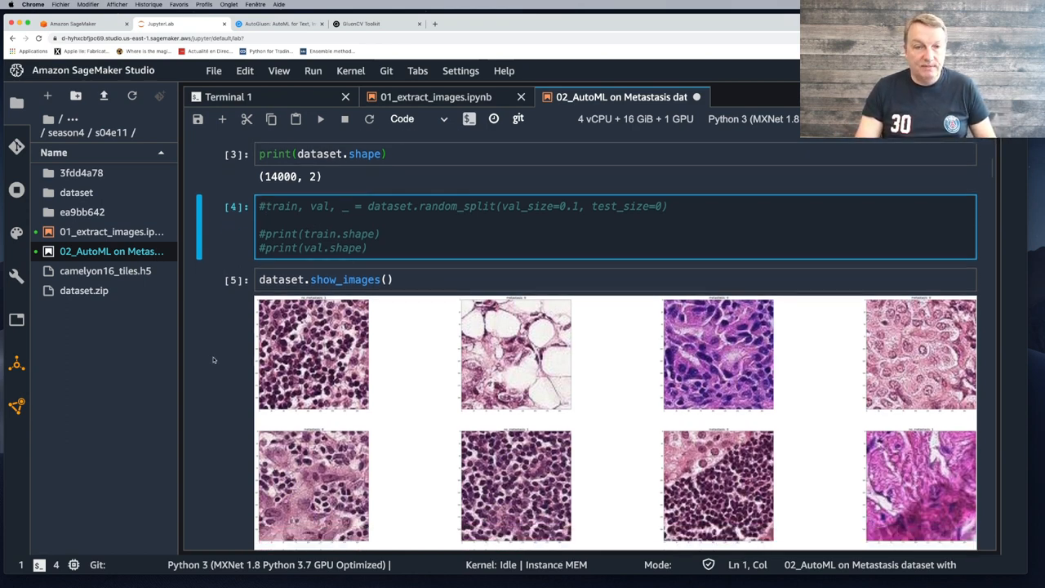
scroll(down, 3)
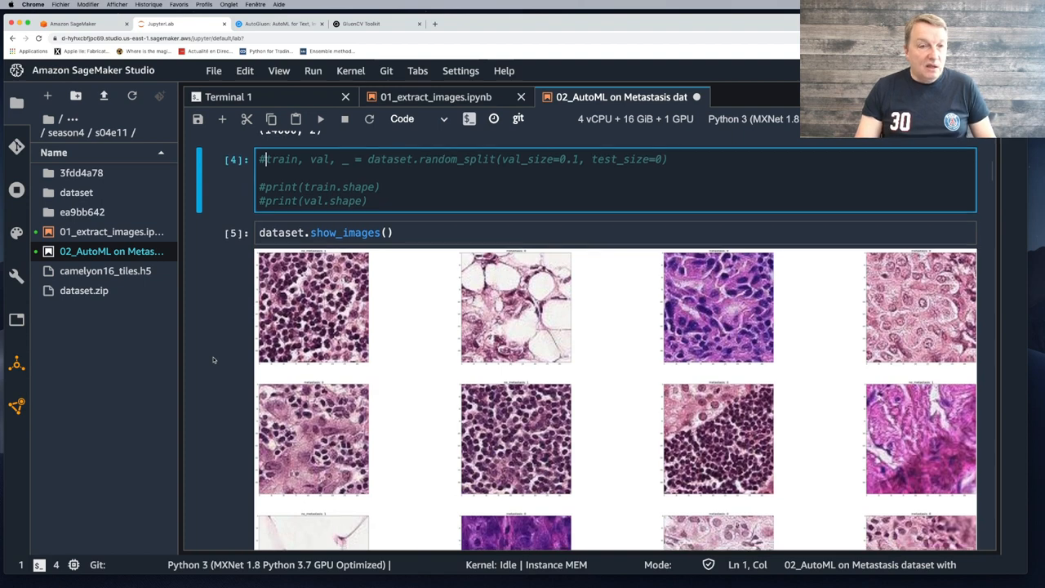
scroll(down, 3)
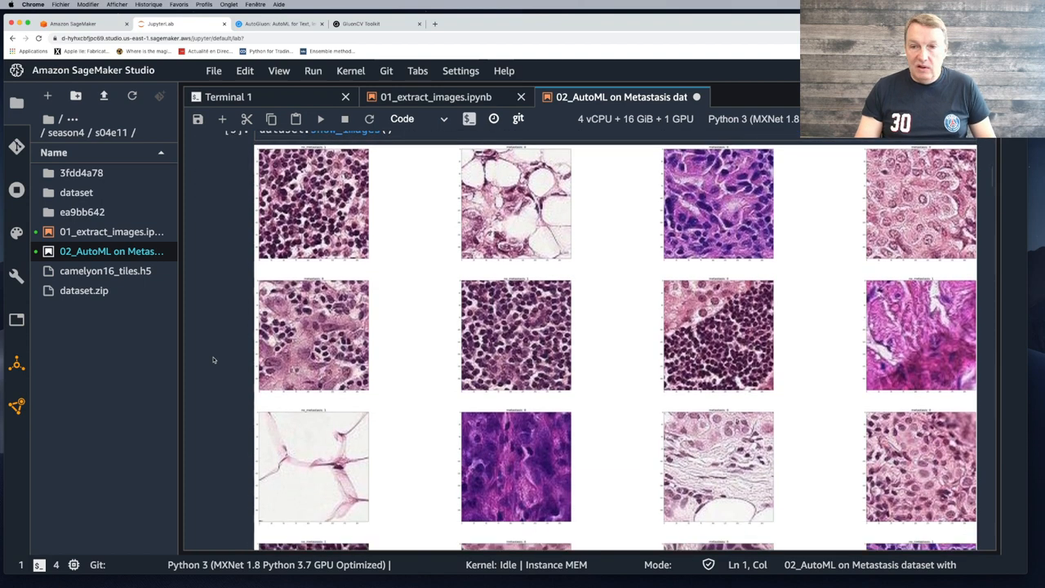
scroll(down, 3)
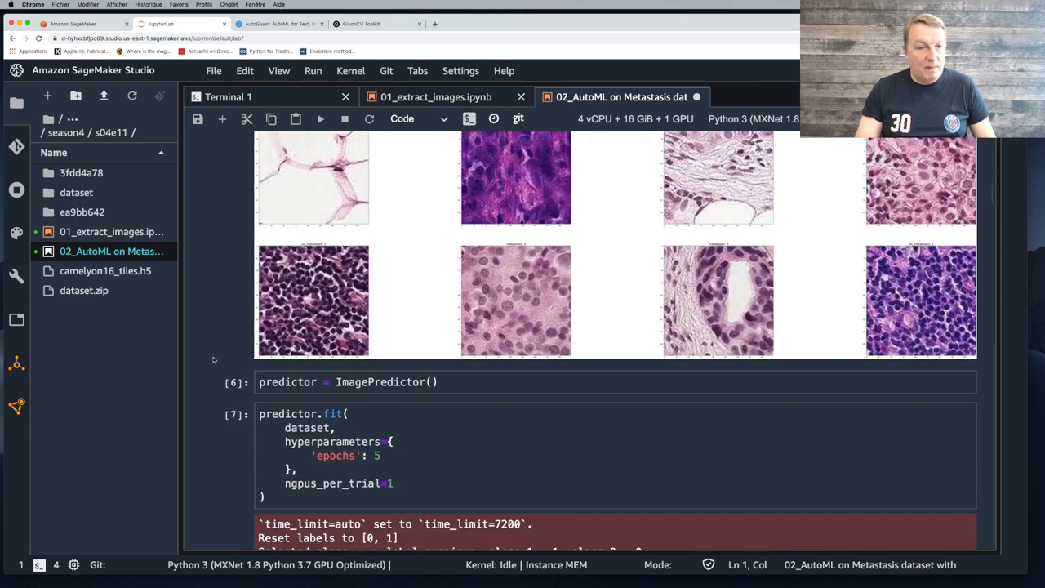
scroll(down, 3)
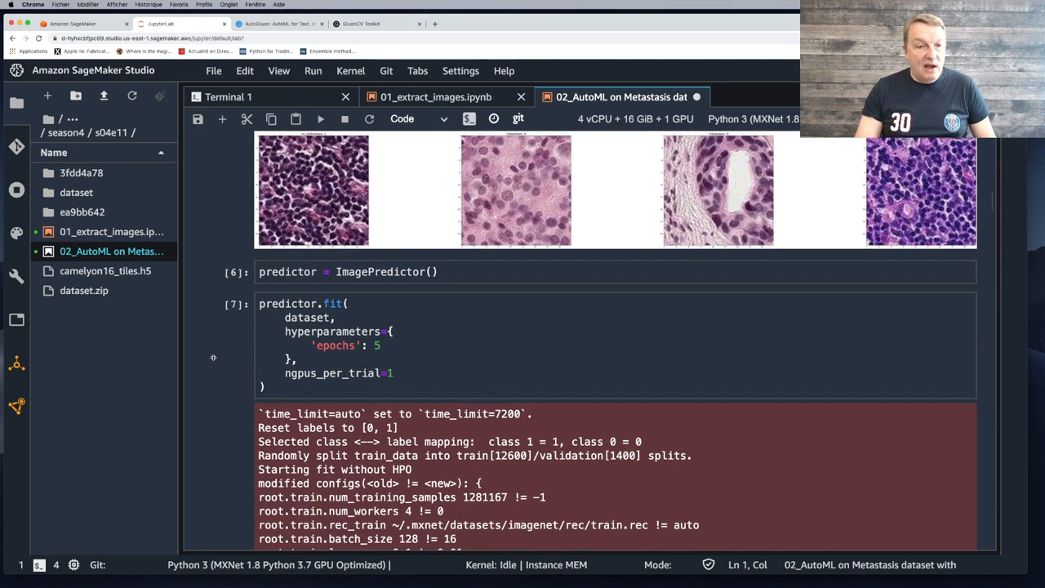
scroll(down, 3)
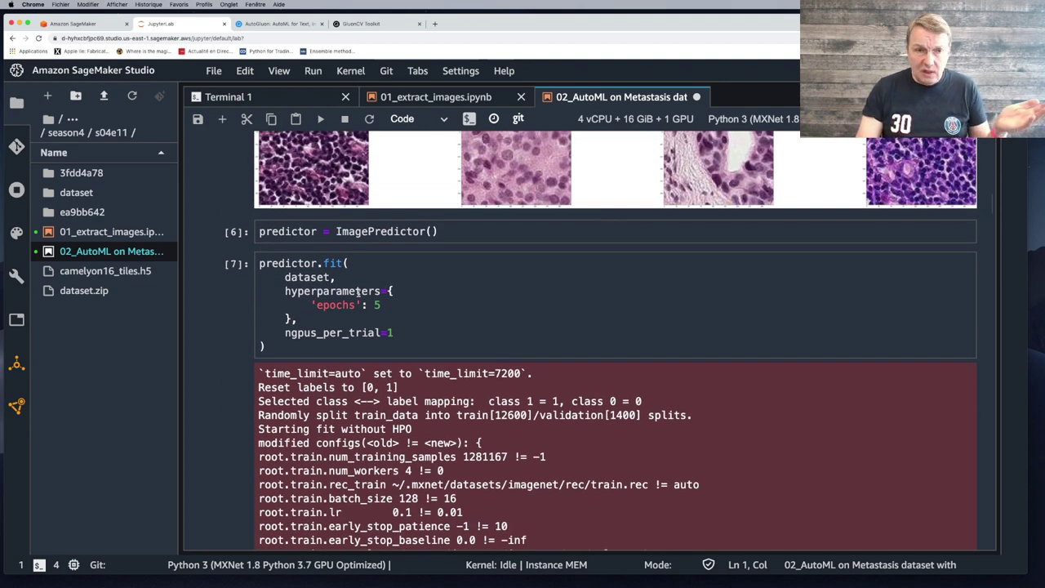
click(392, 231)
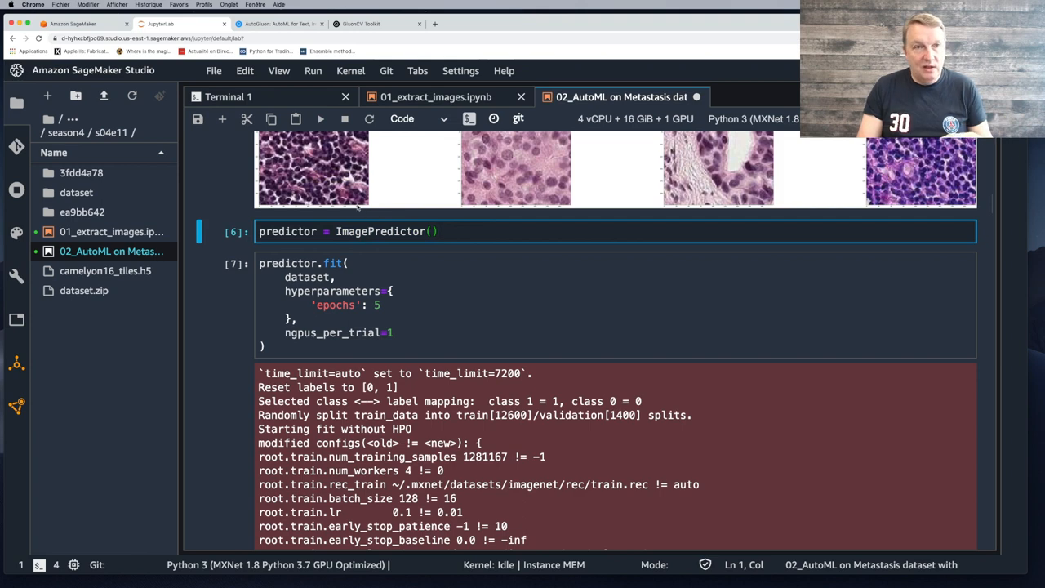
click(278, 26)
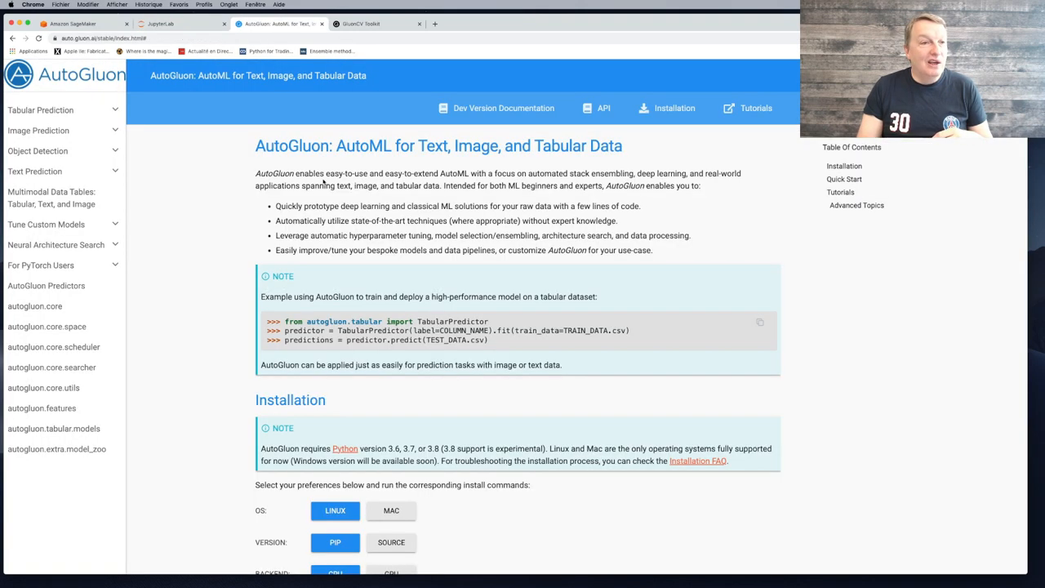
mouse_move(225, 210)
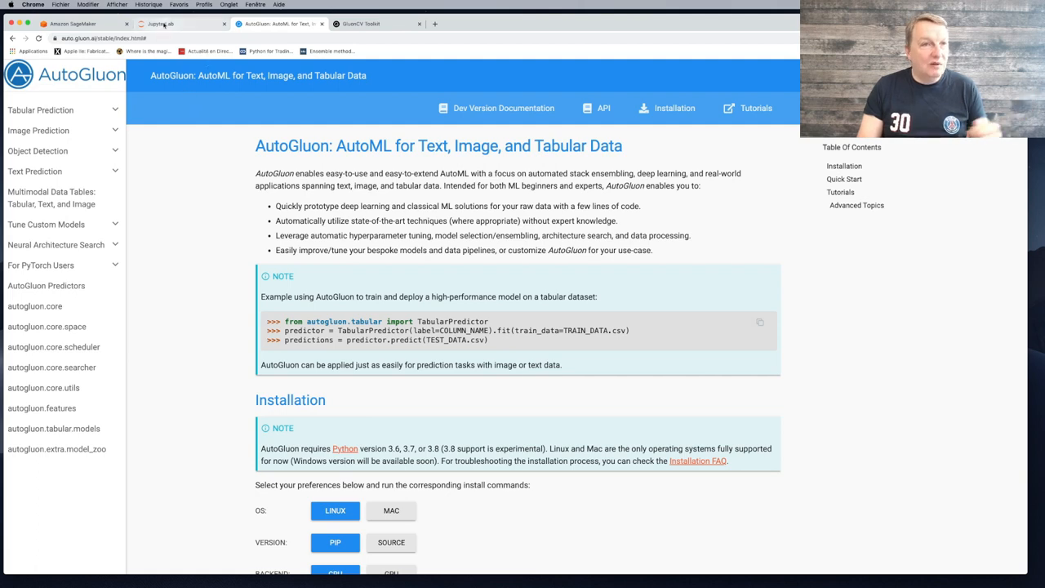
click(164, 23)
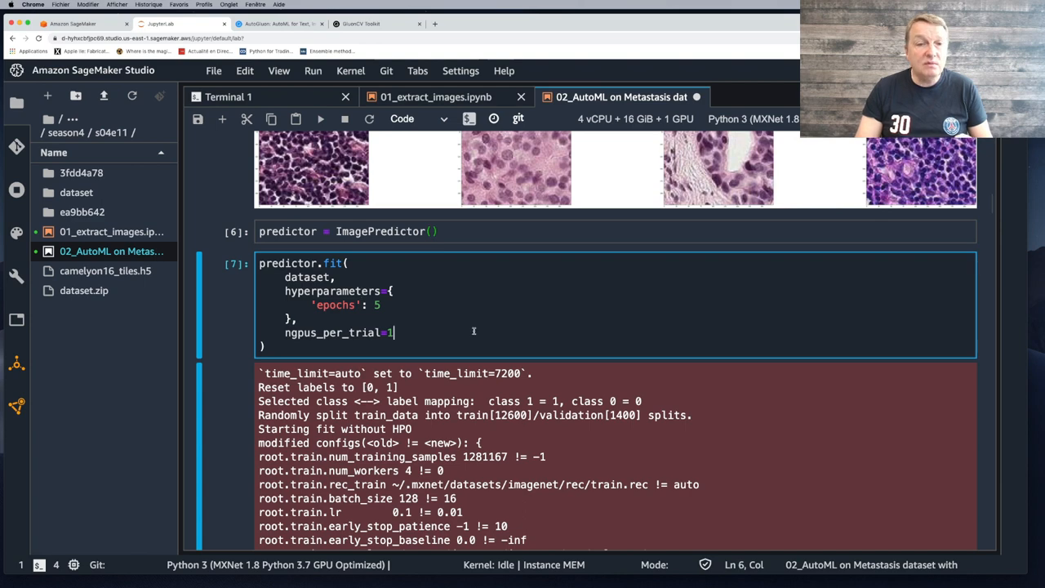
scroll(down, 3)
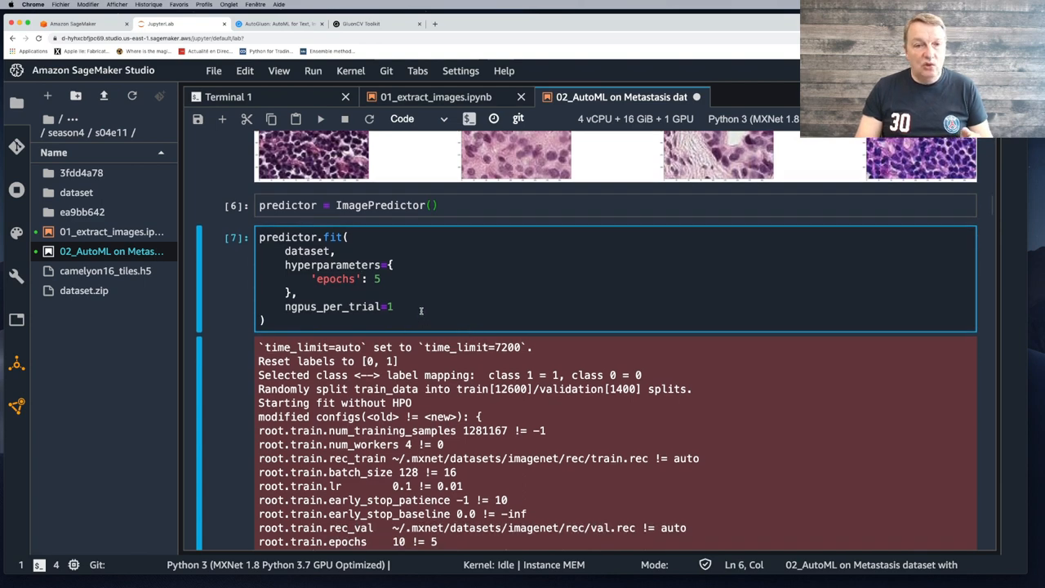
mouse_move(420, 308)
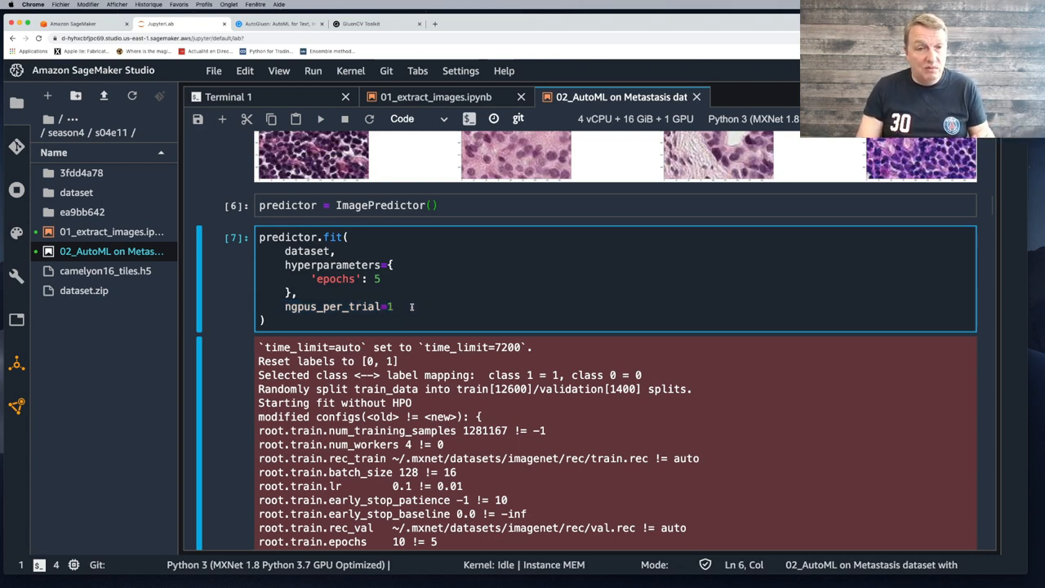
mouse_move(406, 304)
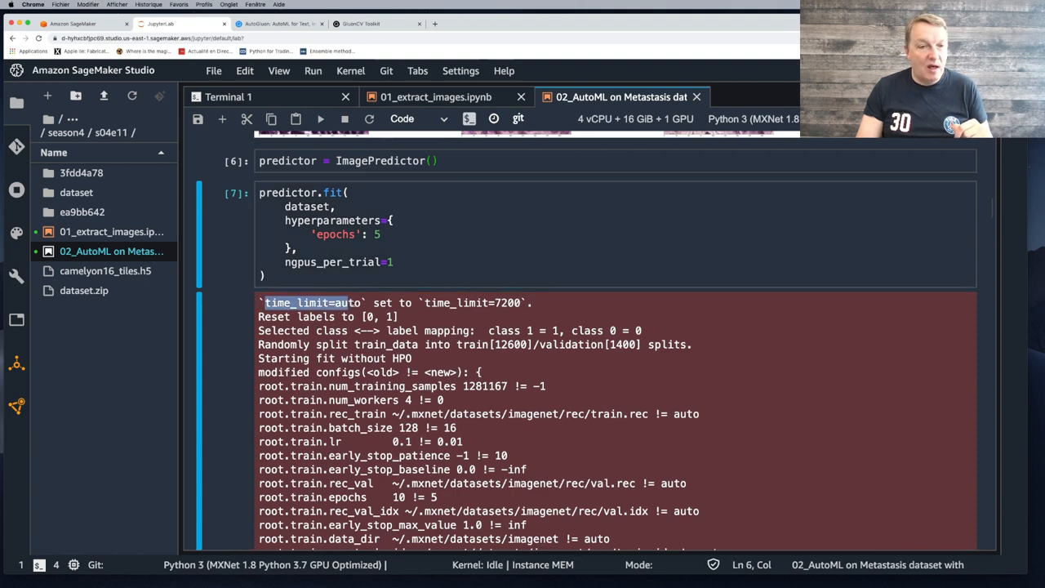
drag(261, 303, 531, 303)
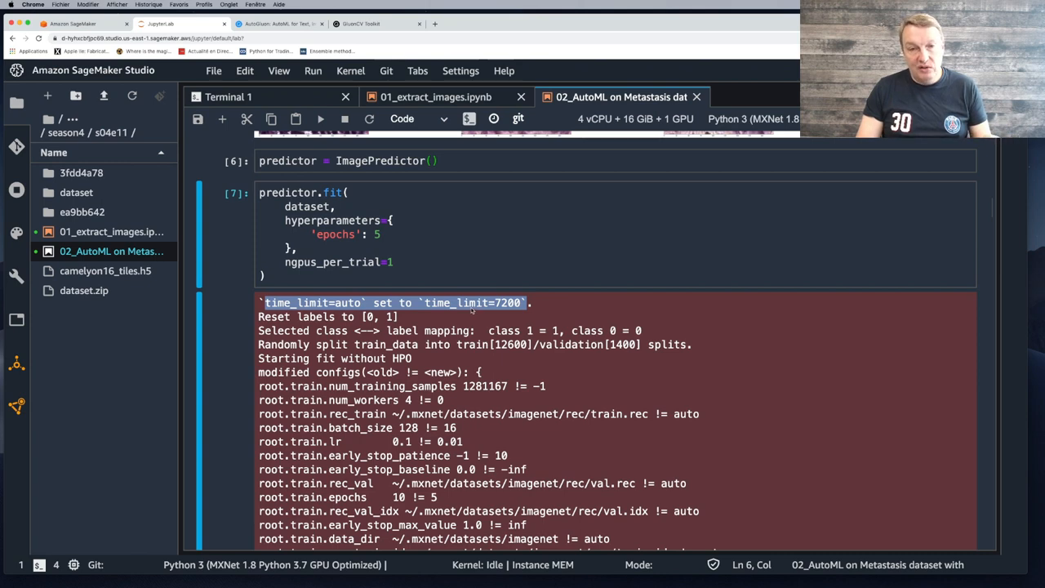
mouse_move(489, 314)
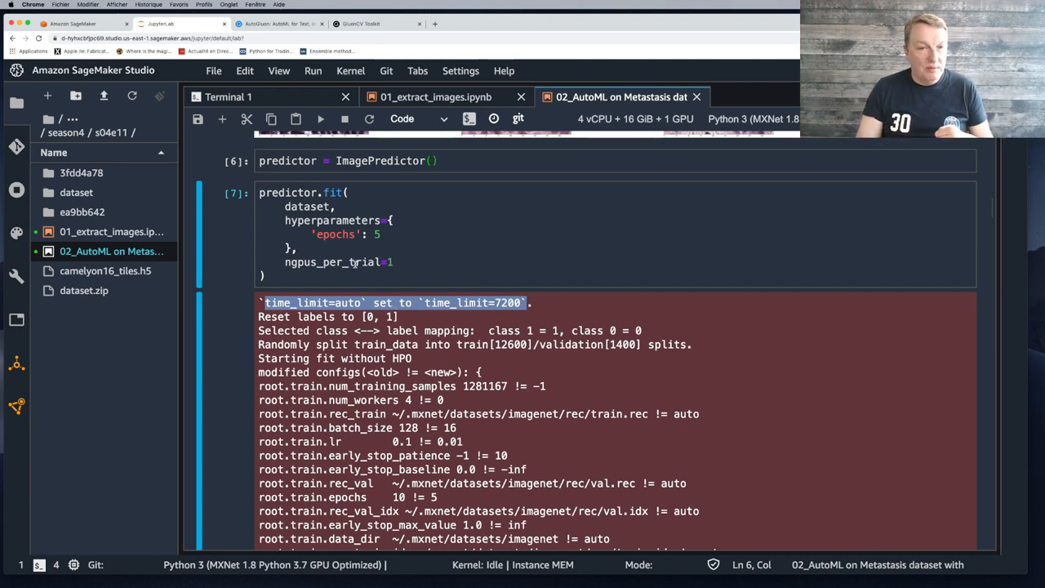
scroll(down, 3)
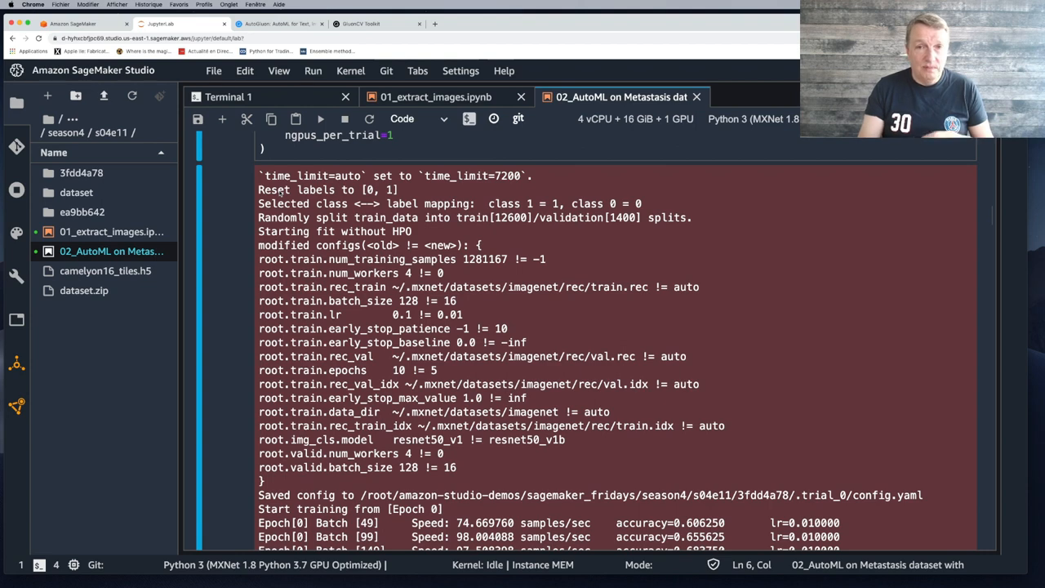
double_click(283, 217)
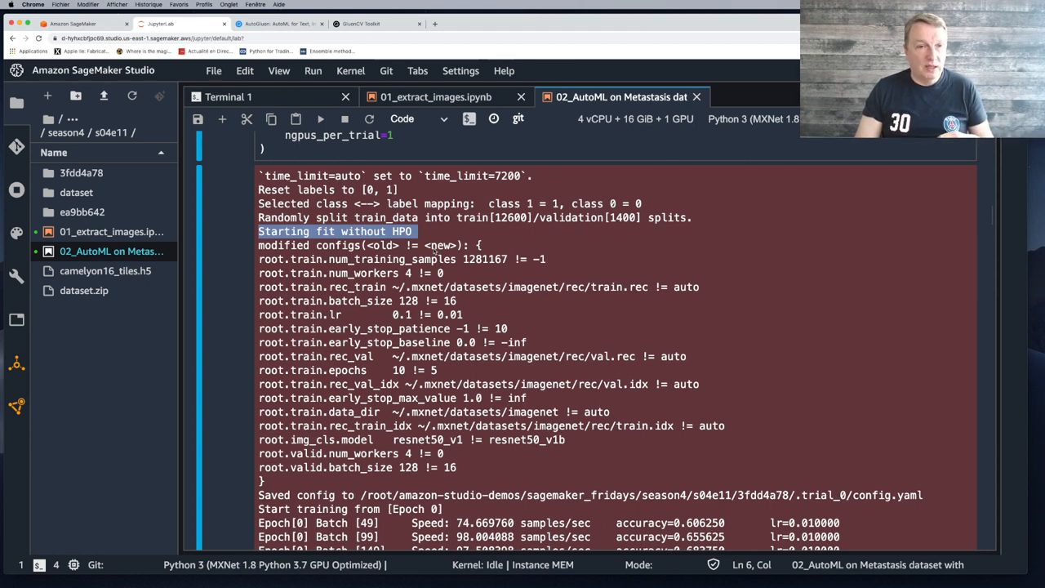
scroll(down, 3)
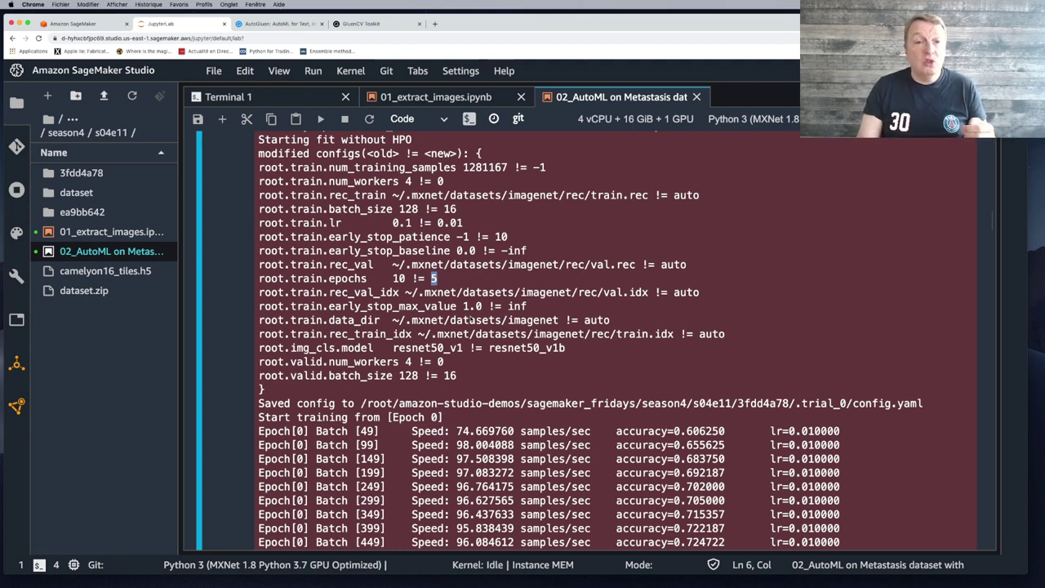
mouse_move(516, 356)
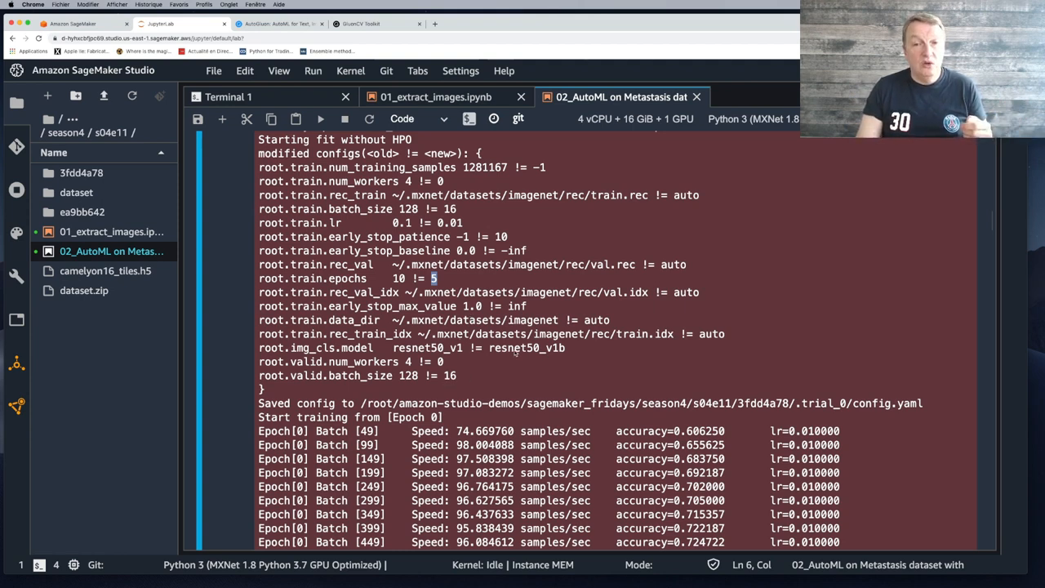
double_click(527, 348)
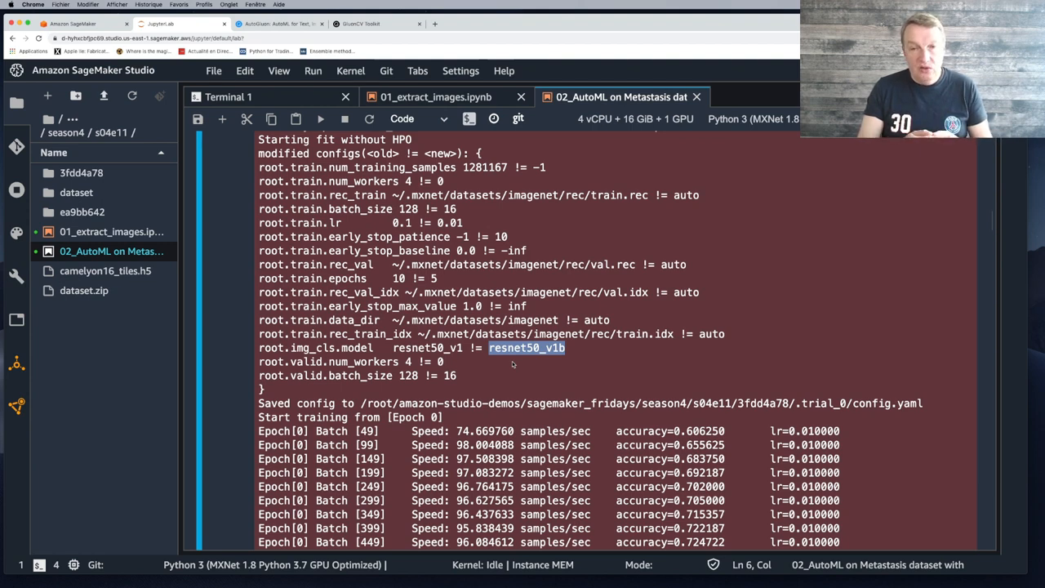
Scroll through the entire list_models output of available image classification models.
scroll(down, 3)
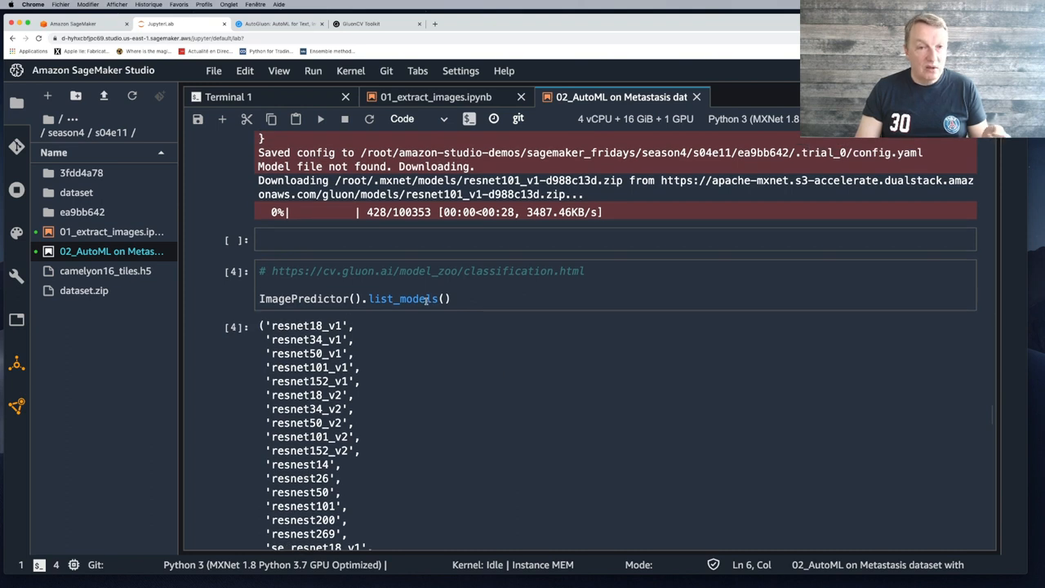
click(410, 299)
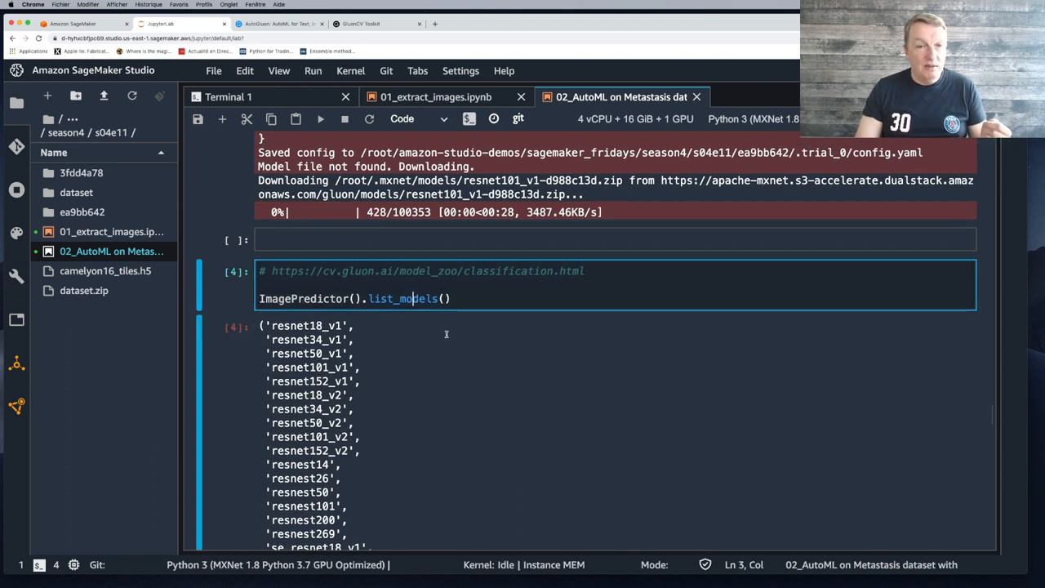
scroll(down, 3)
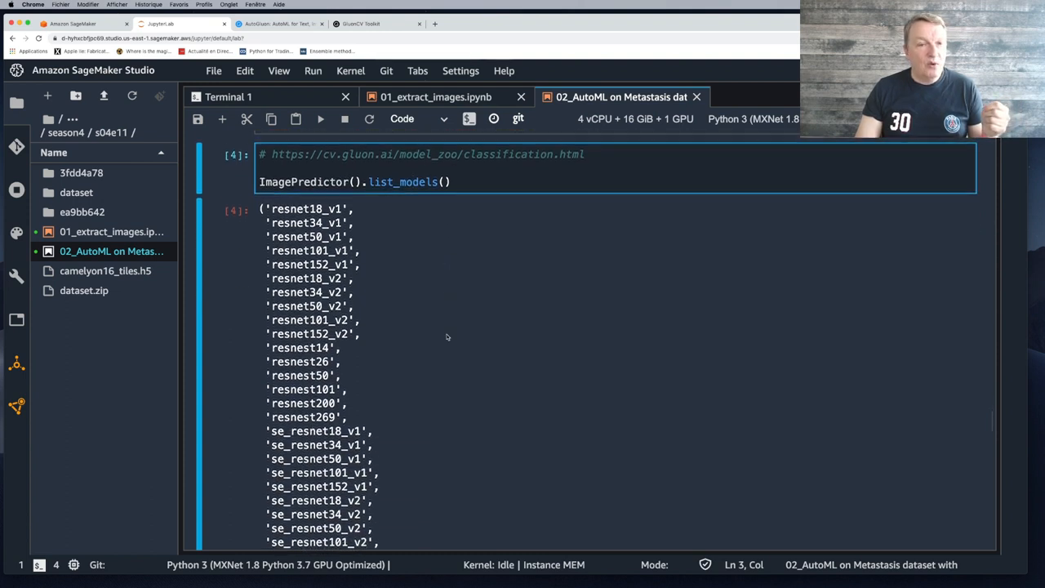
scroll(down, 3)
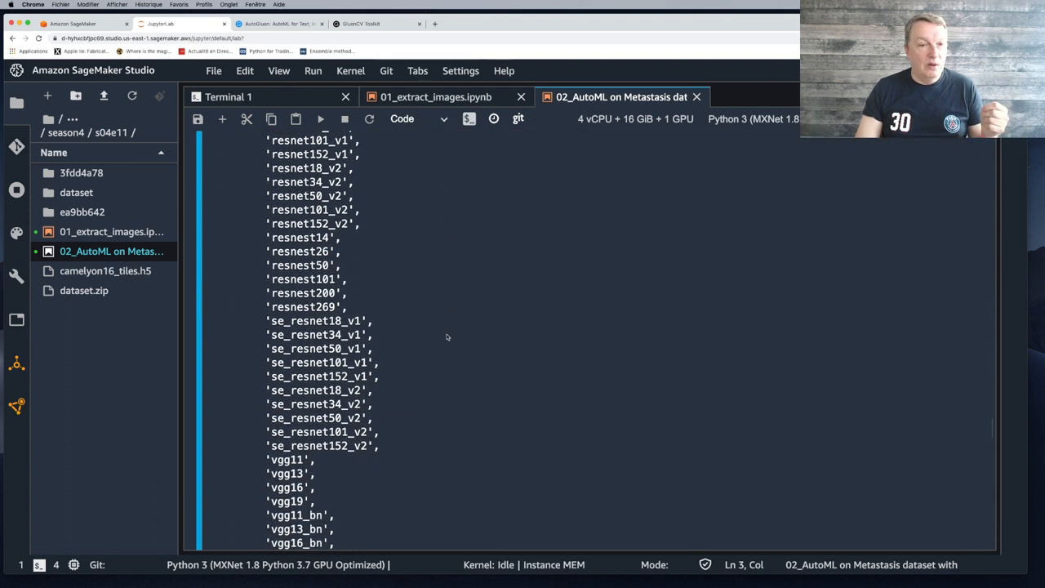
scroll(down, 3)
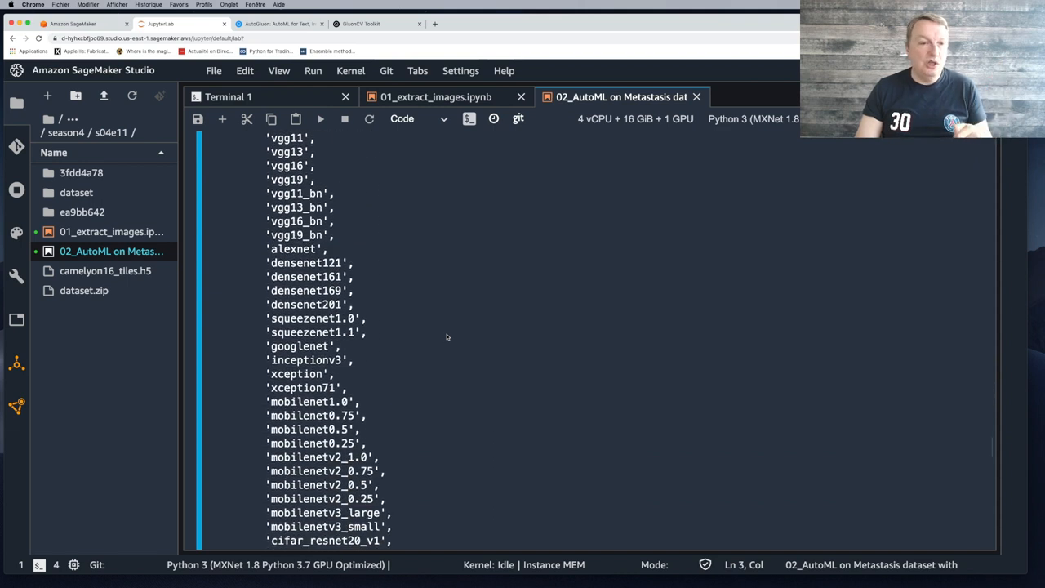
scroll(down, 3)
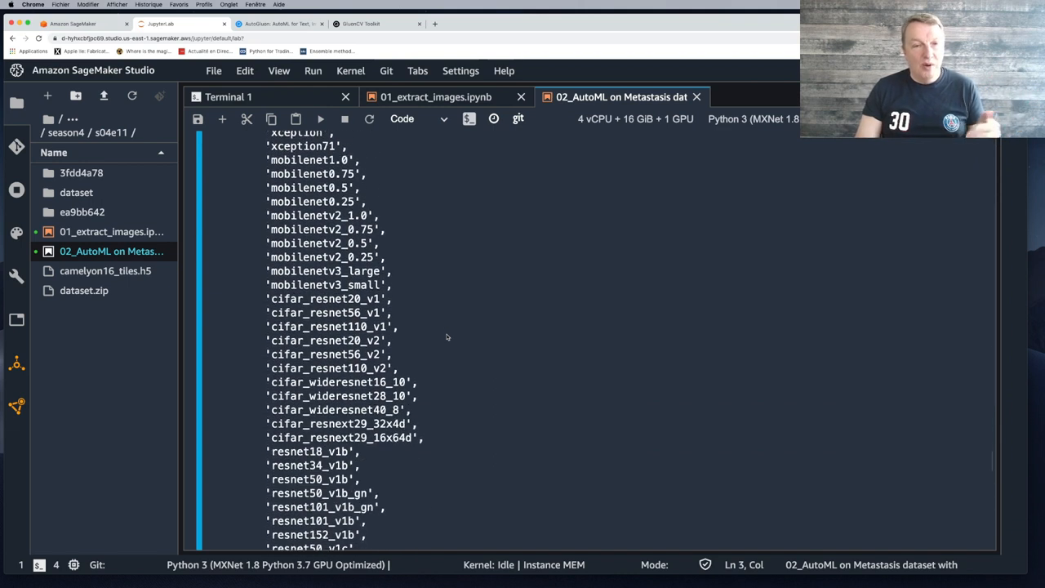
scroll(down, 3)
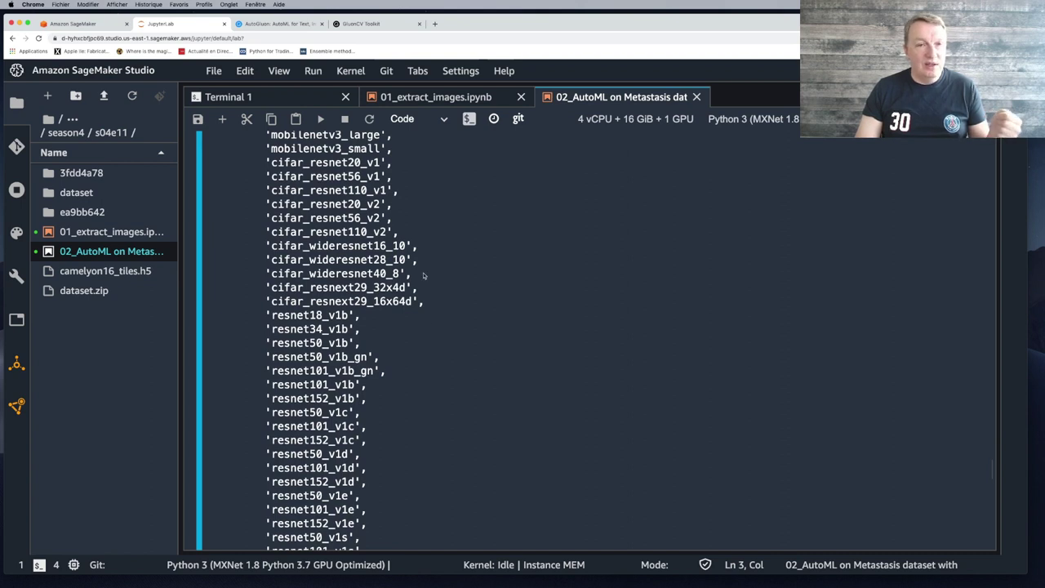
scroll(down, 3)
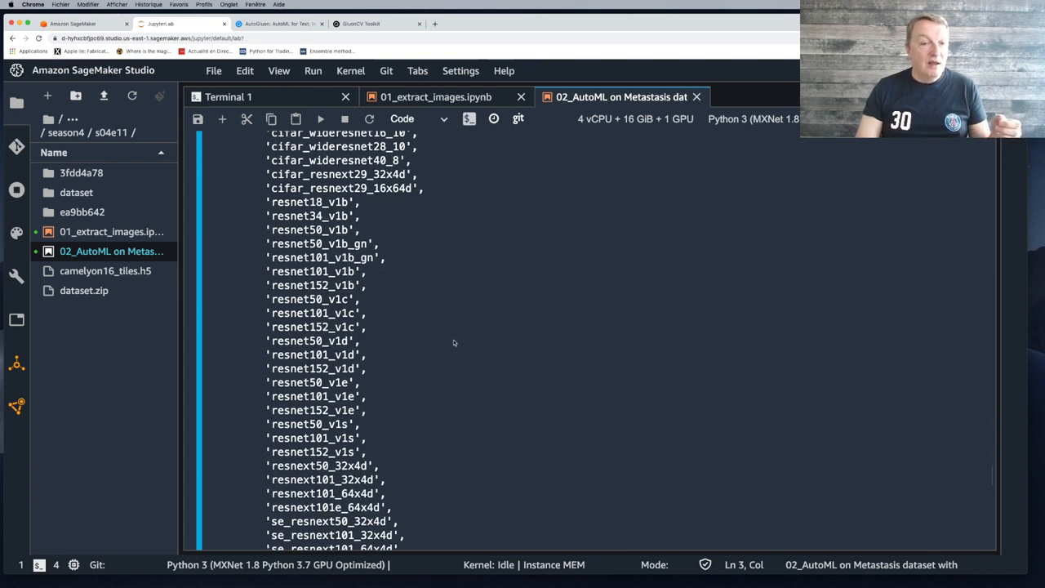
scroll(down, 3)
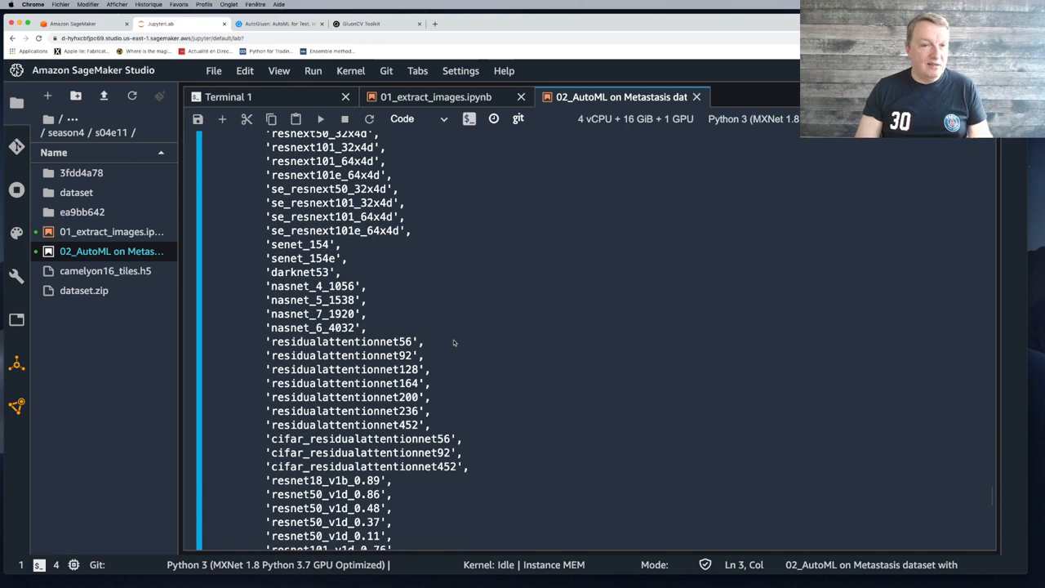
scroll(down, 3)
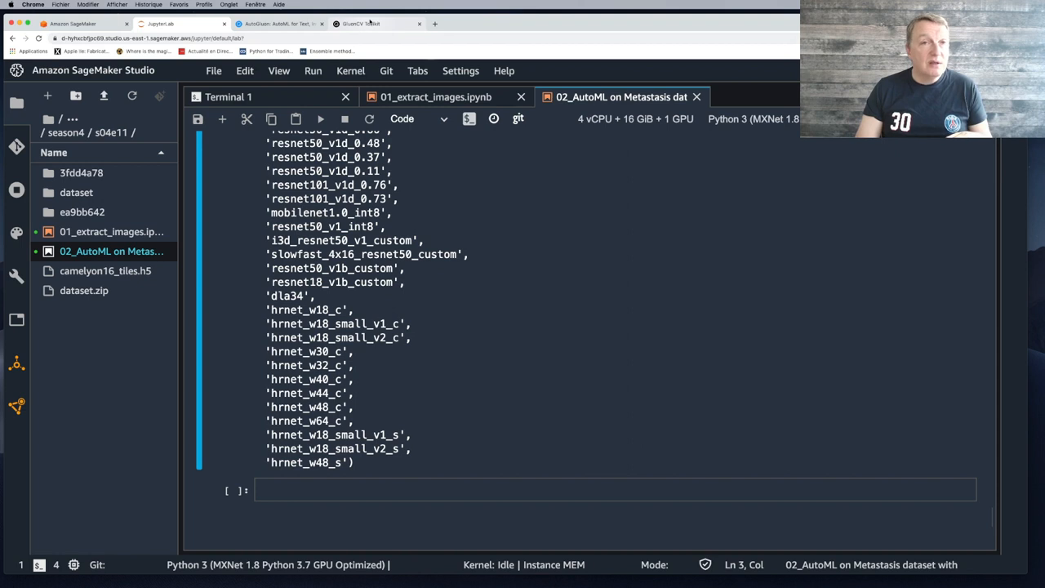
click(372, 23)
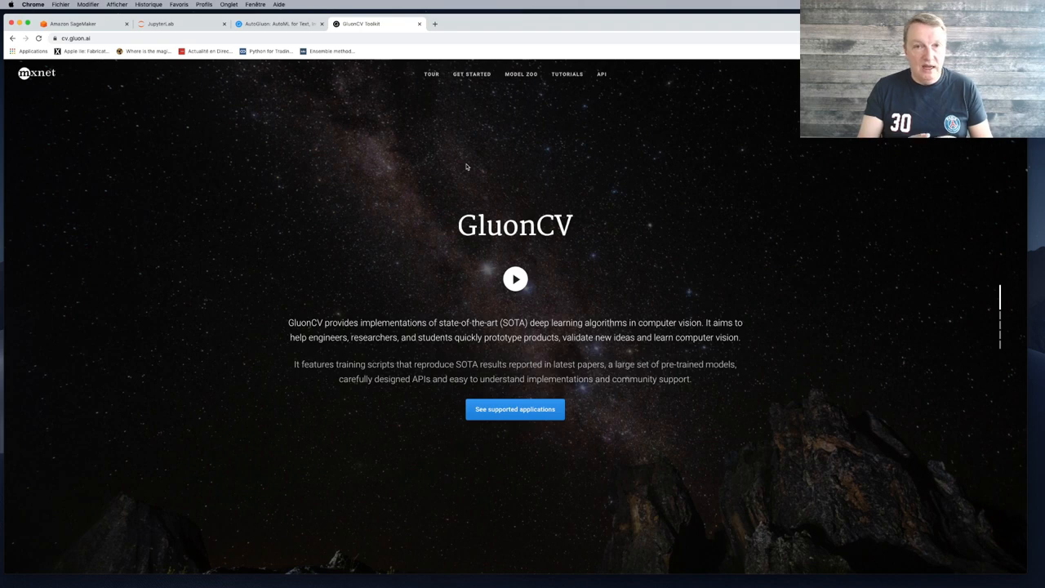
mouse_move(523, 75)
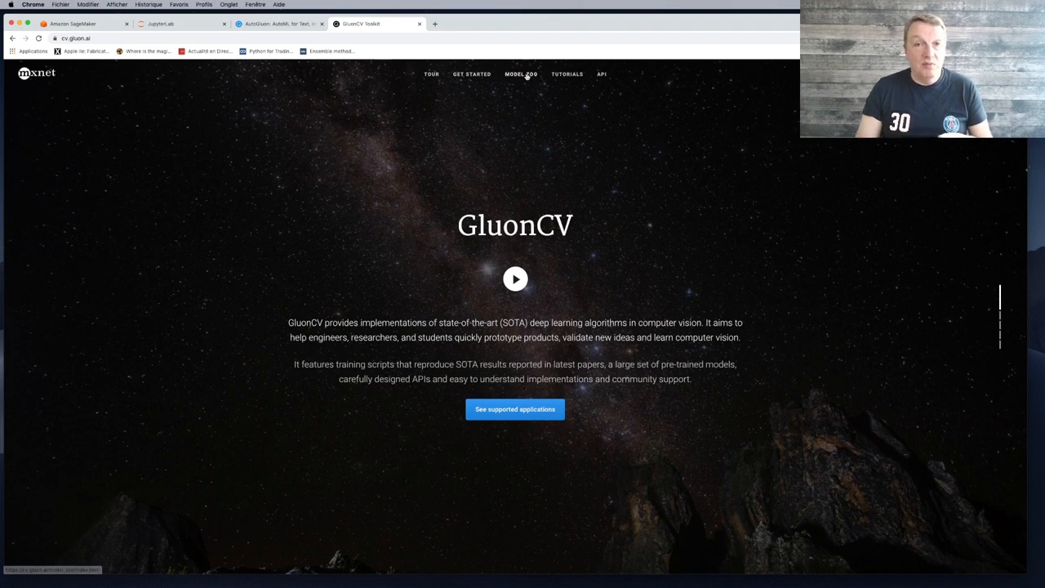
Find ResNext101_32x4d (80.37 top-1) in the classification model zoo and open its log.
click(521, 74)
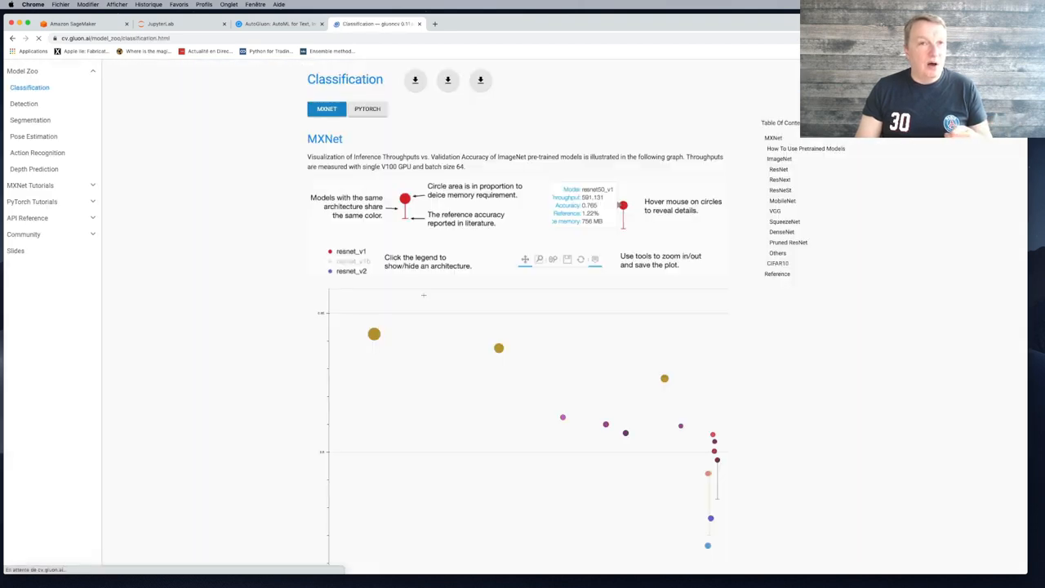
scroll(down, 3)
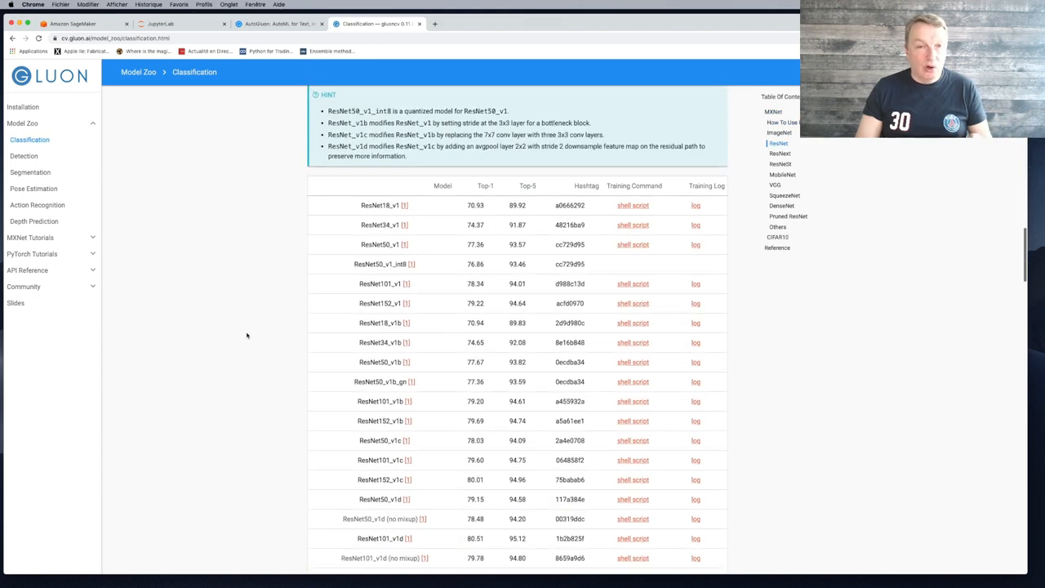
scroll(down, 3)
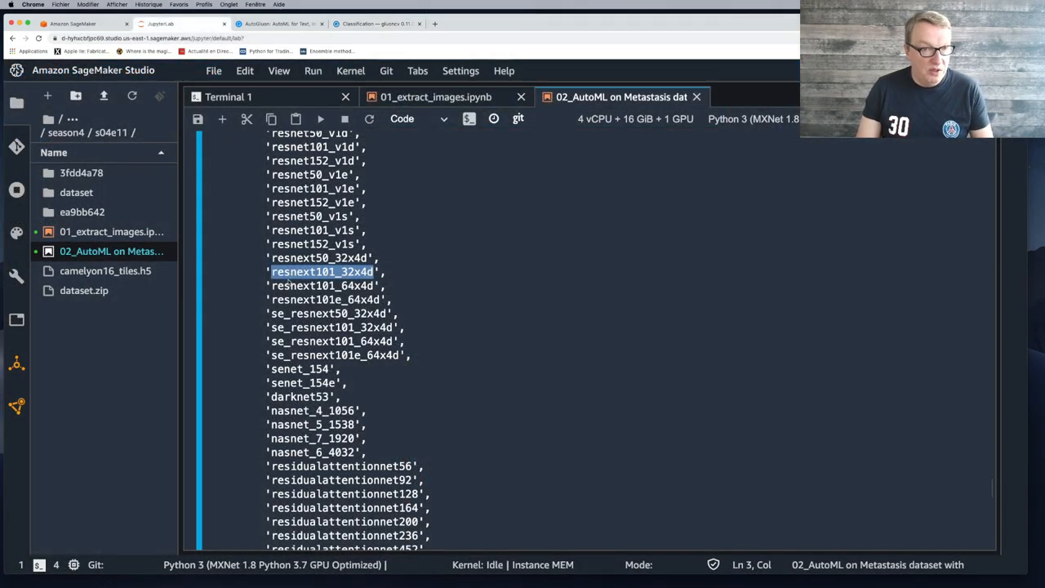
click(383, 24)
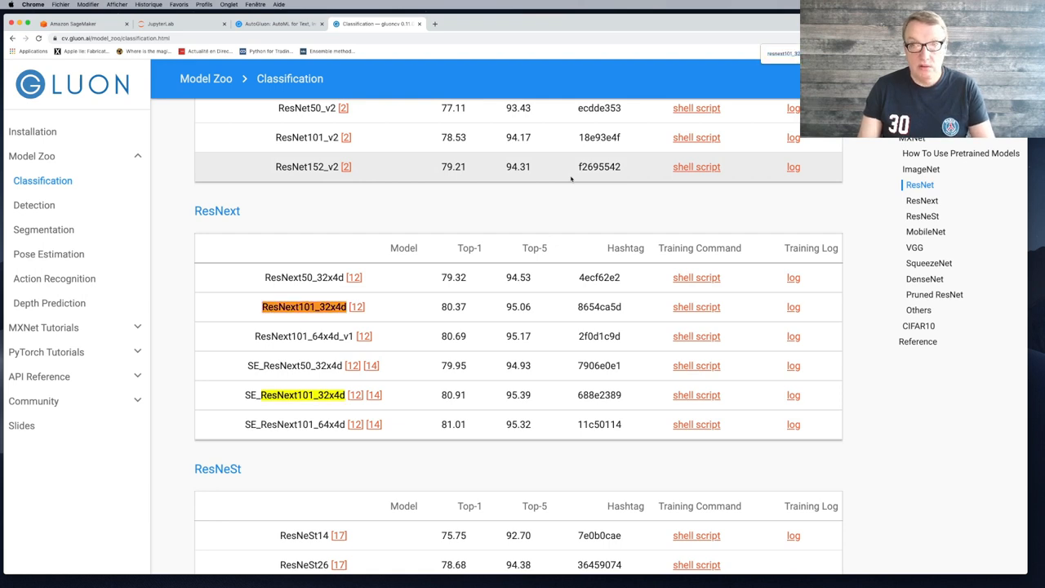
mouse_move(356, 336)
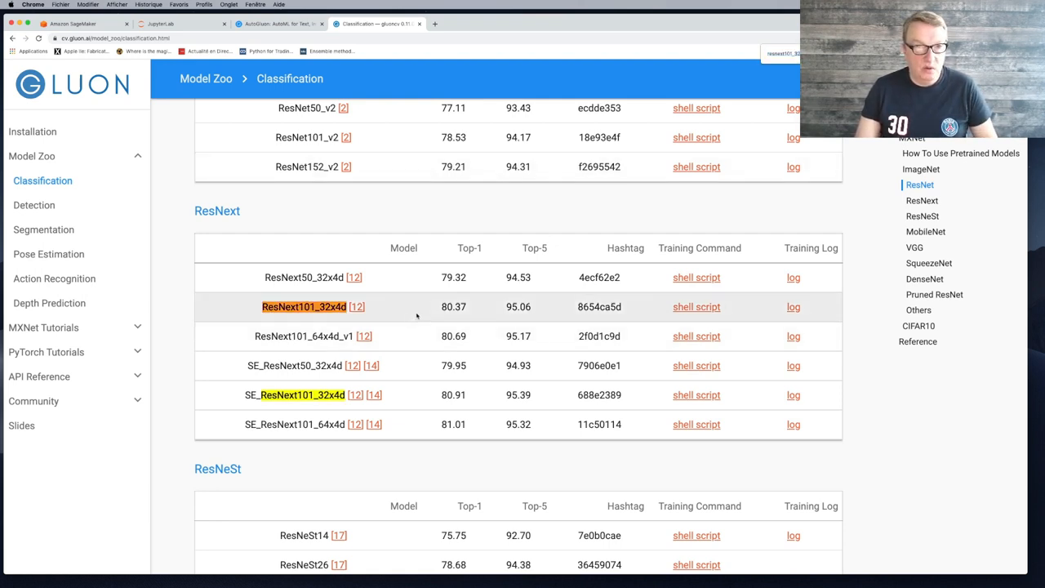
mouse_move(453, 320)
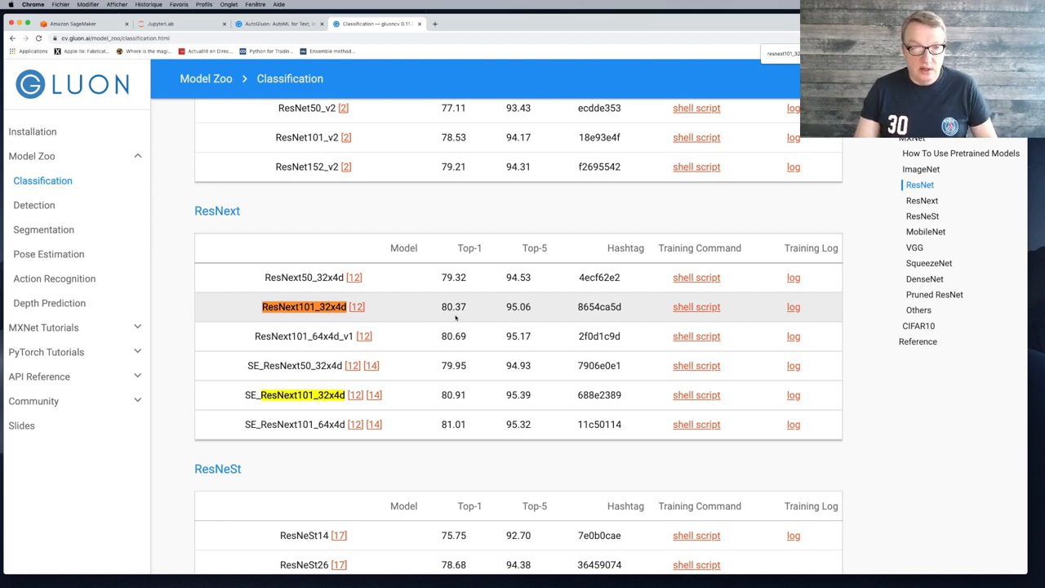
mouse_move(505, 319)
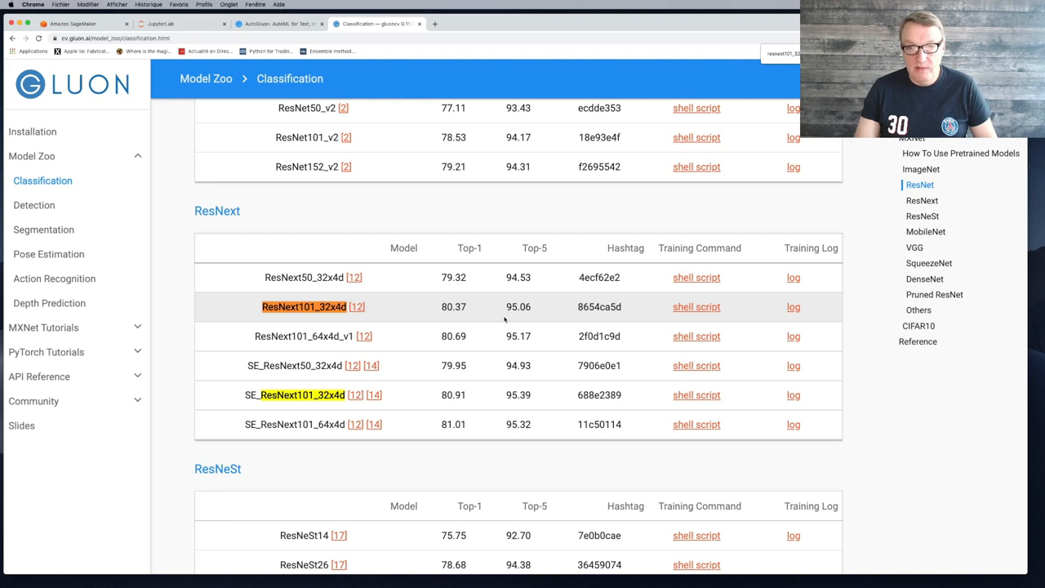
mouse_move(575, 307)
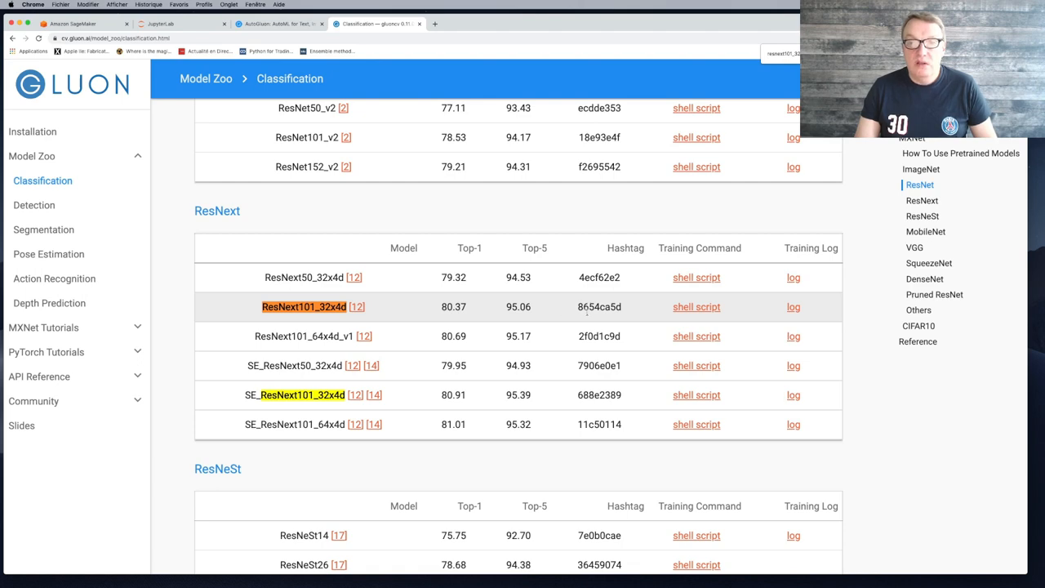
click(793, 307)
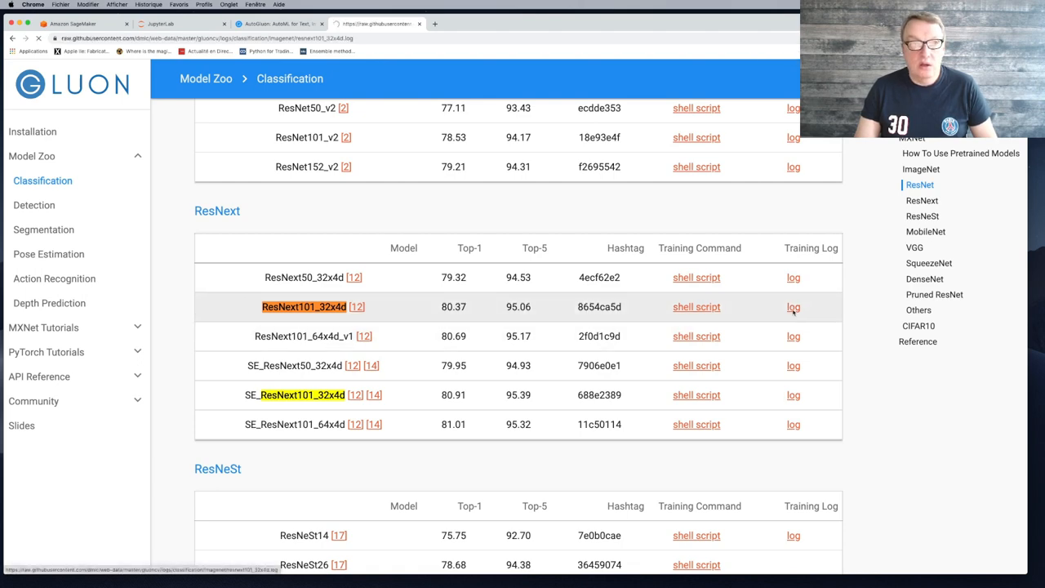
Open the ResNext101_32x4d training log and highlight its imagenet dataset setting.
click(793, 307)
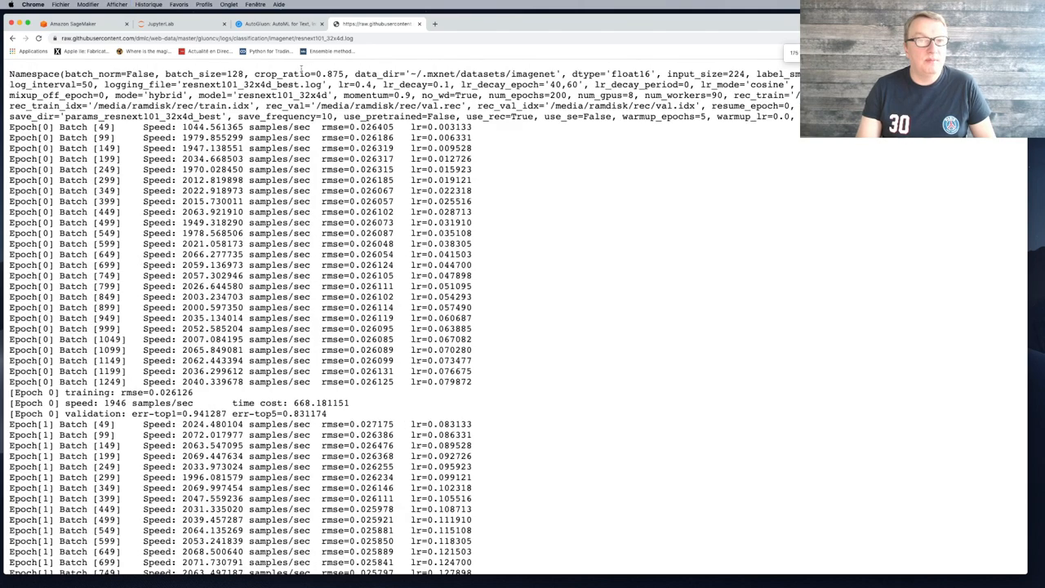
double_click(537, 74)
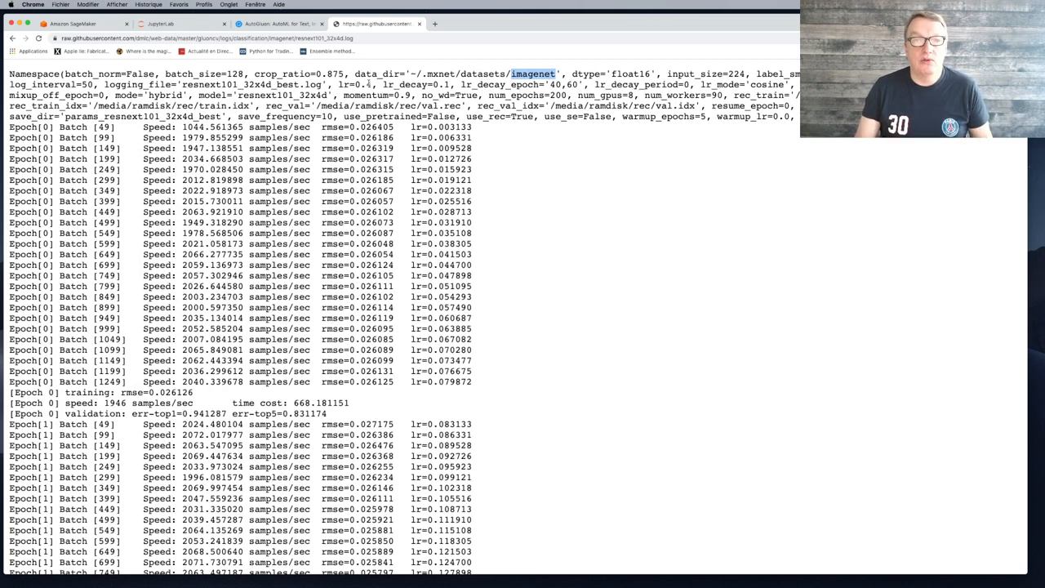
mouse_move(547, 169)
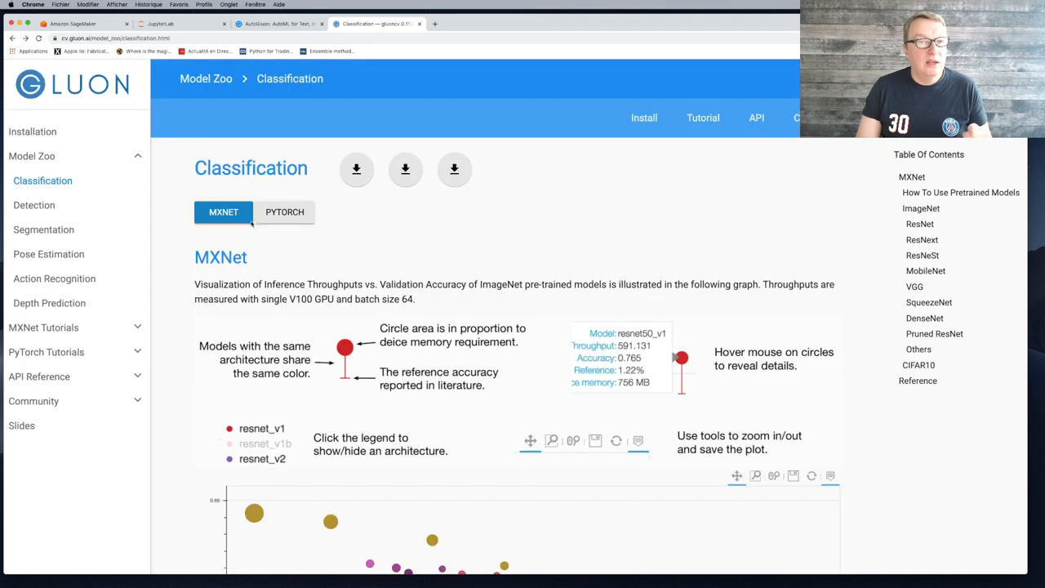
Browse the ResNet, ResNeXt, ResNeSt and MobileNet accuracy tables in the model zoo.
scroll(down, 3)
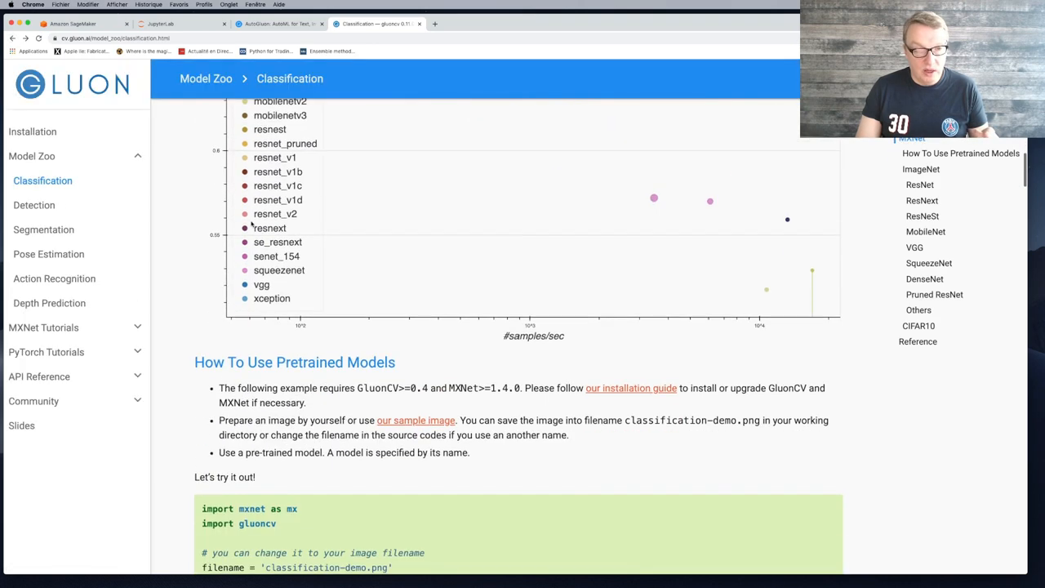
scroll(down, 3)
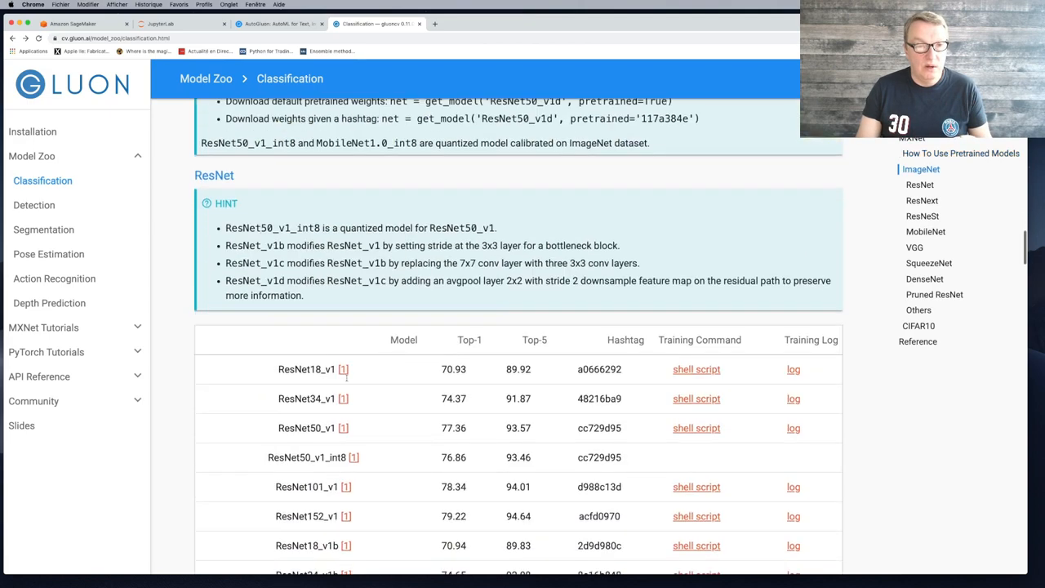
scroll(down, 3)
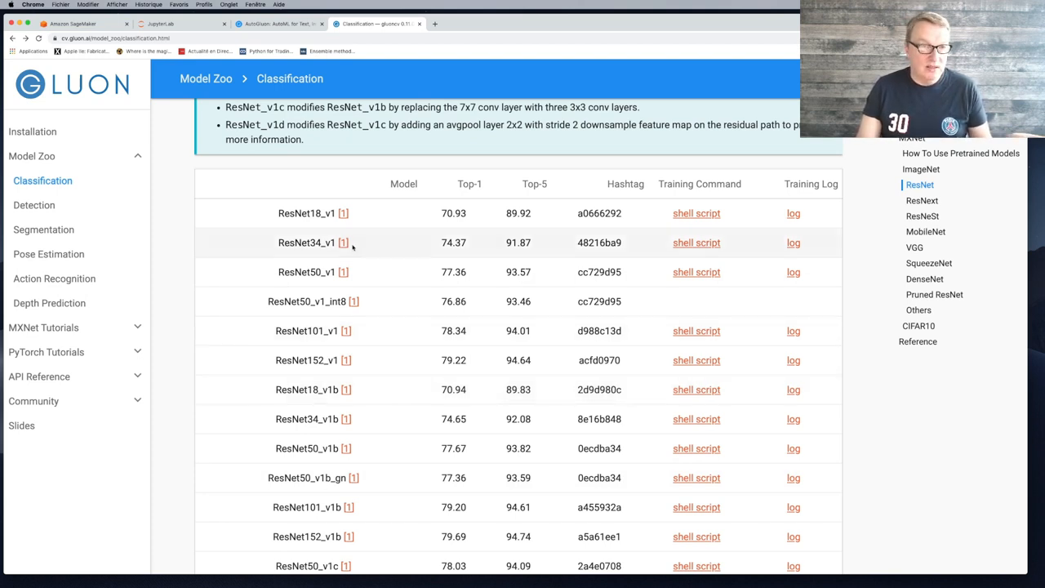
mouse_move(542, 213)
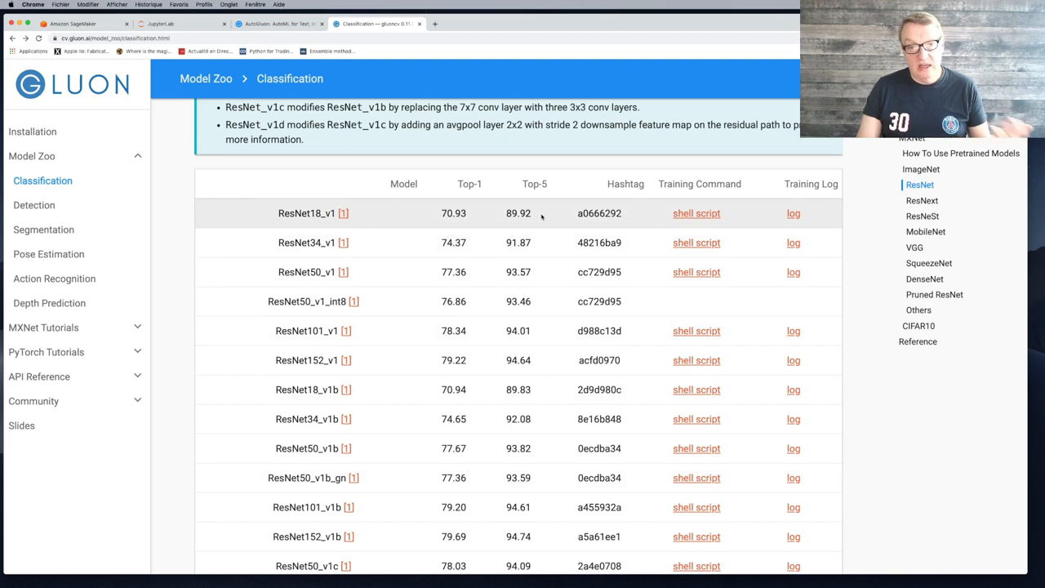
mouse_move(547, 215)
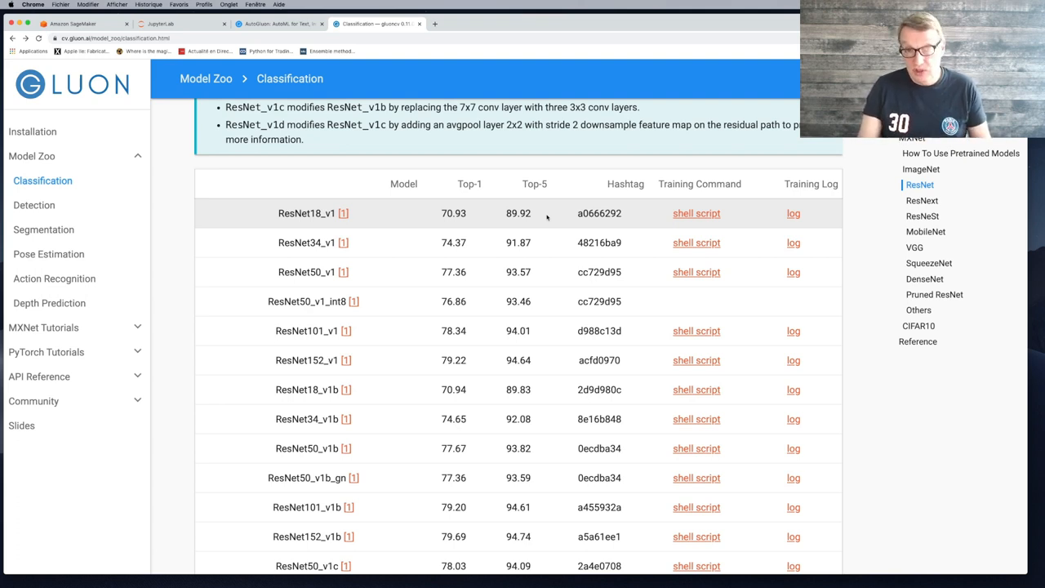
scroll(down, 3)
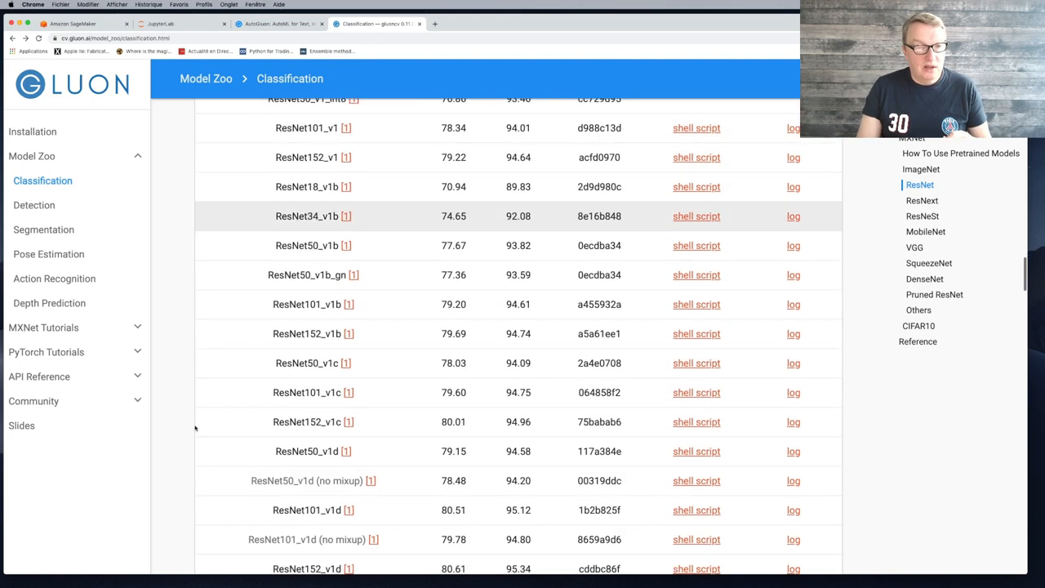
scroll(down, 3)
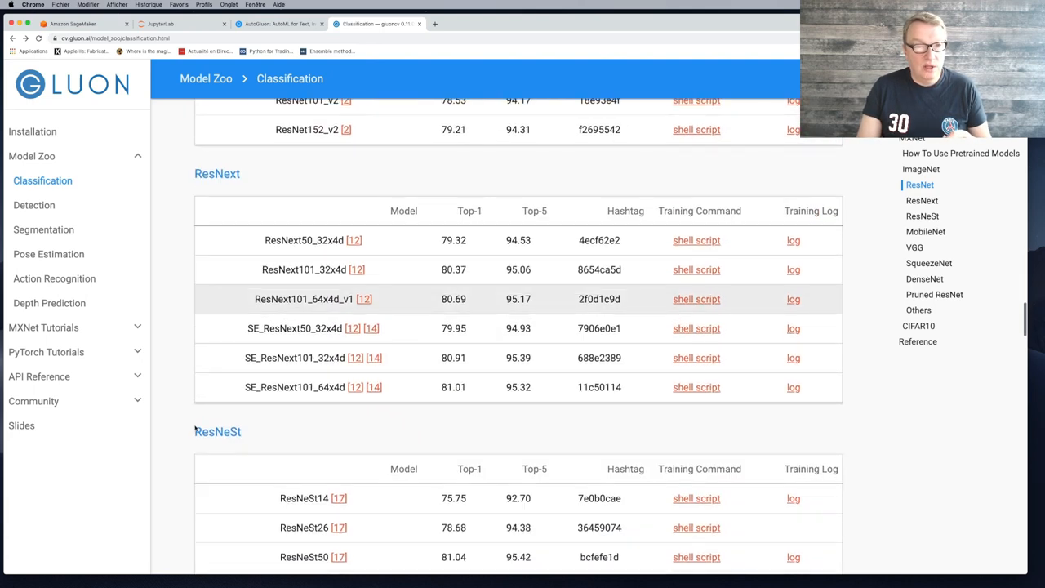
scroll(down, 3)
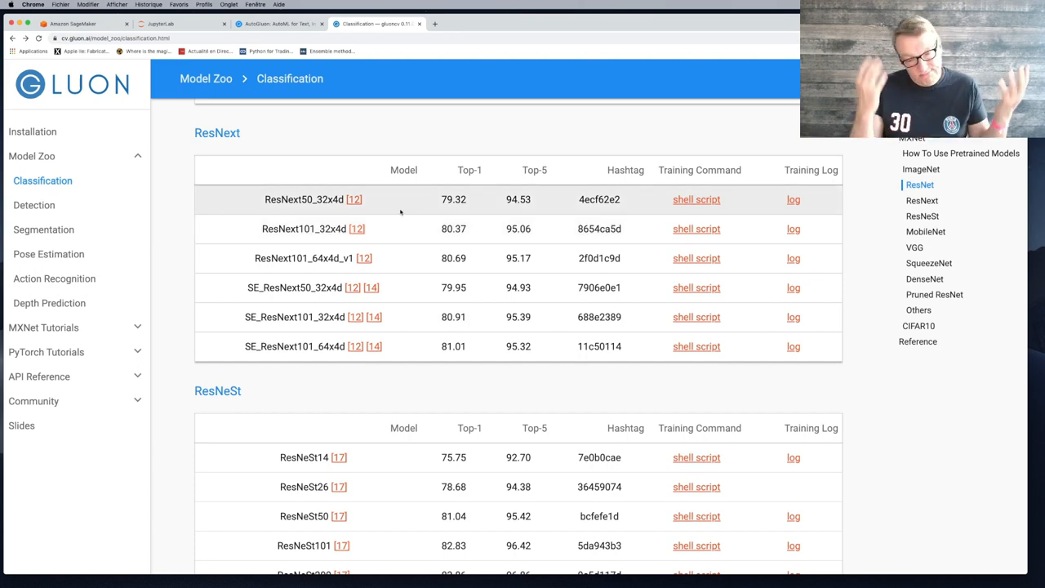
click(925, 231)
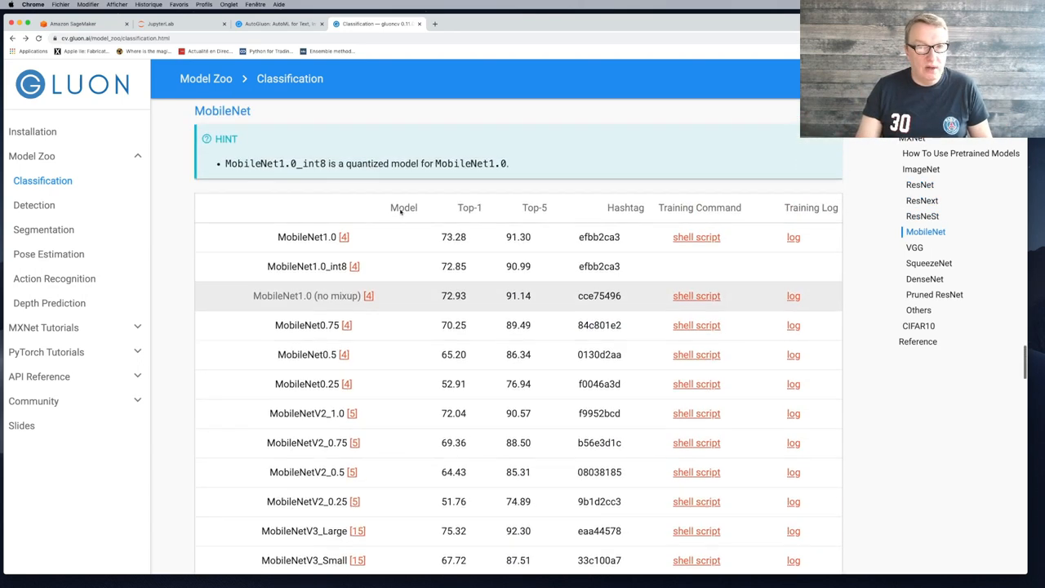
click(278, 24)
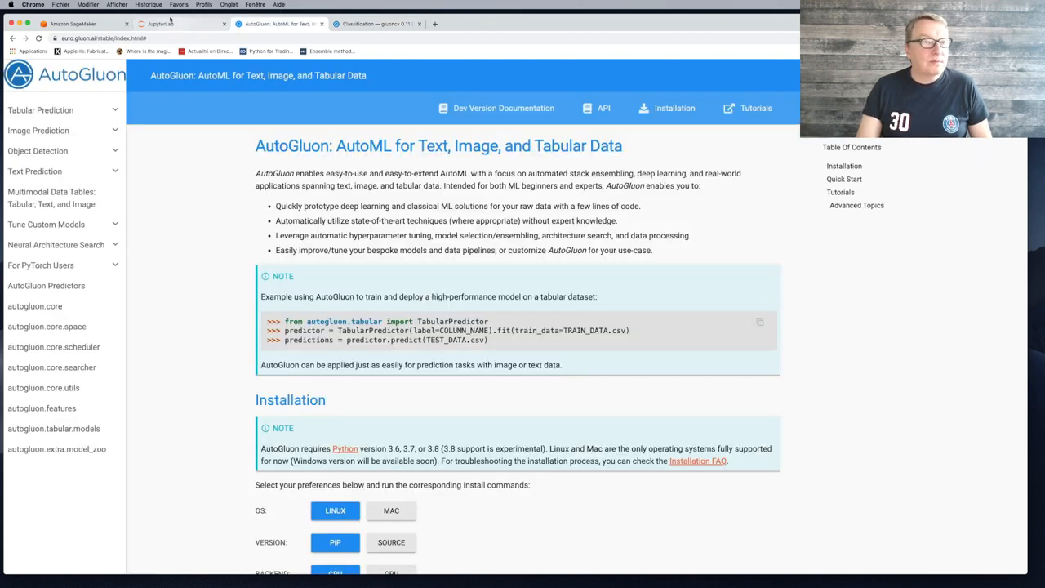
Return to the JupyterLab tab showing the ImagePredictor and 5-epoch fit cells.
click(155, 25)
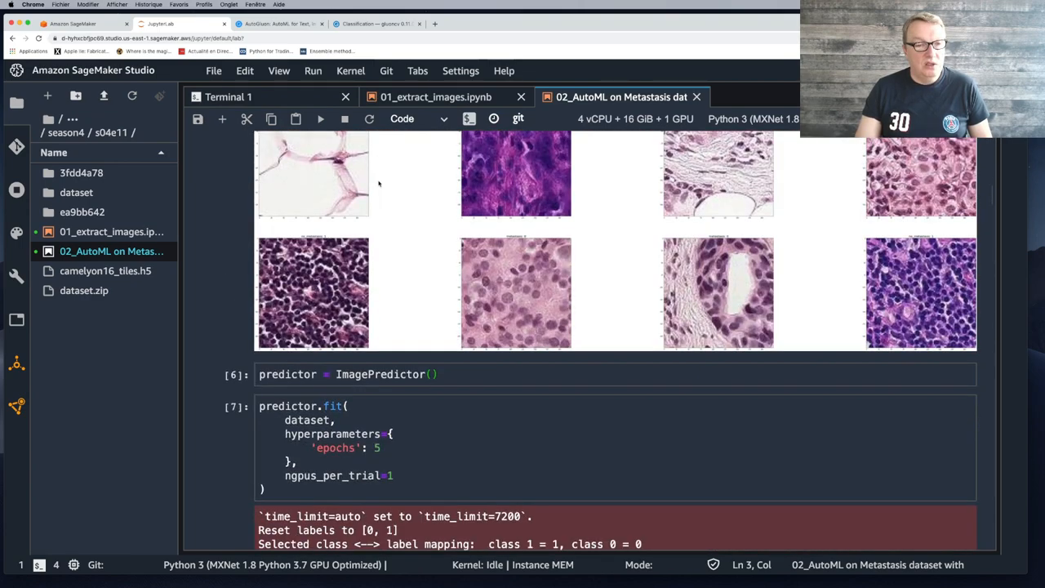
scroll(down, 3)
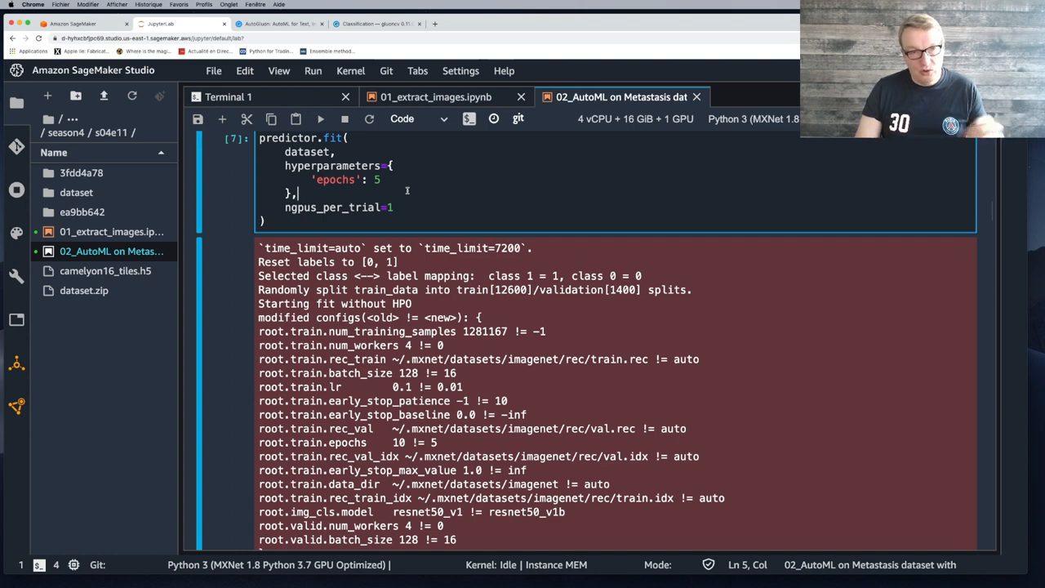
scroll(down, 3)
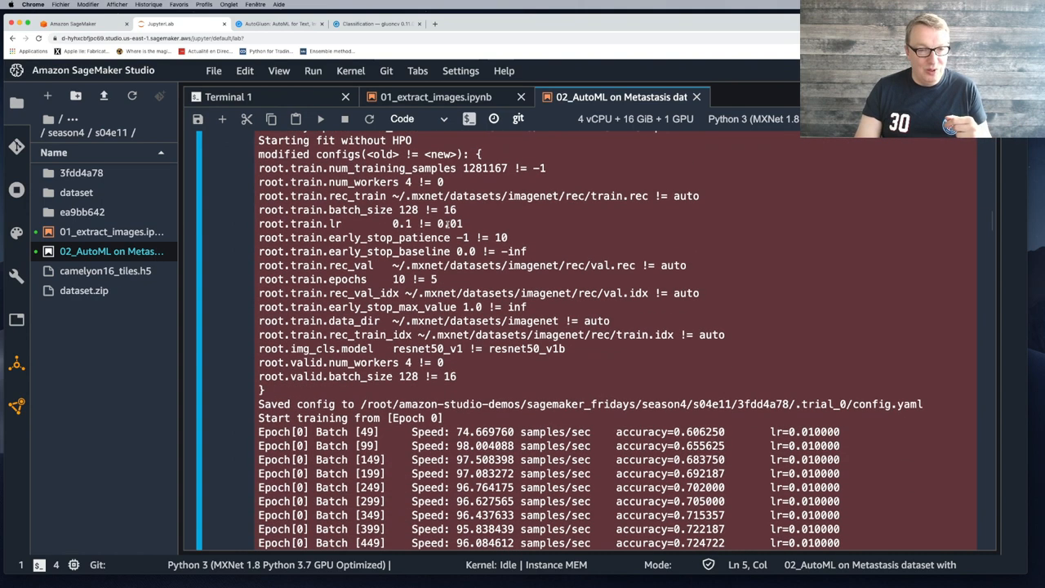
scroll(down, 3)
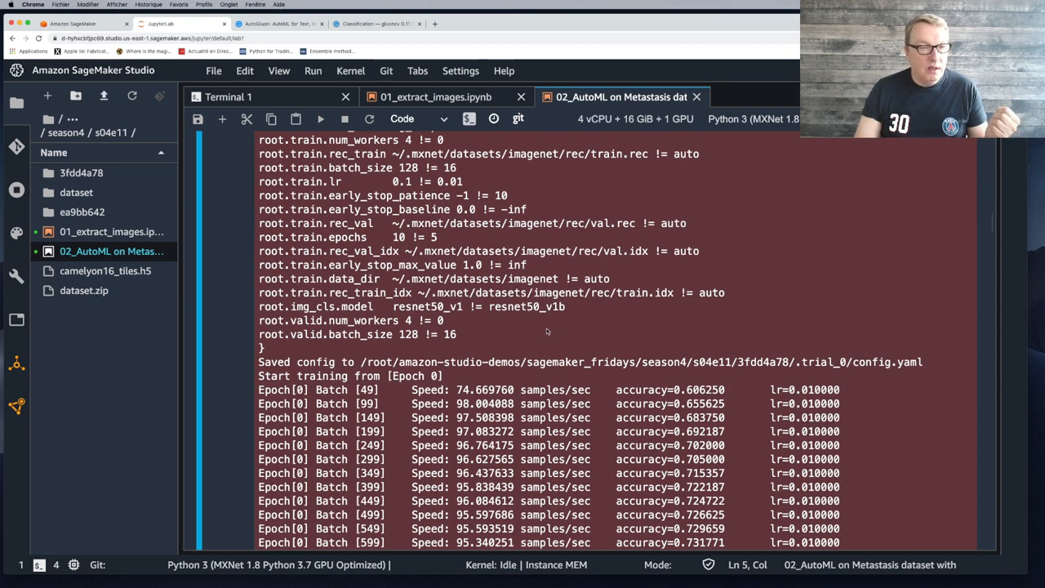
scroll(down, 3)
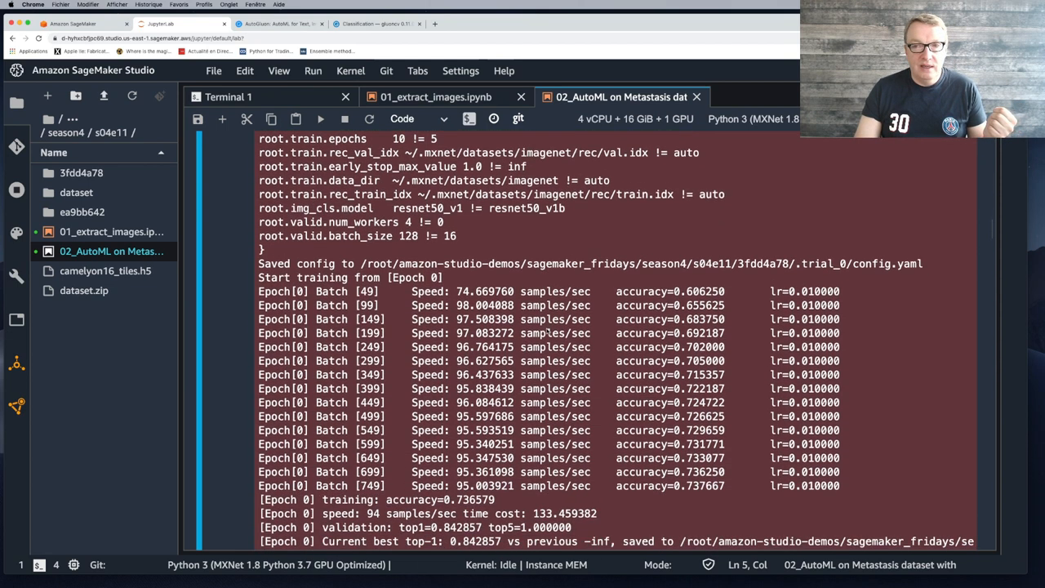
scroll(down, 3)
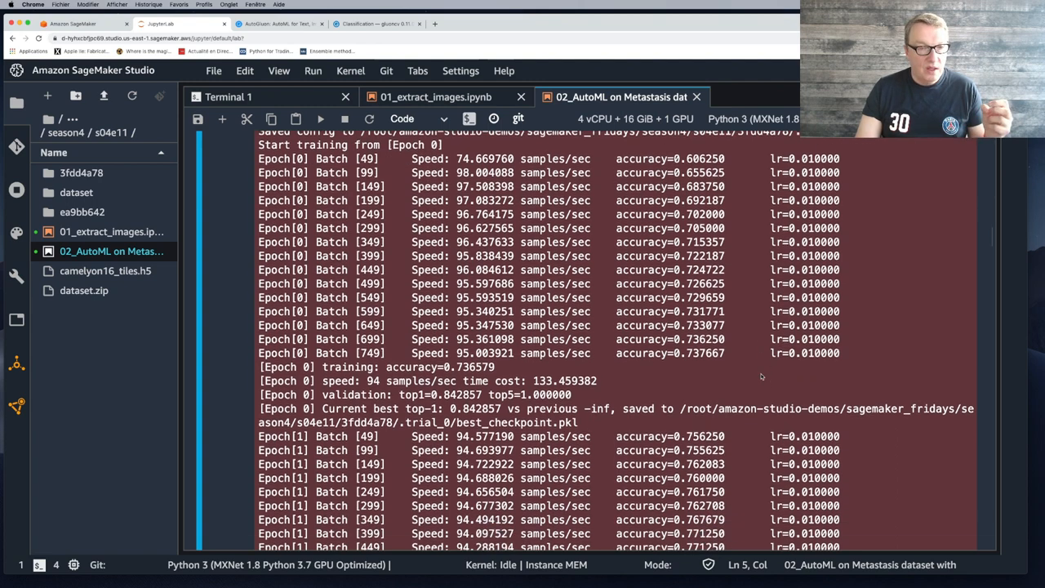
scroll(down, 3)
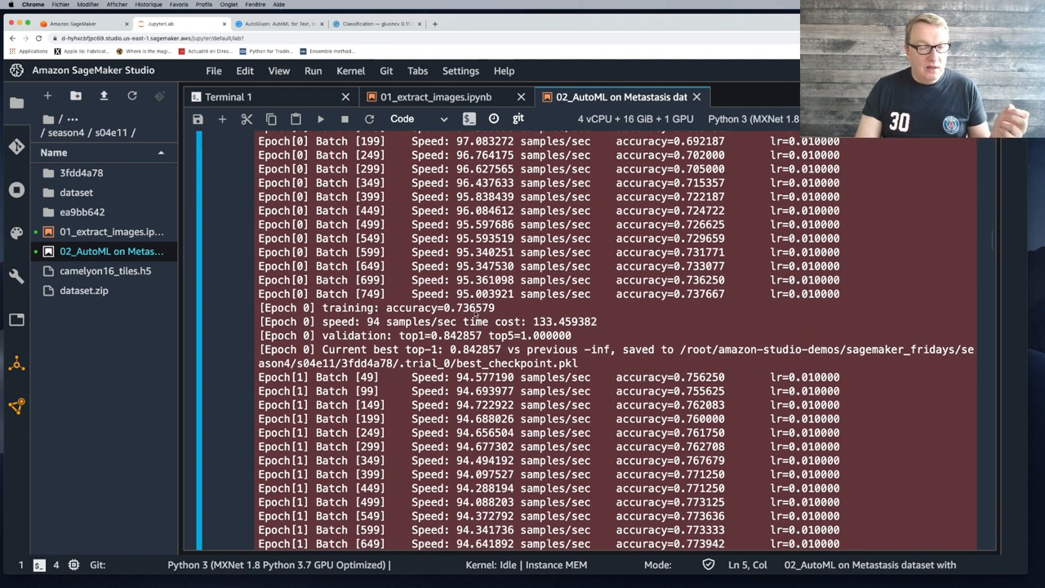
double_click(465, 308)
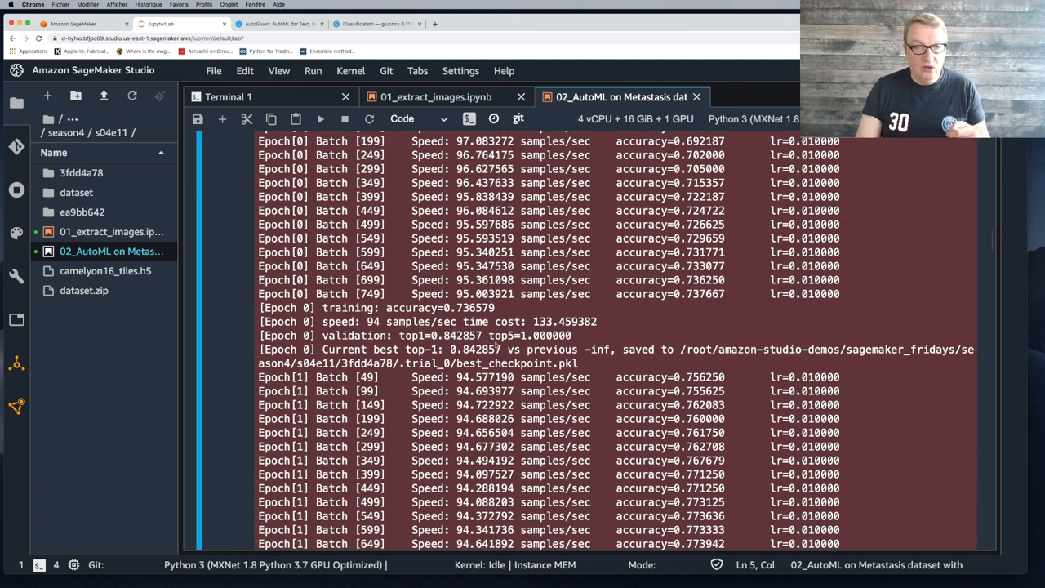
scroll(down, 3)
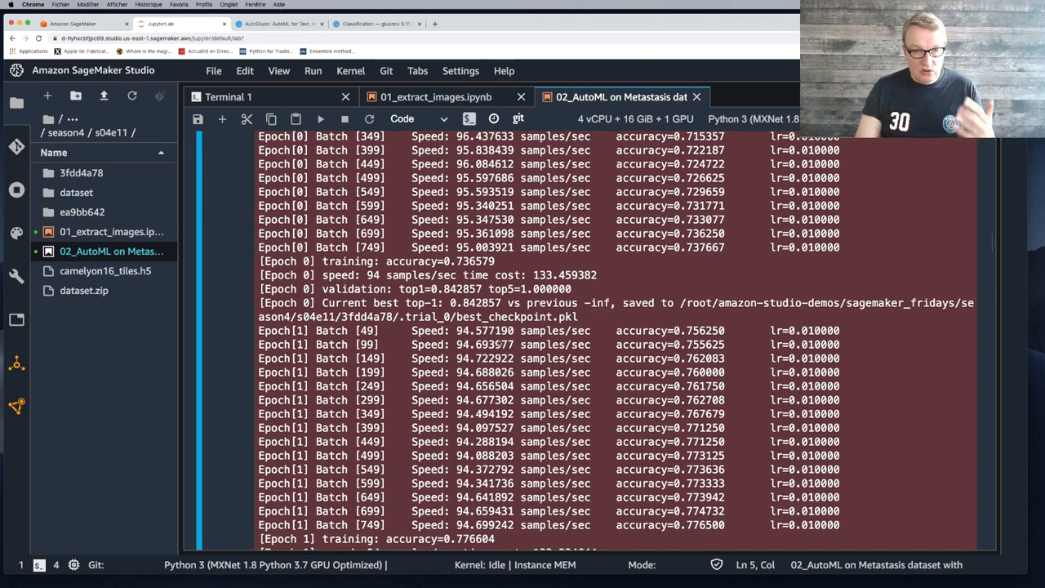
scroll(down, 3)
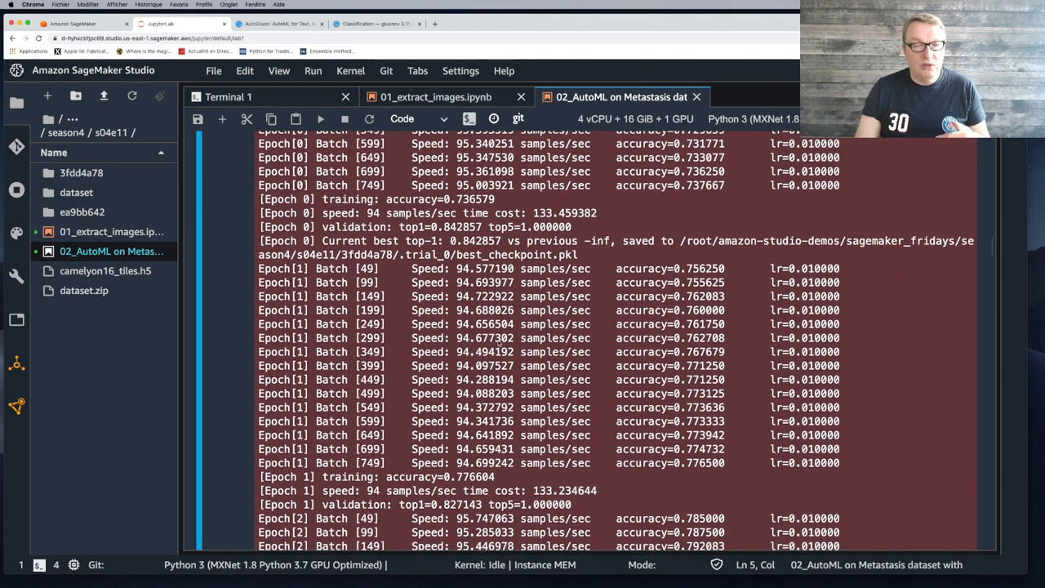
scroll(down, 3)
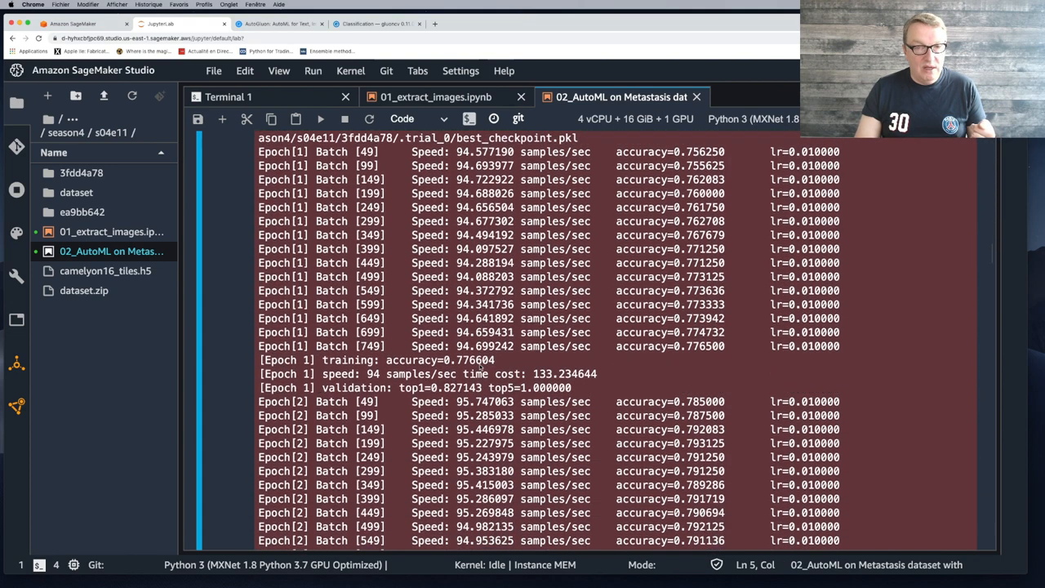
scroll(down, 3)
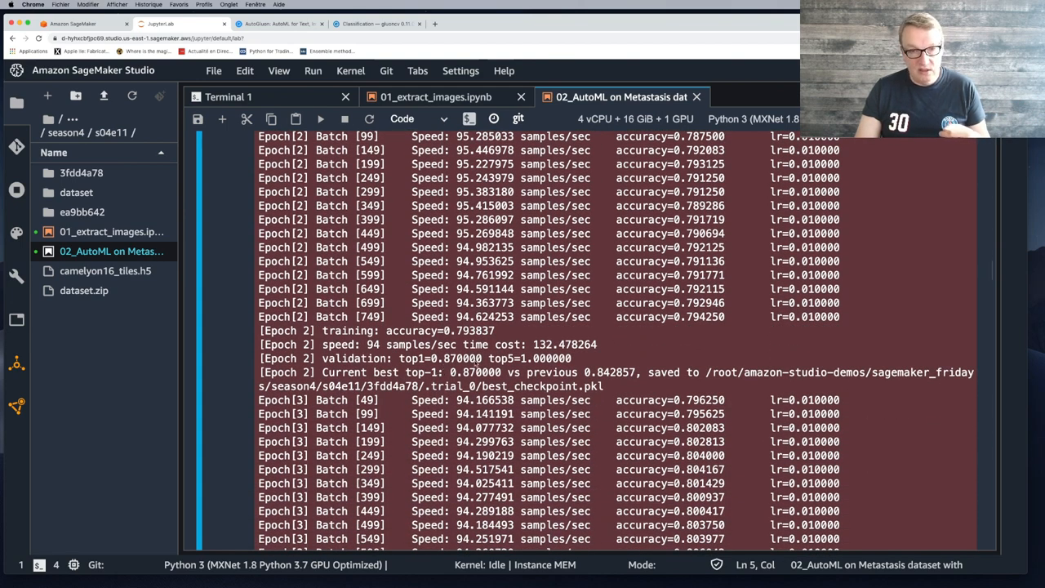
scroll(down, 3)
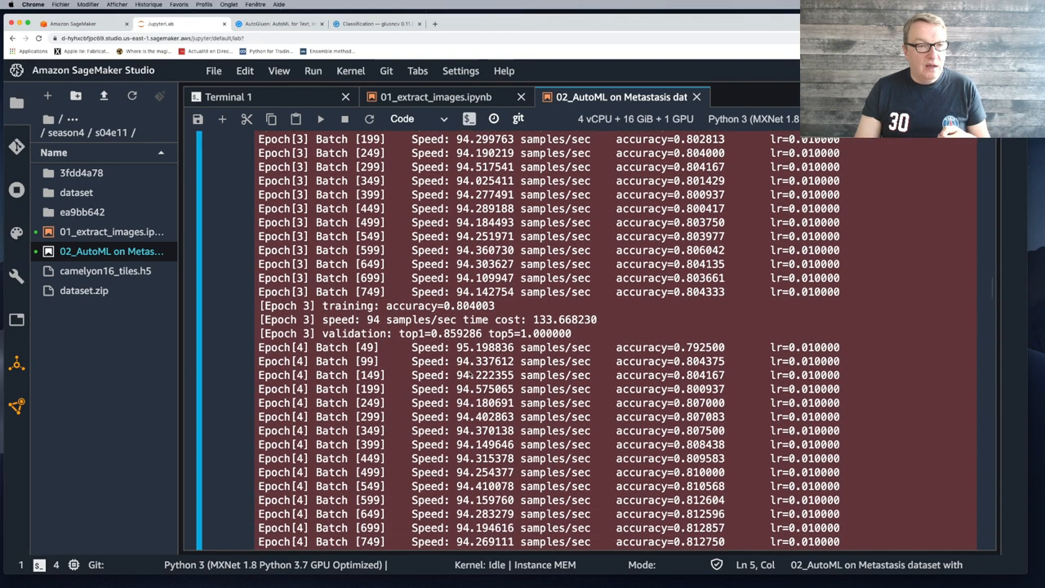
scroll(down, 3)
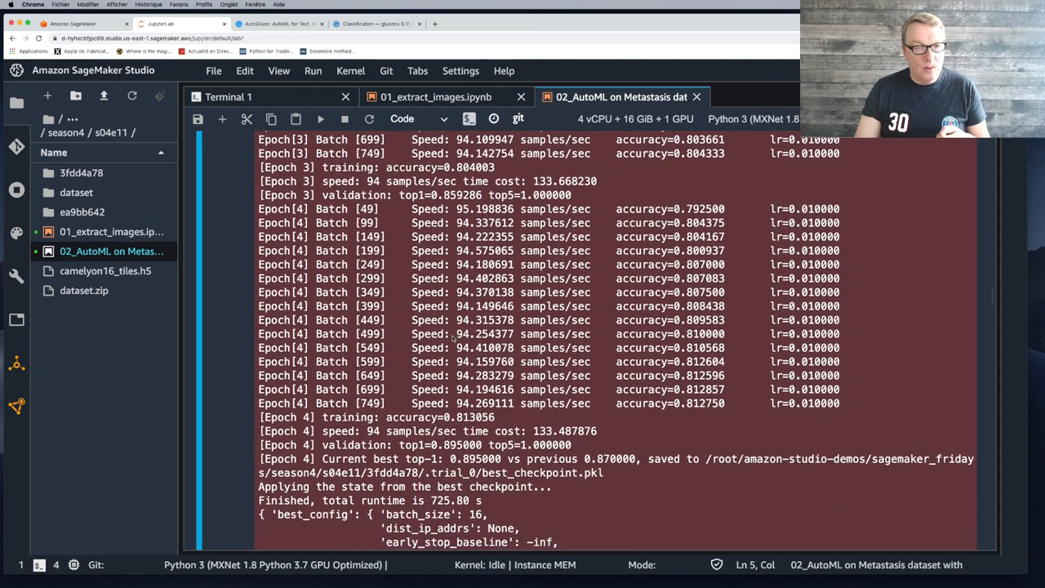
scroll(down, 3)
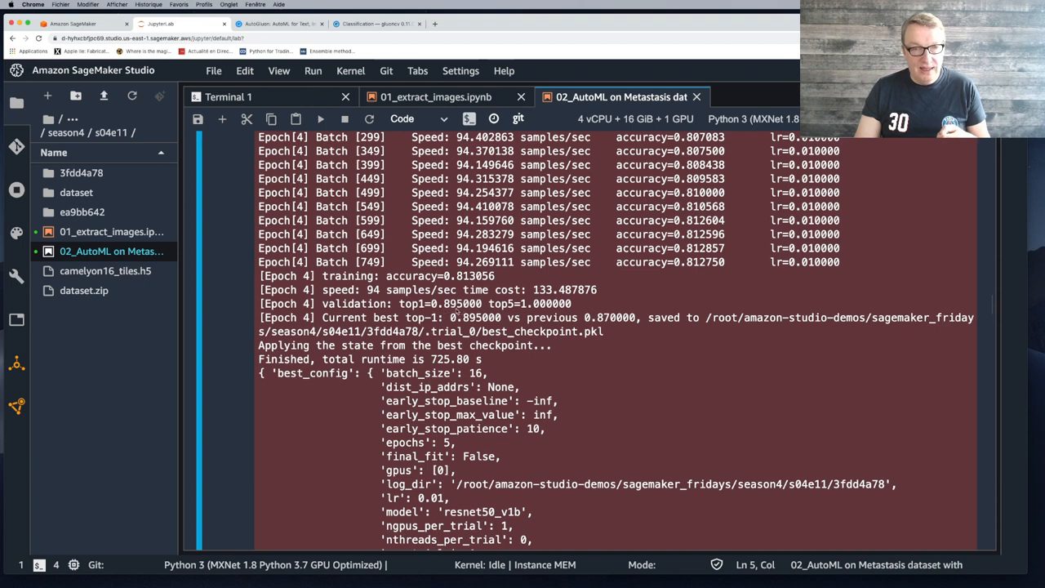
scroll(down, 3)
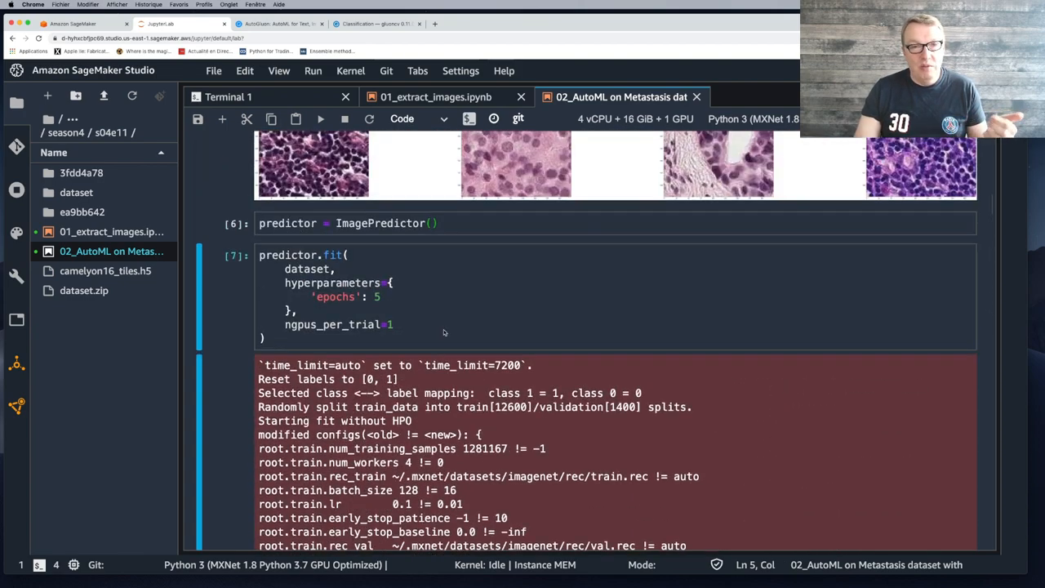
scroll(down, 3)
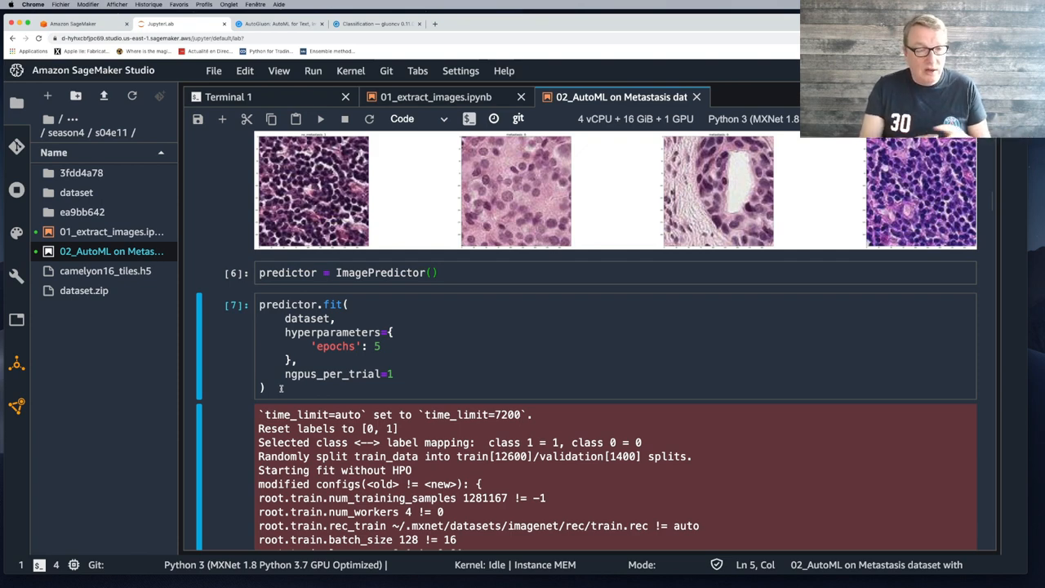
mouse_move(218, 370)
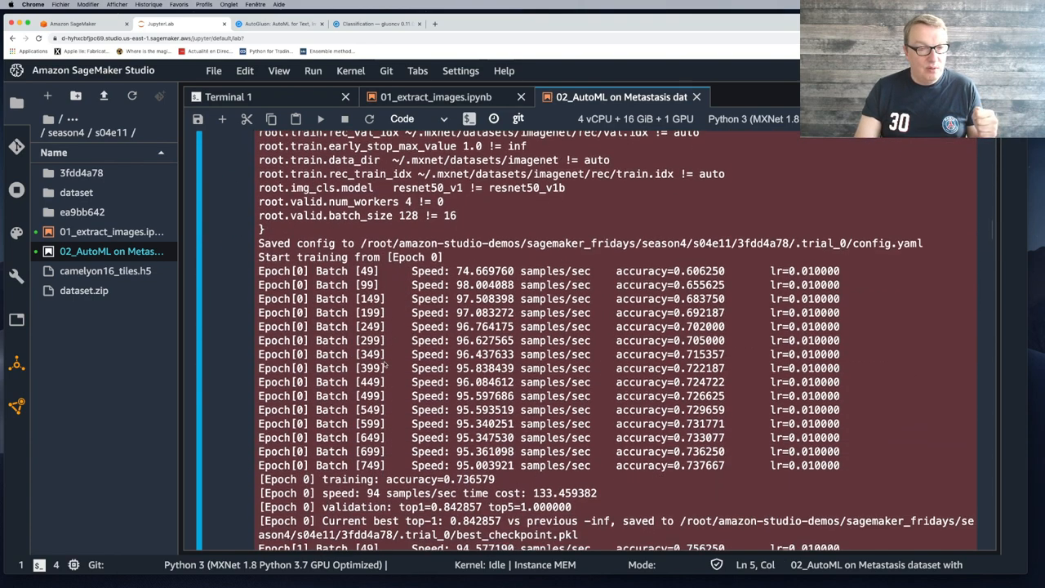
scroll(down, 3)
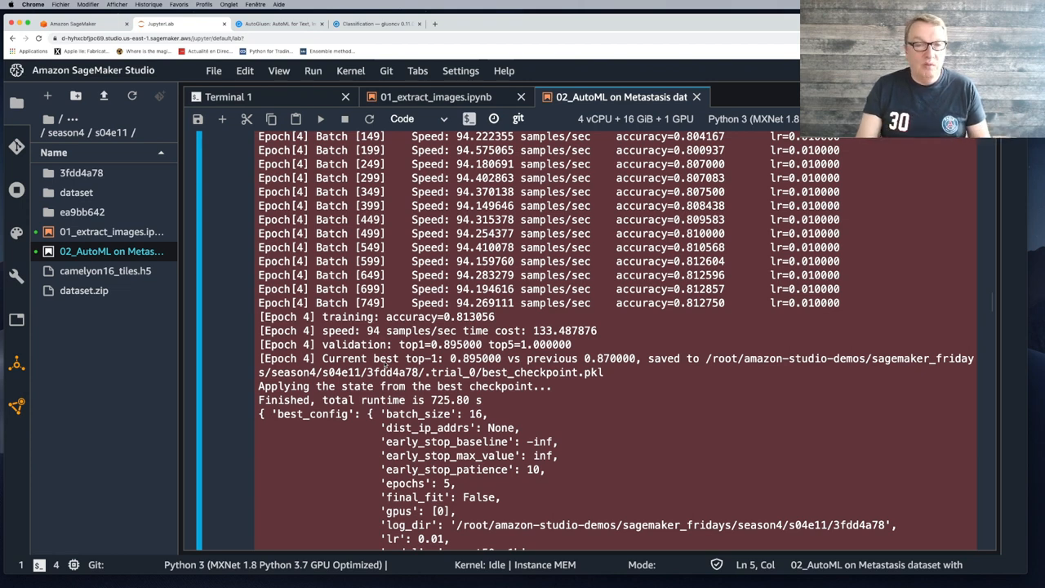
scroll(down, 3)
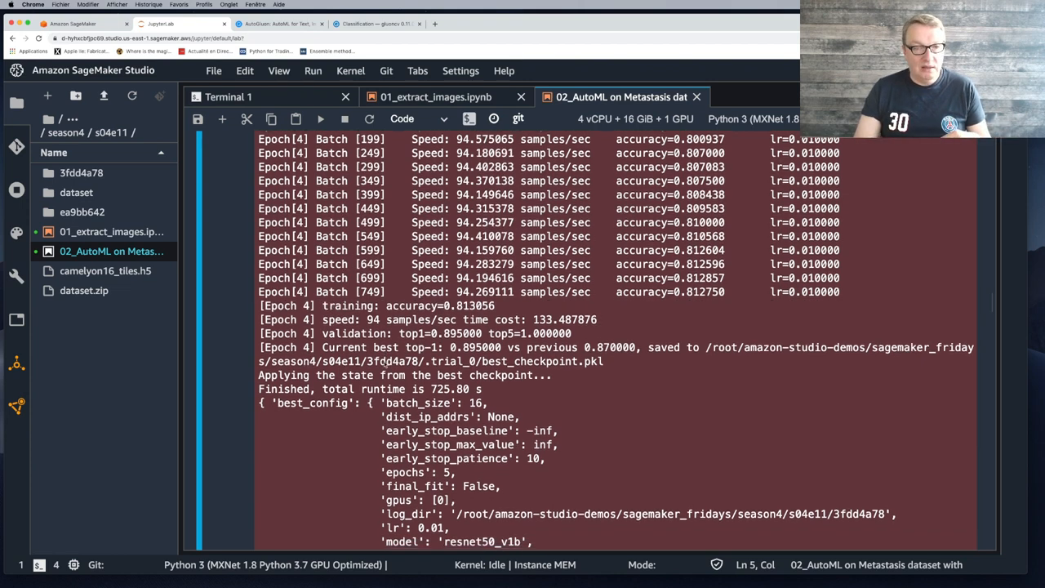
scroll(down, 3)
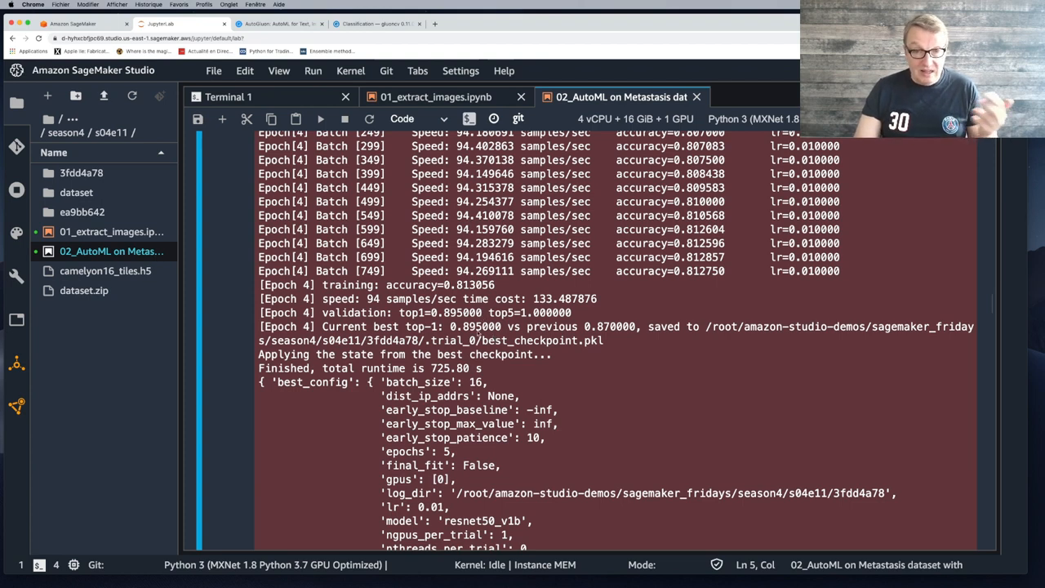
scroll(down, 3)
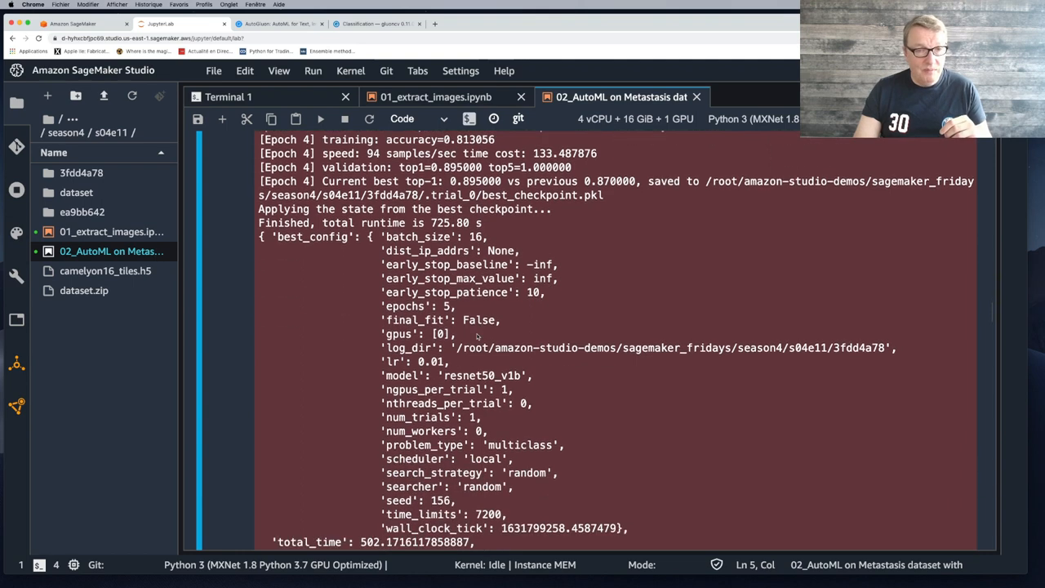
scroll(down, 3)
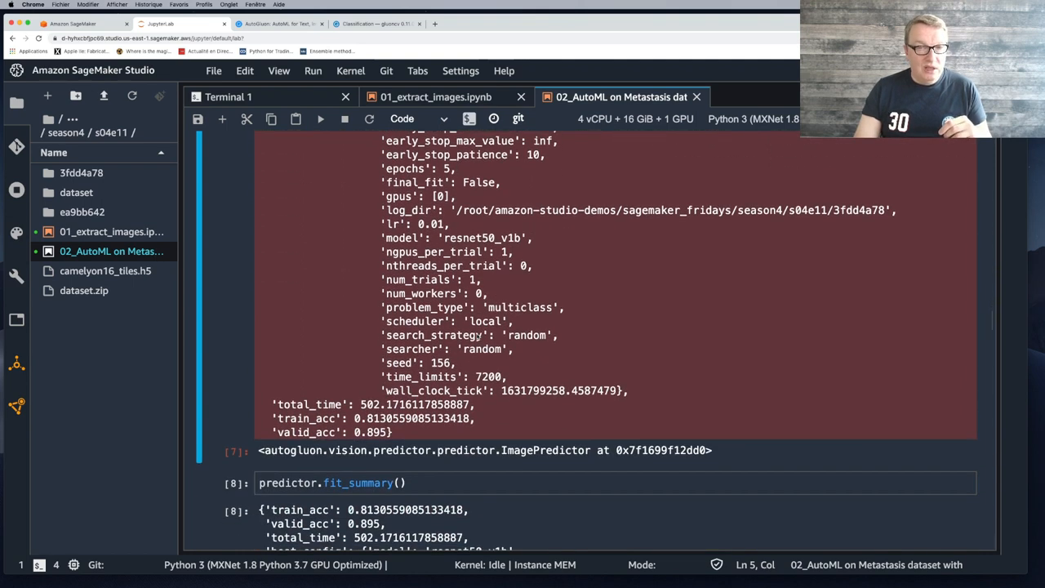
scroll(down, 3)
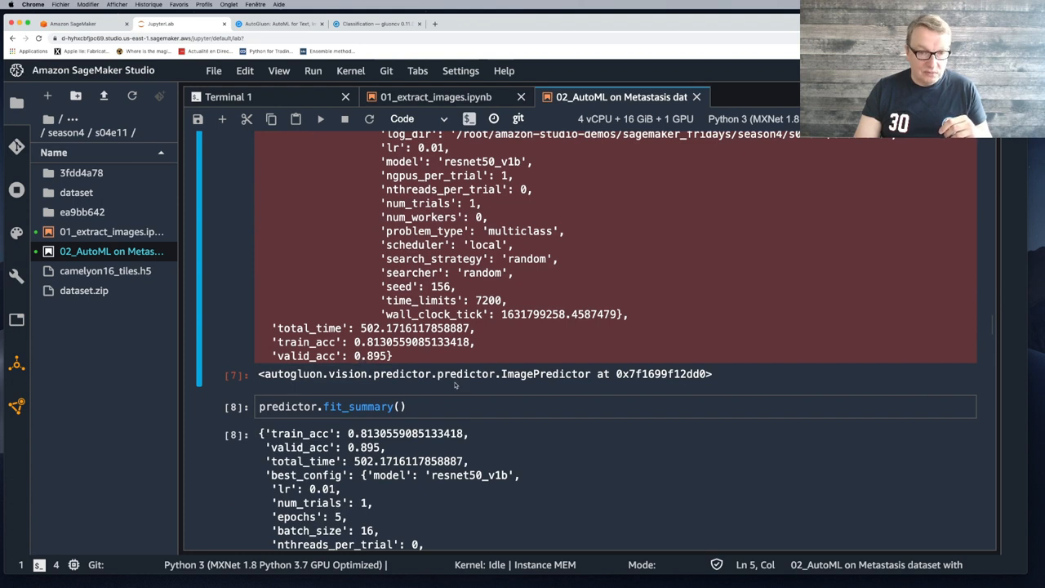
scroll(down, 3)
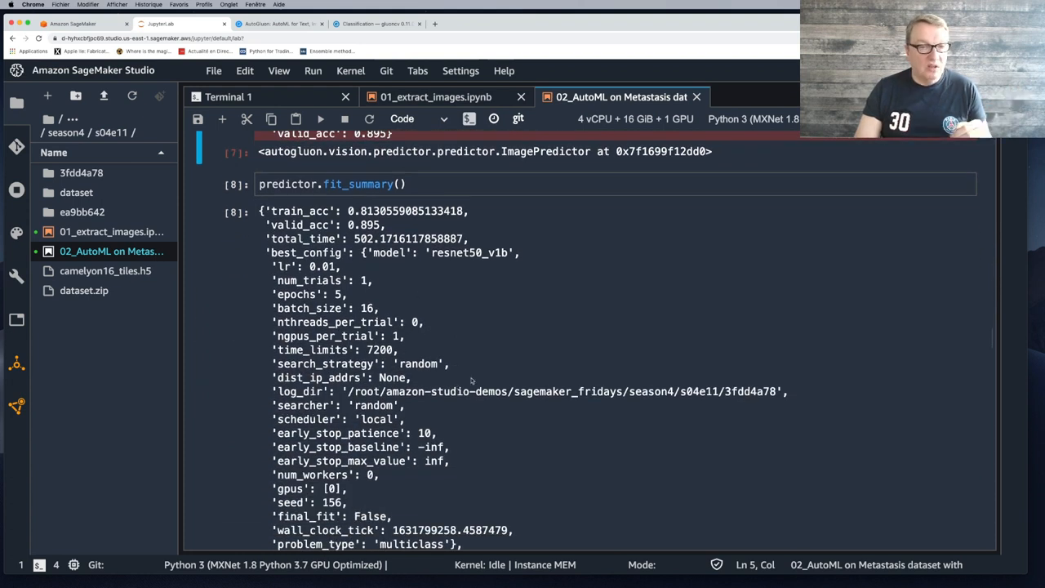
scroll(down, 3)
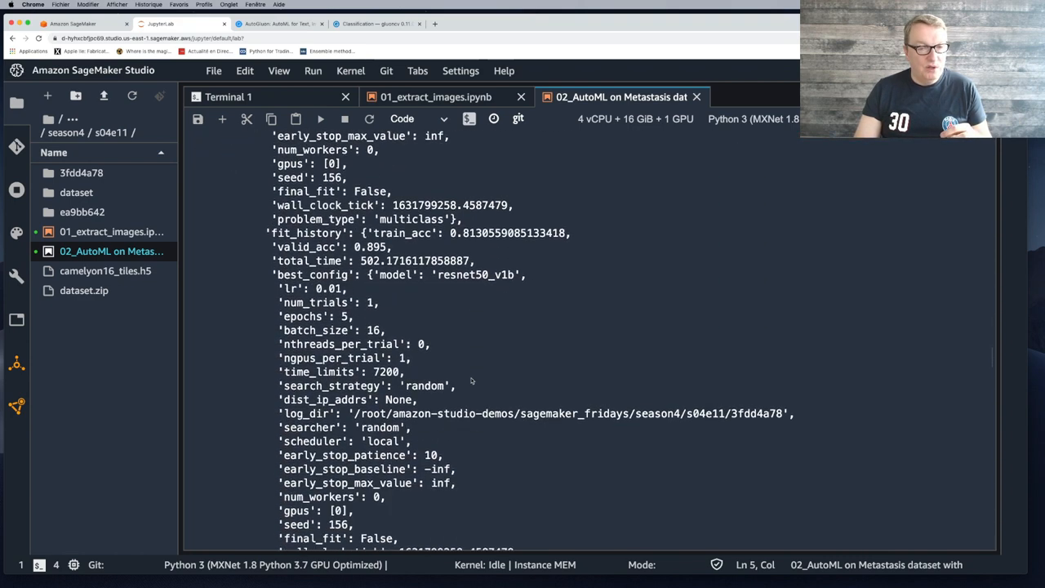
scroll(down, 3)
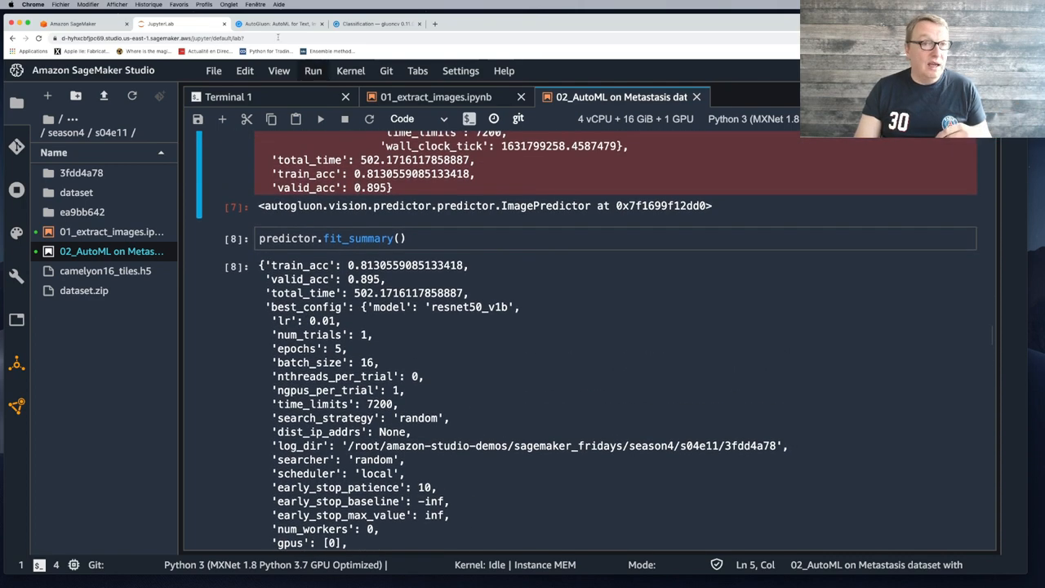
Open AutoGluon's Image Prediction Quick Start tutorial at the predict-on-a-new-image example.
click(290, 25)
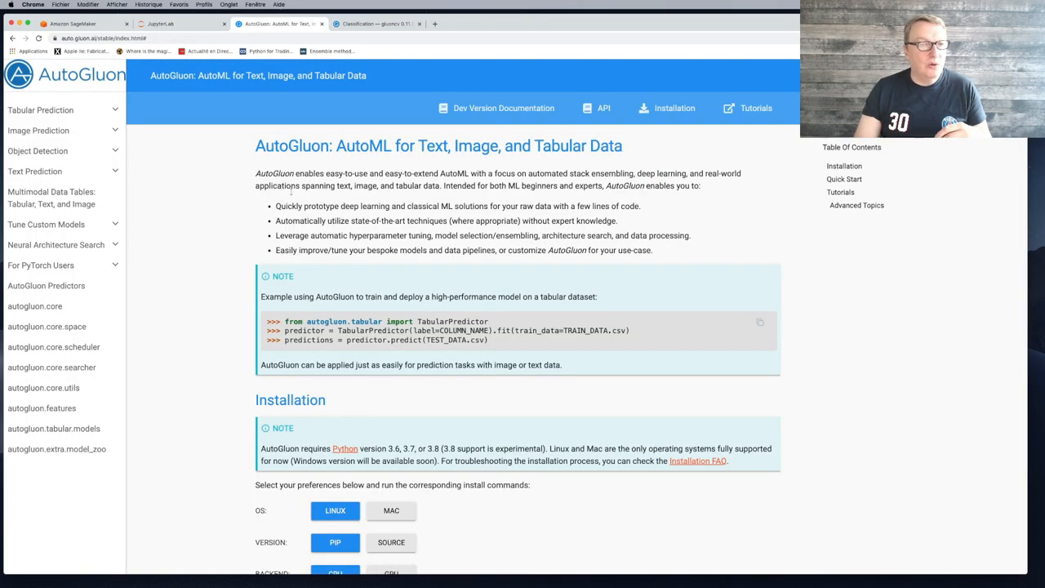
mouse_move(36, 137)
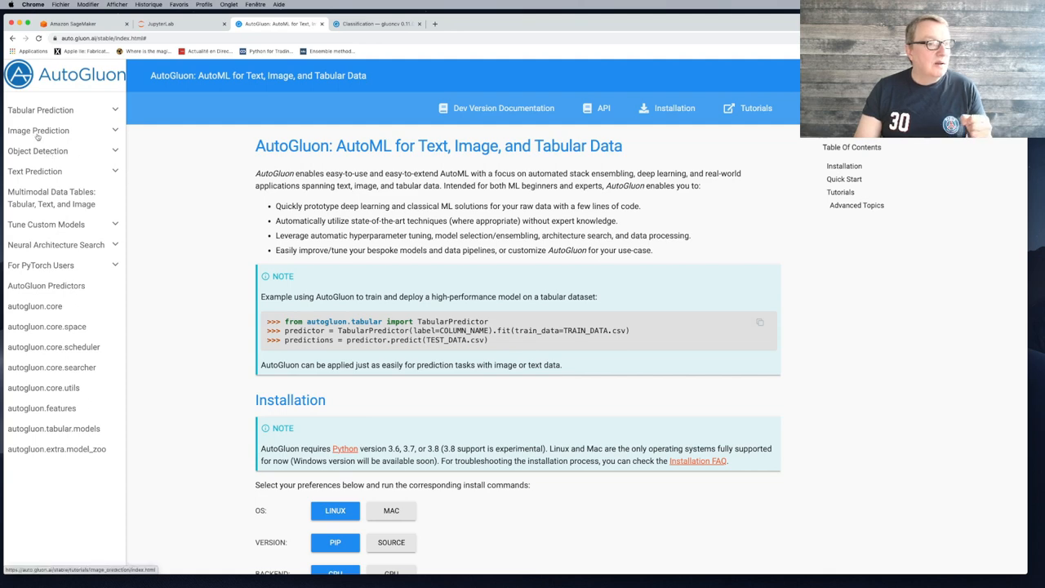
click(38, 131)
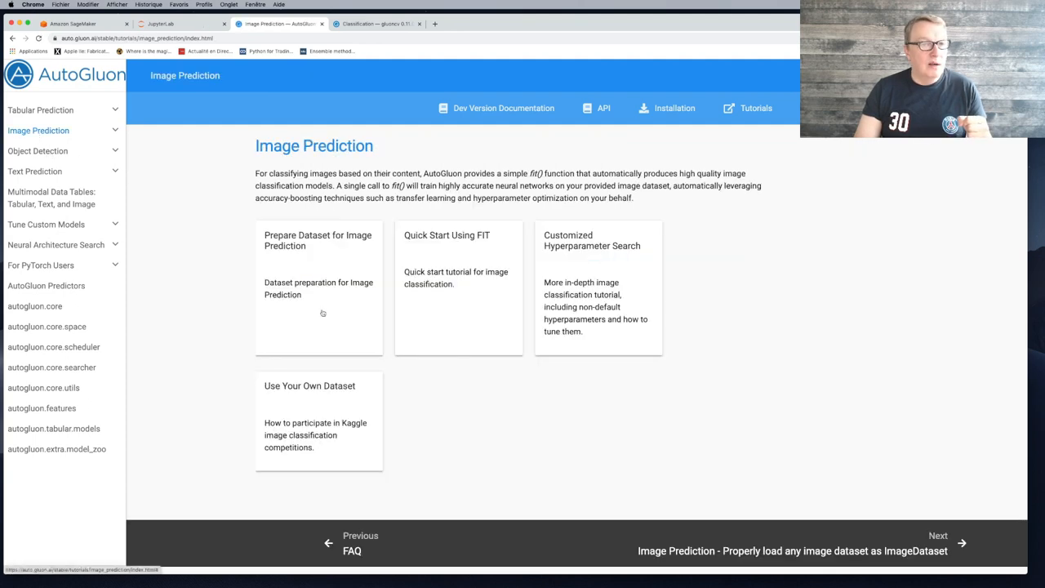
click(446, 235)
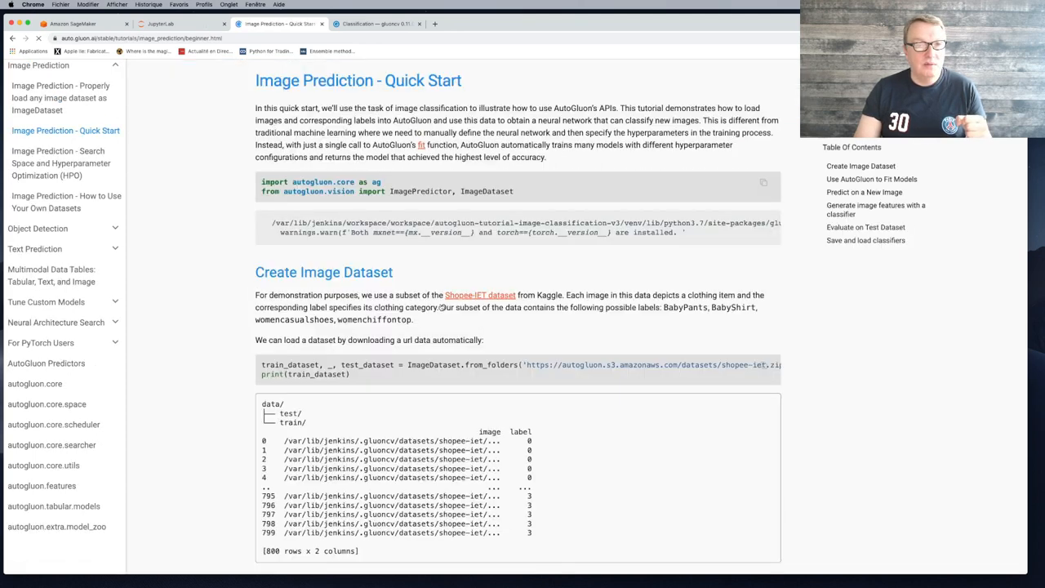
scroll(down, 3)
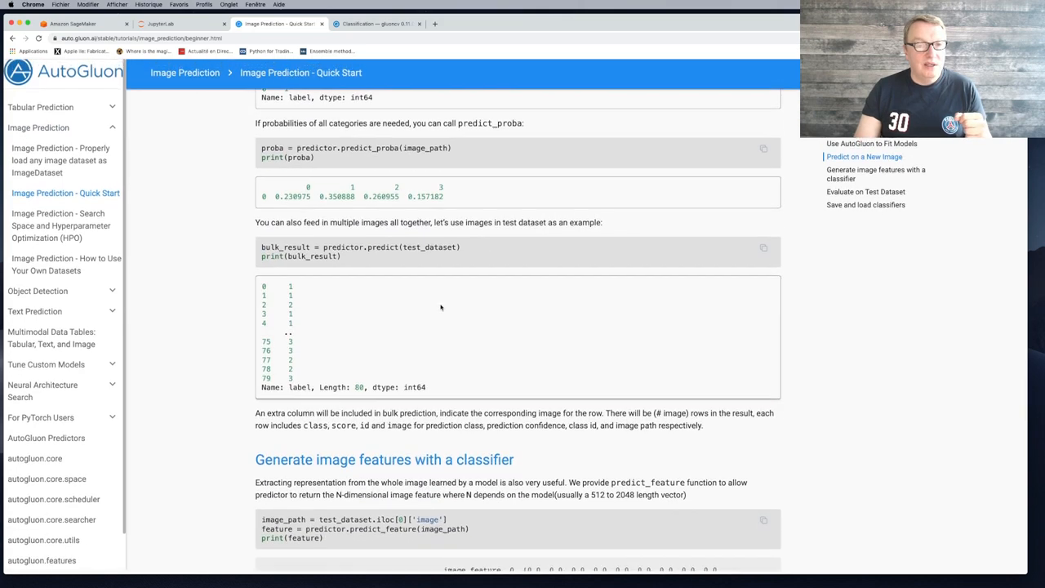
scroll(down, 3)
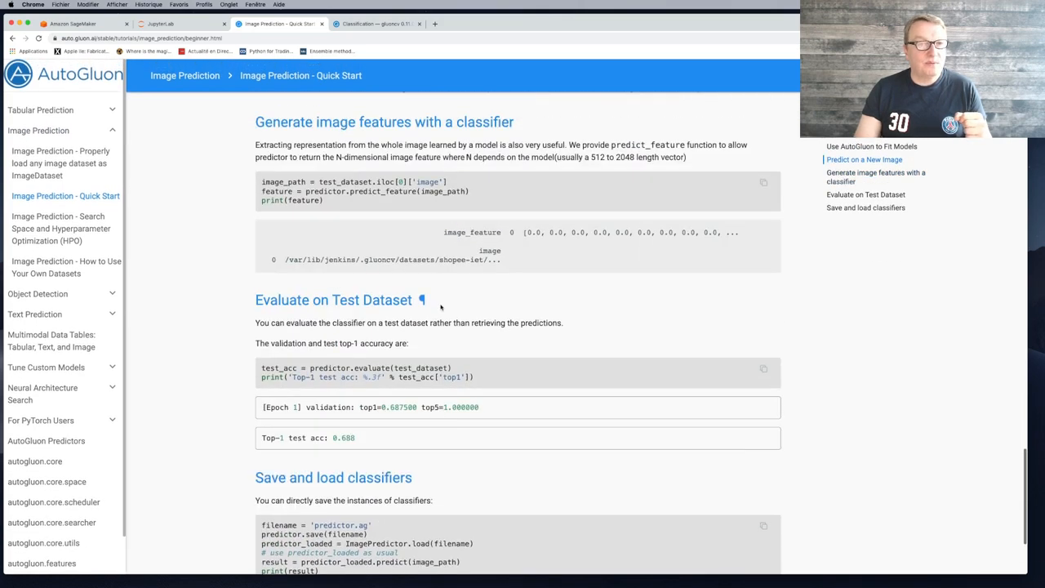
scroll(up, 3)
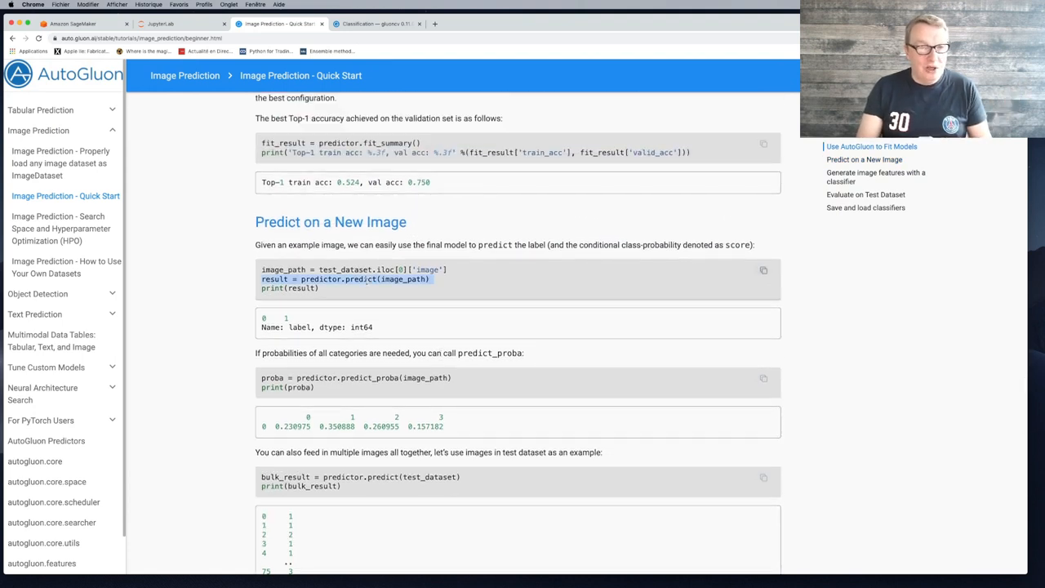
mouse_move(374, 293)
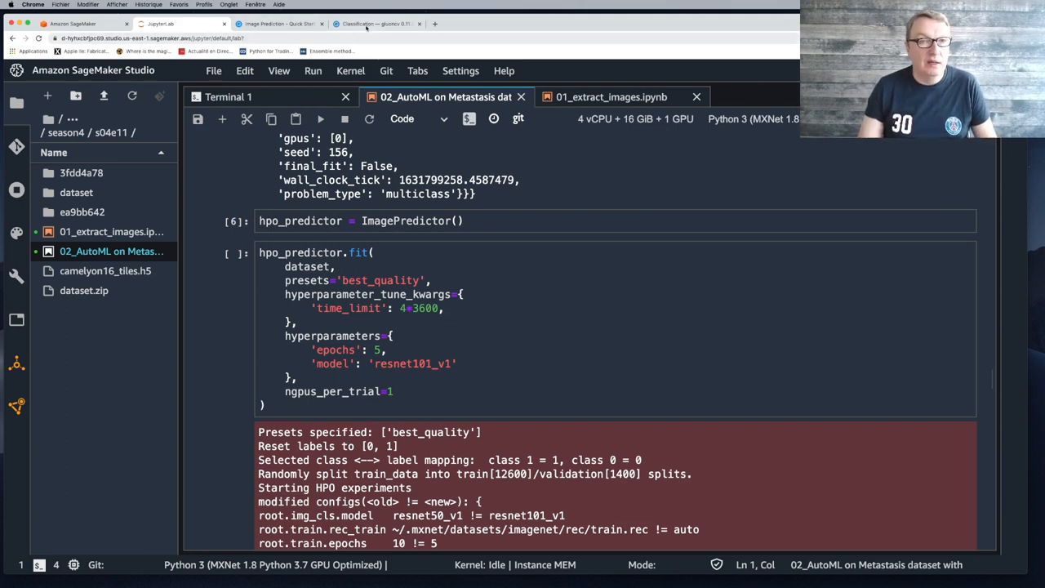
Scroll GluonCV's classification Model Zoo to the ResNeXt and ResNeSt accuracy tables.
click(384, 23)
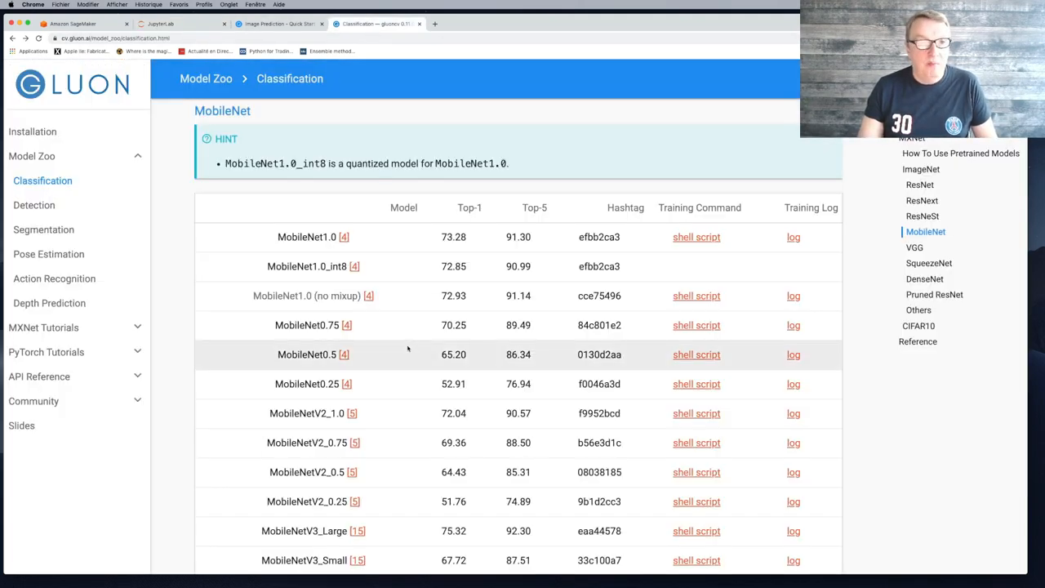
scroll(down, 3)
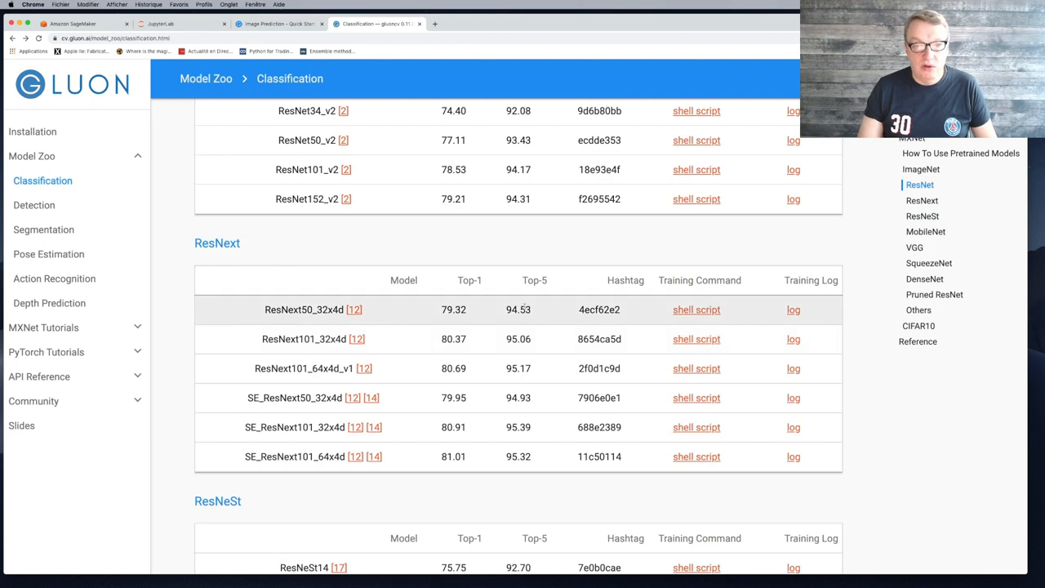
mouse_move(474, 345)
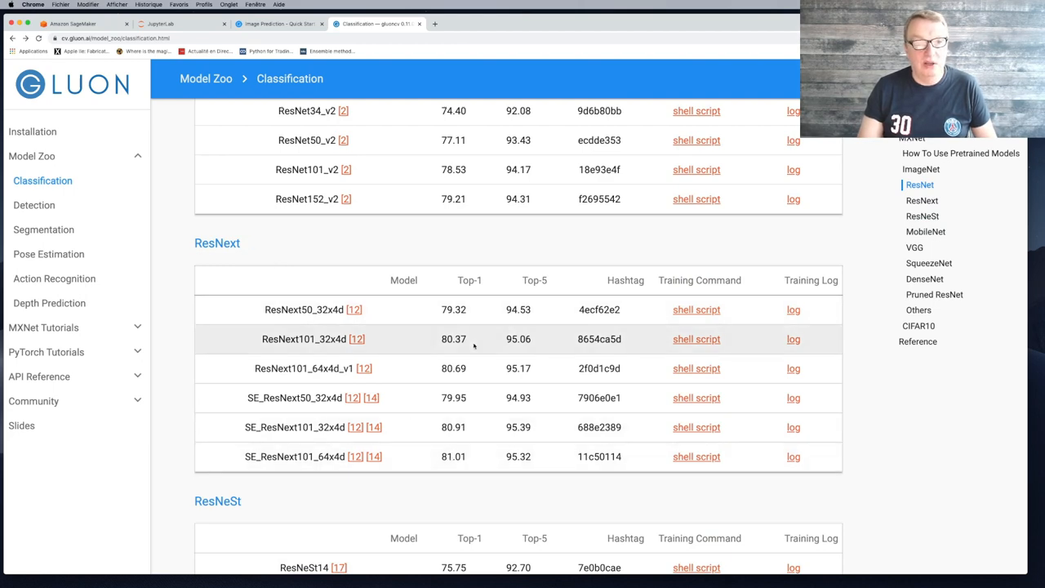
mouse_move(531, 427)
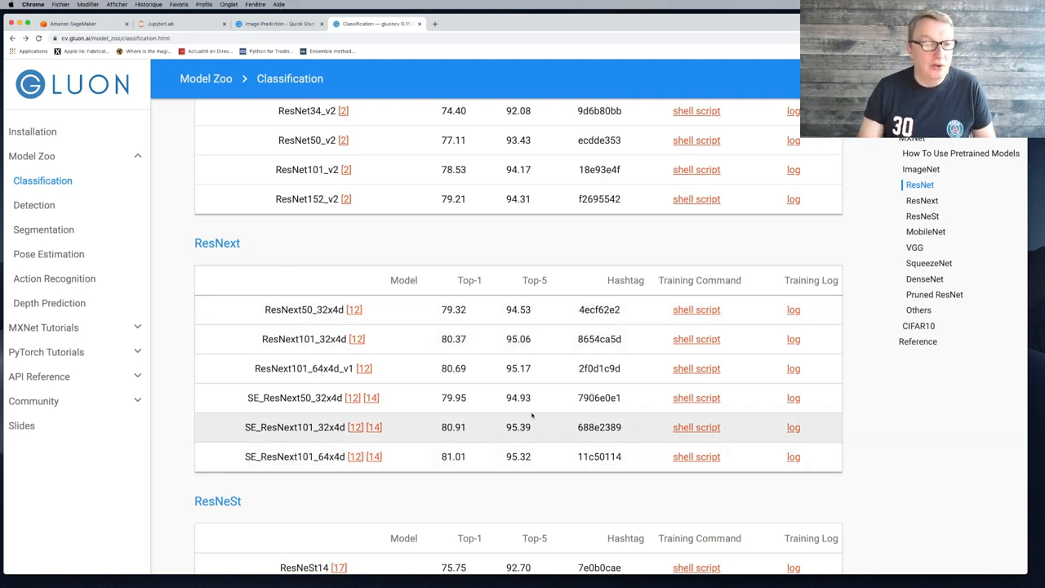
scroll(down, 3)
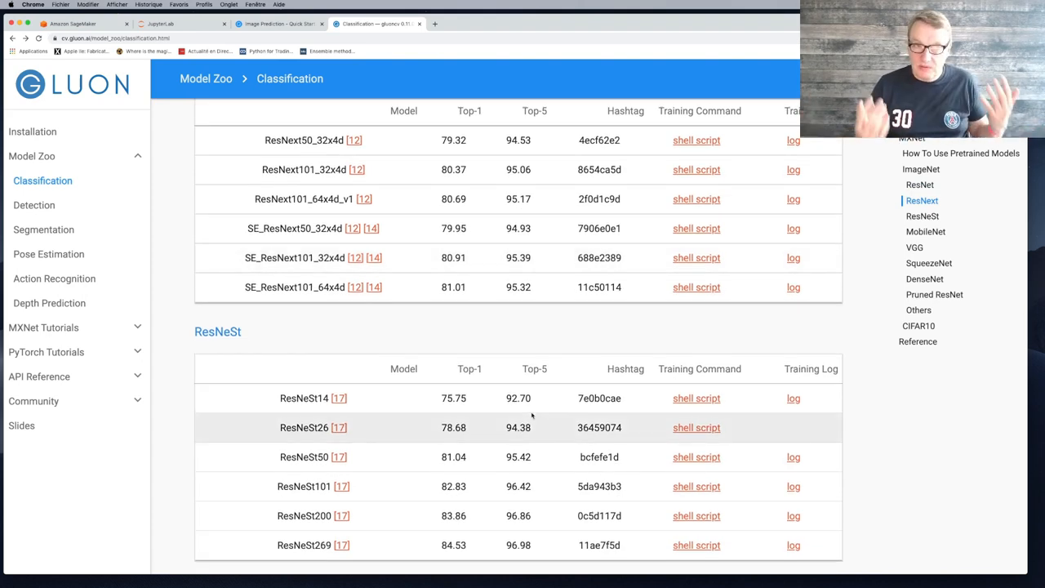
Focus the Metastasis notebook's hpo_predictor.fit cell using best_quality presets and resnet101_v1.
click(282, 24)
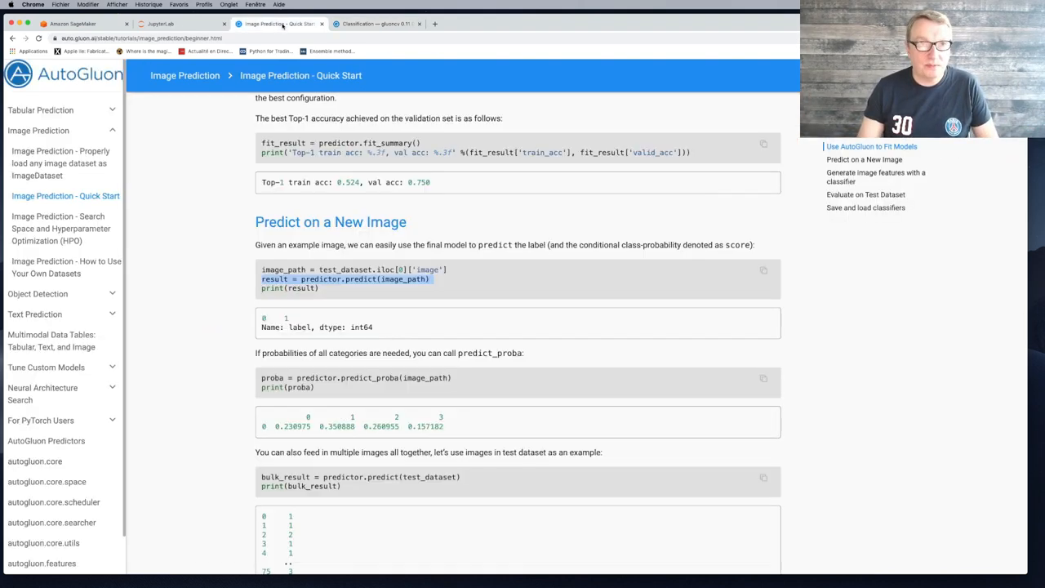
click(159, 23)
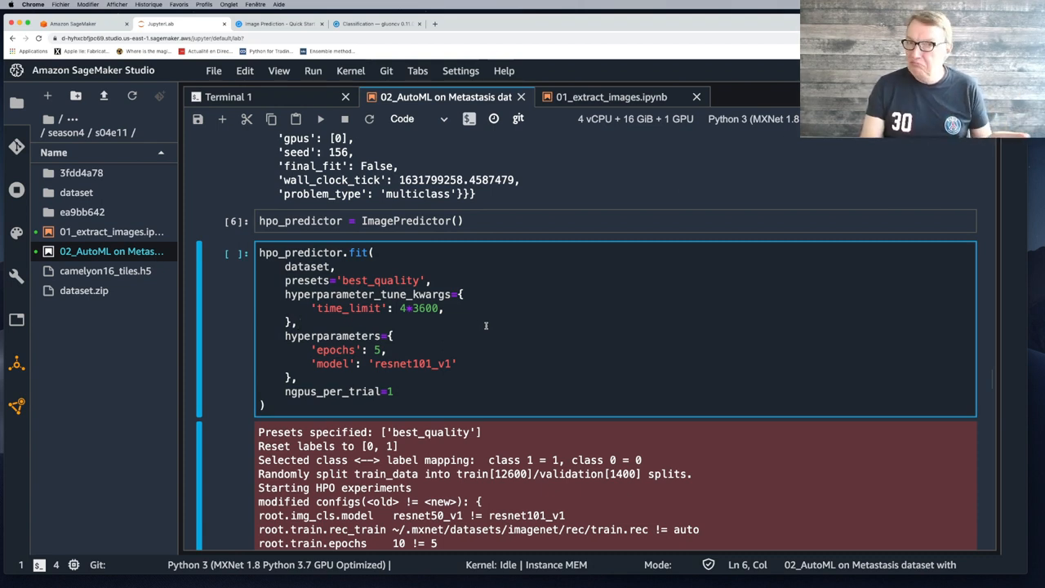
mouse_move(511, 357)
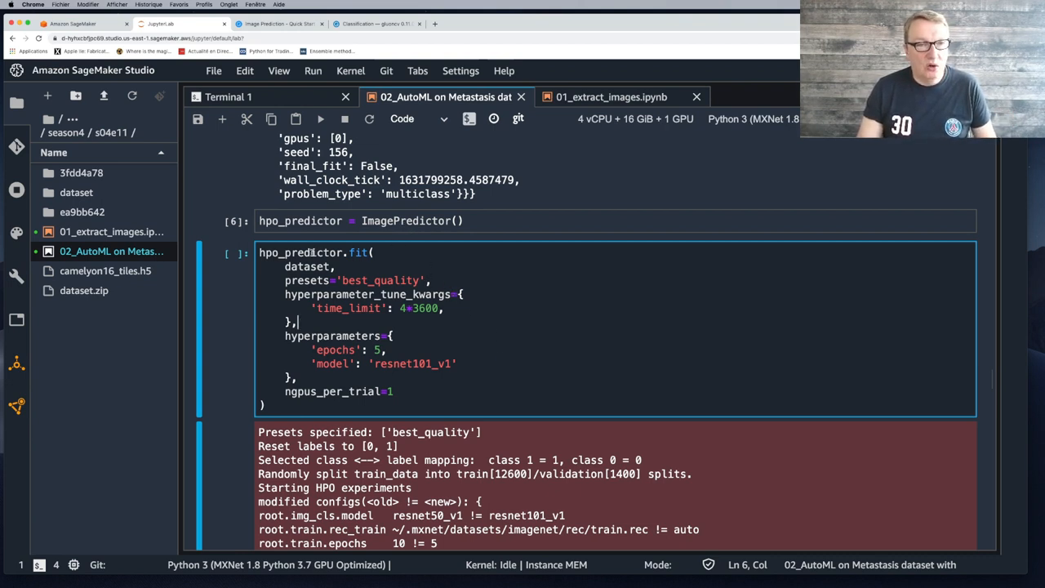
mouse_move(420, 342)
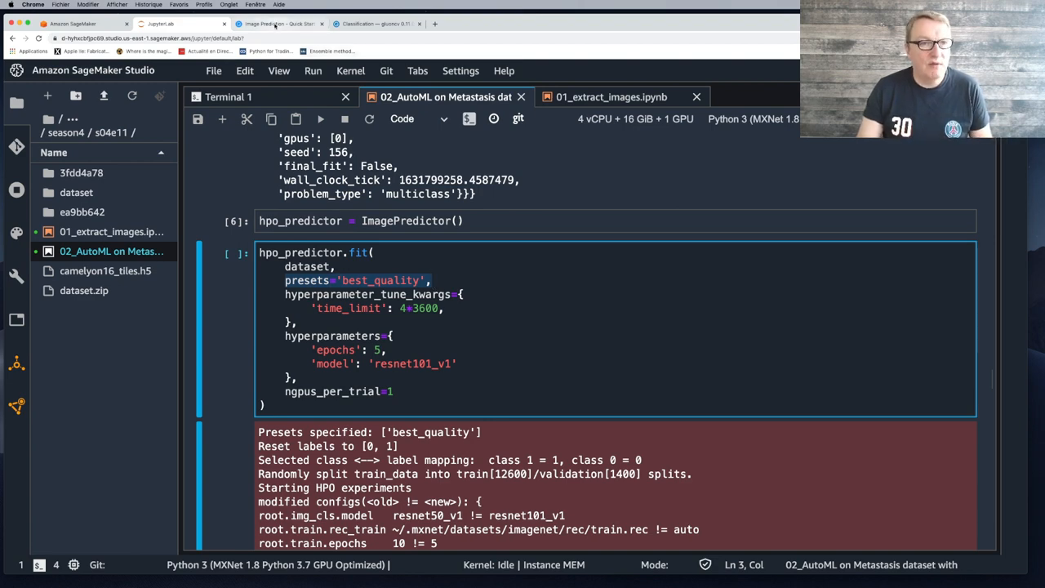
Show the AutoGluon Predictors API page listing TabularPredictor, ImagePredictor, ObjectDetector and TextPredictor.
click(290, 25)
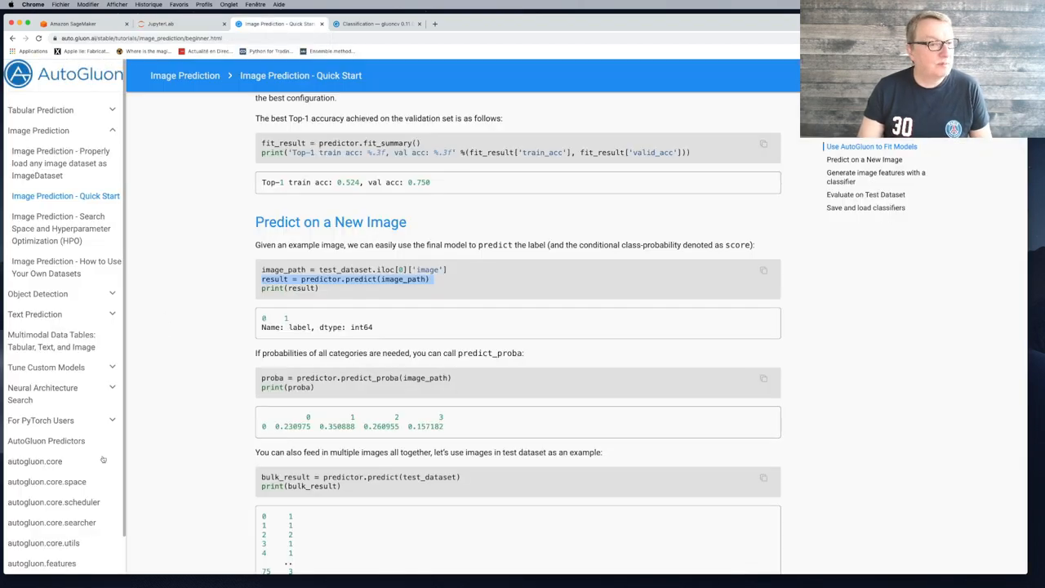
click(45, 440)
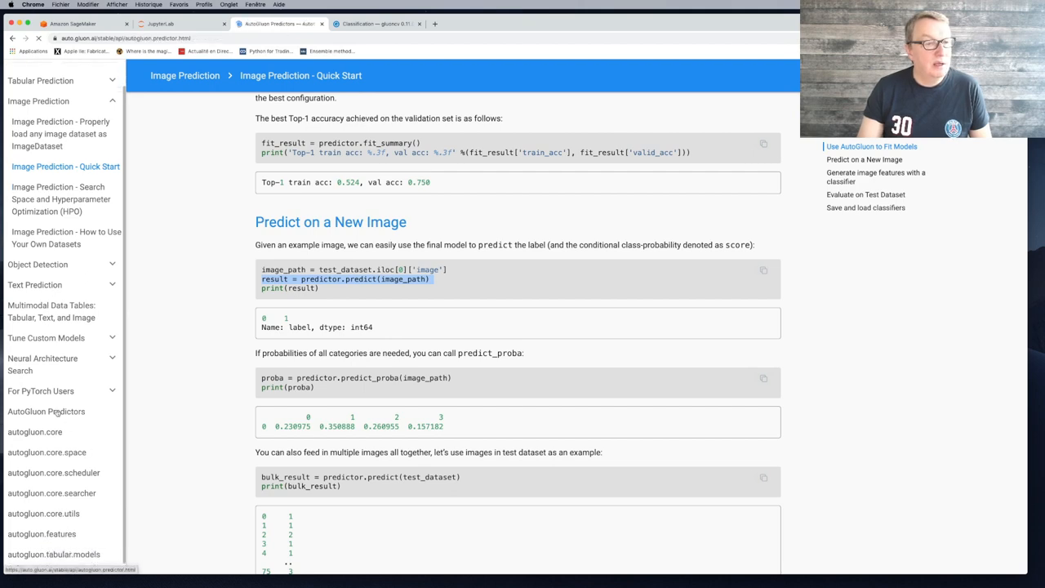
click(40, 411)
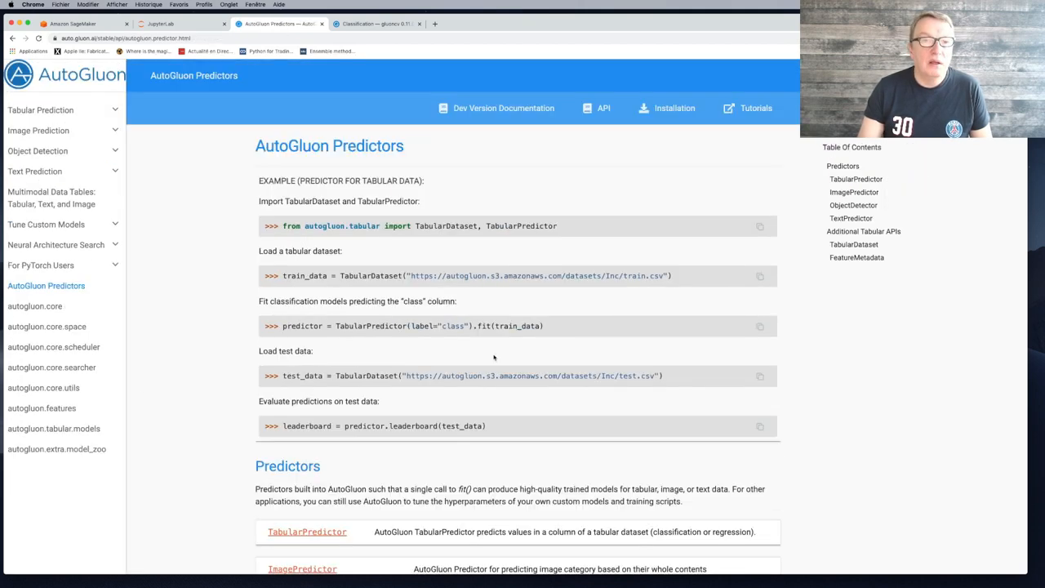
scroll(down, 3)
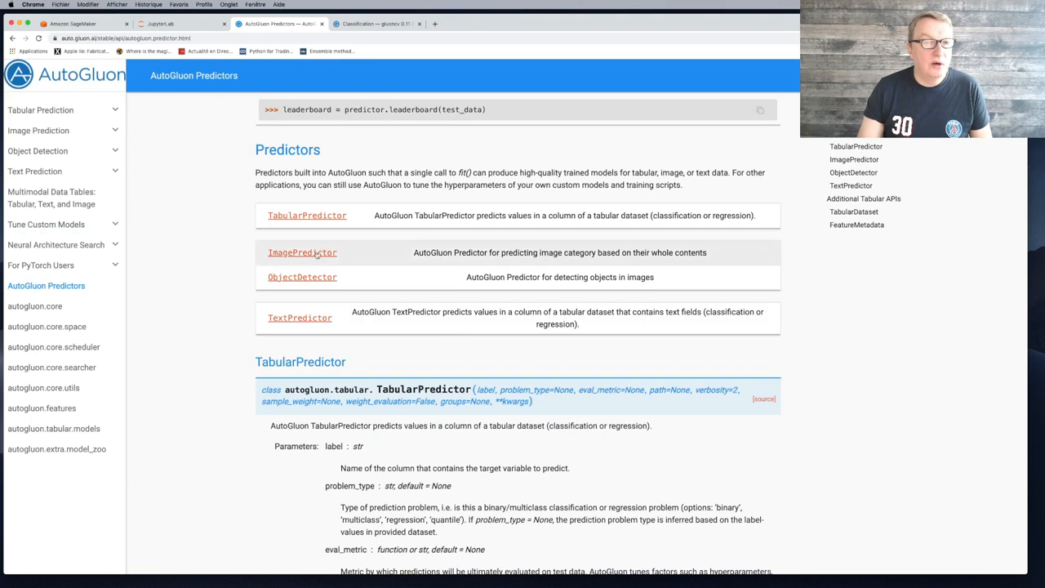
Read ImagePredictor's in-depth preset descriptions, then return to the metastasis notebook.
click(301, 252)
text(preset)
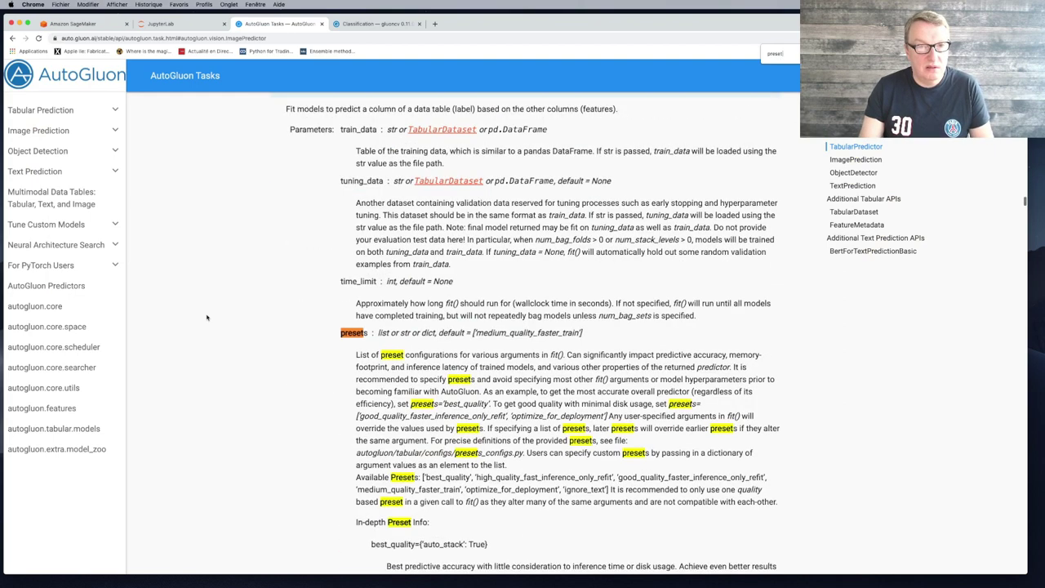
scroll(down, 3)
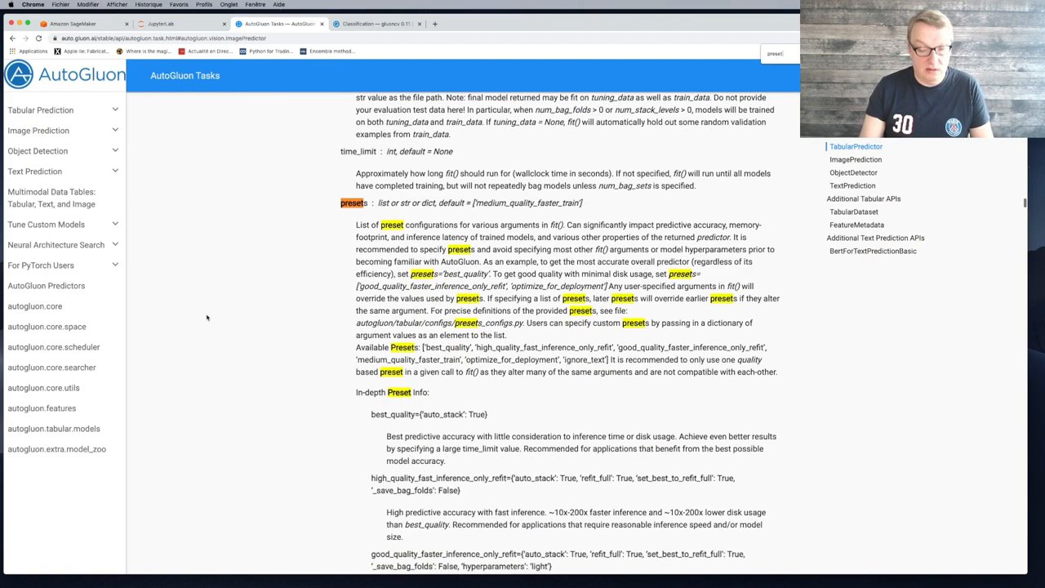
scroll(down, 3)
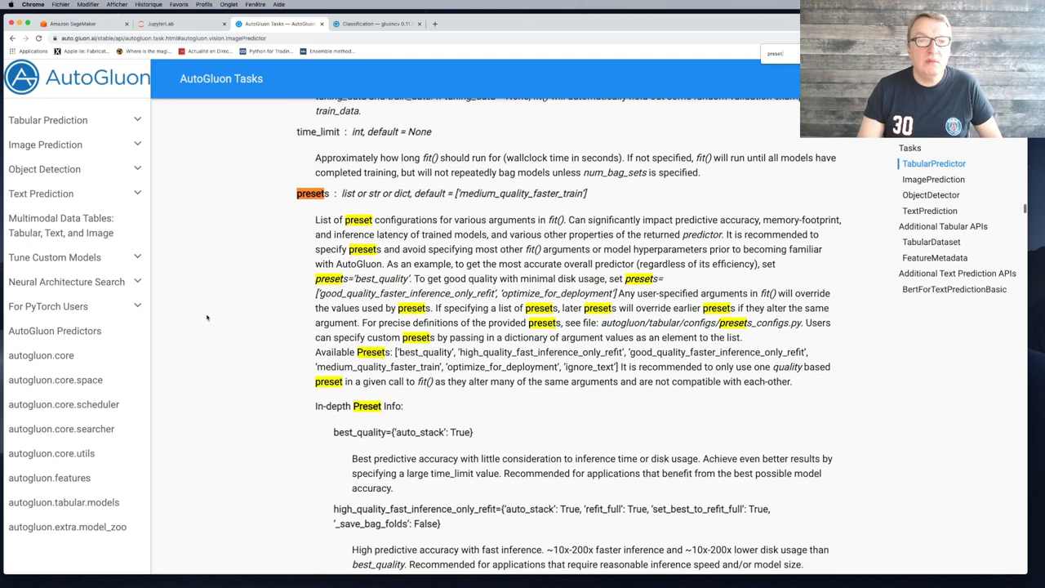
scroll(down, 3)
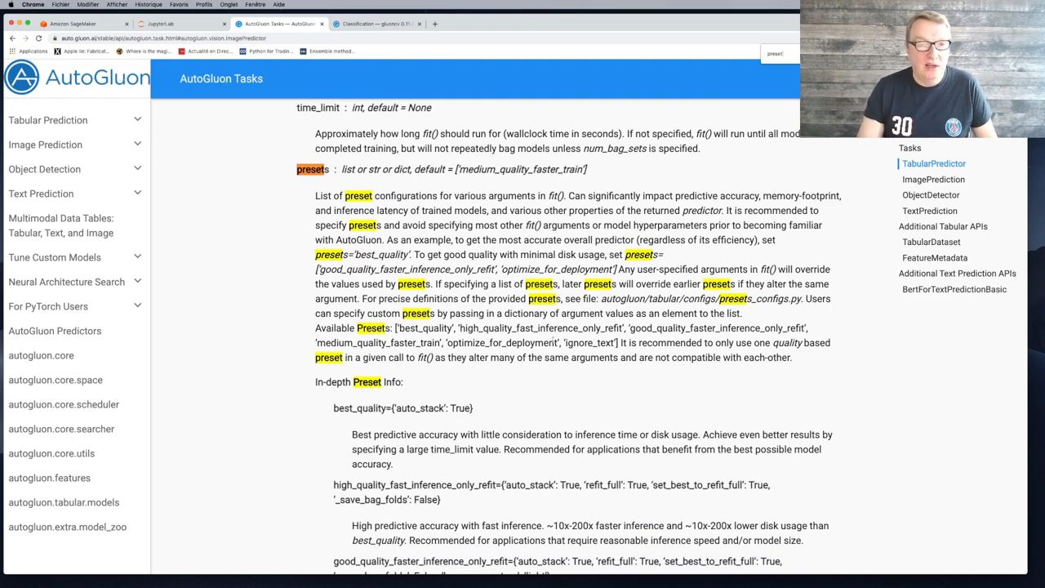
scroll(down, 3)
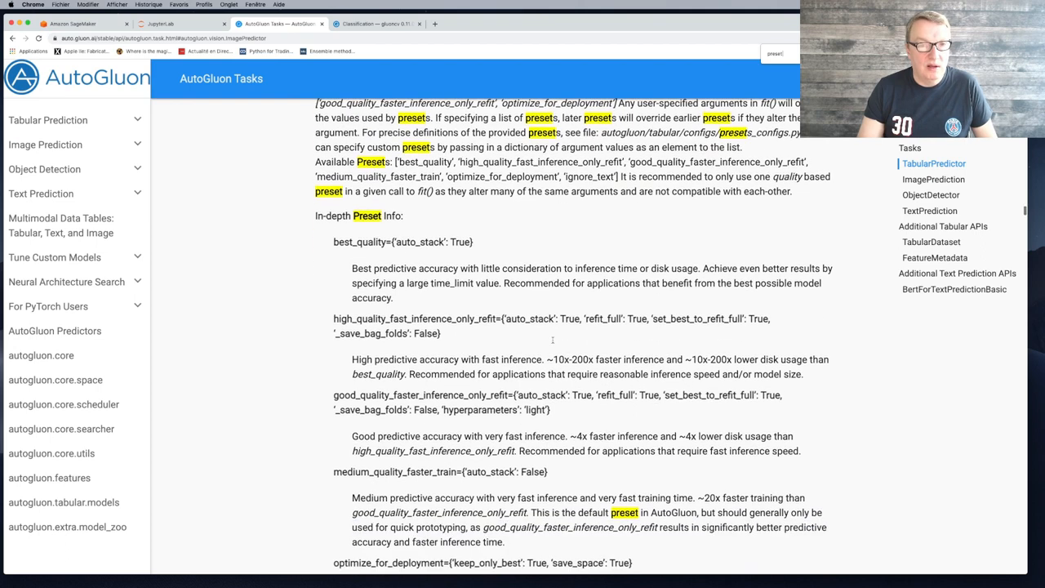
mouse_move(409, 293)
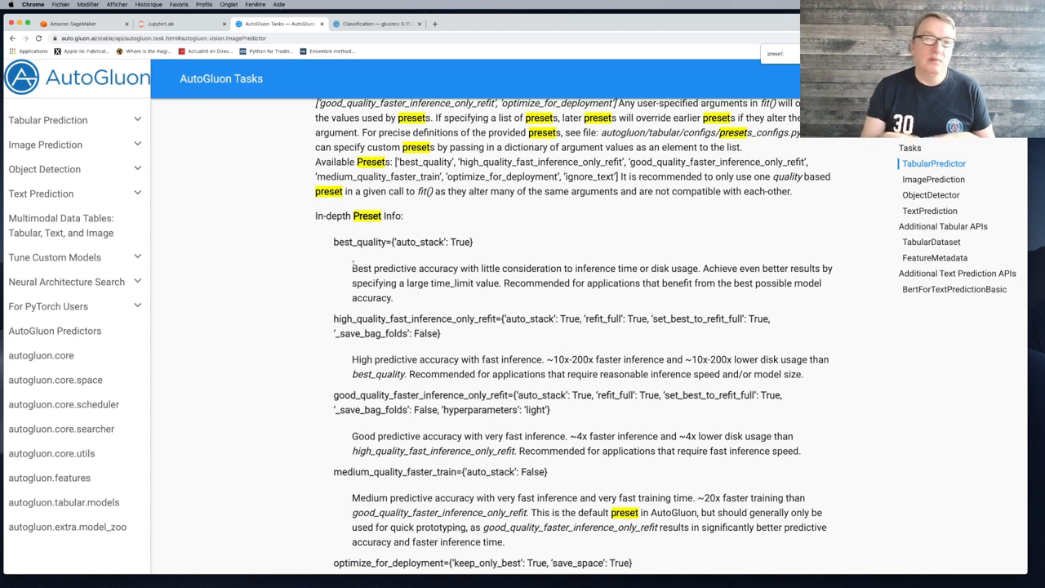
mouse_move(303, 315)
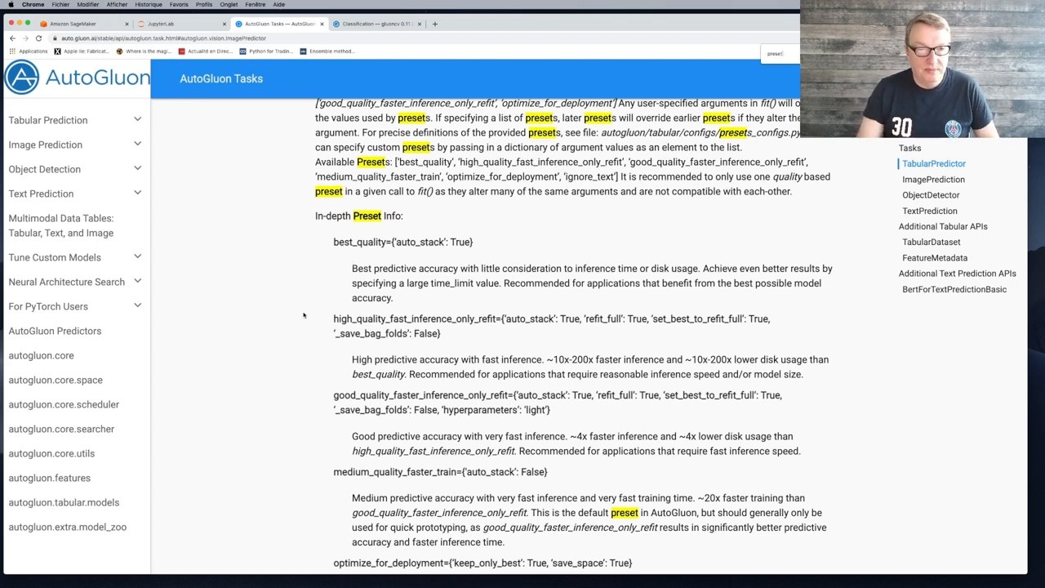
scroll(down, 3)
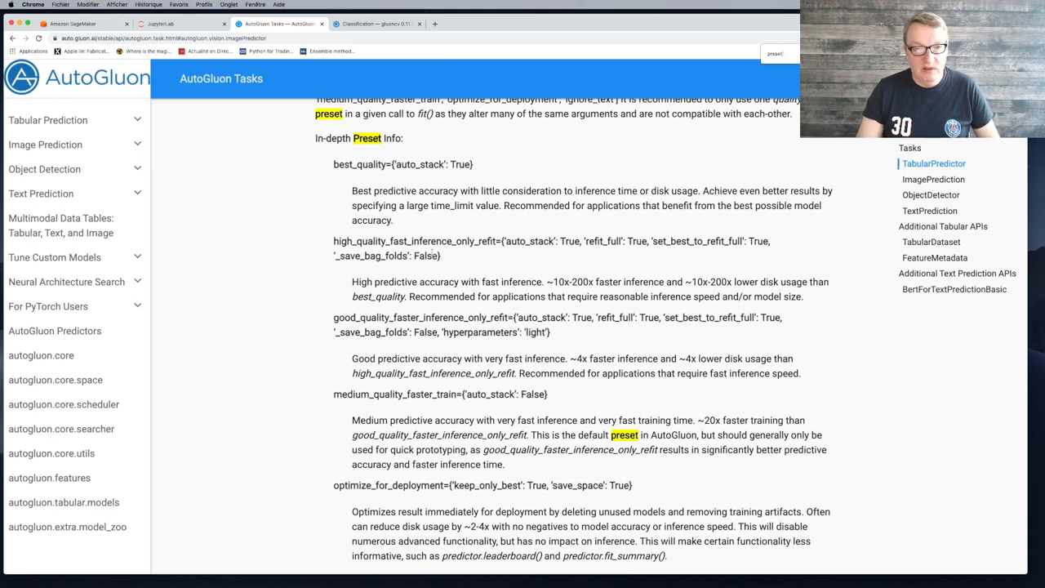
scroll(down, 3)
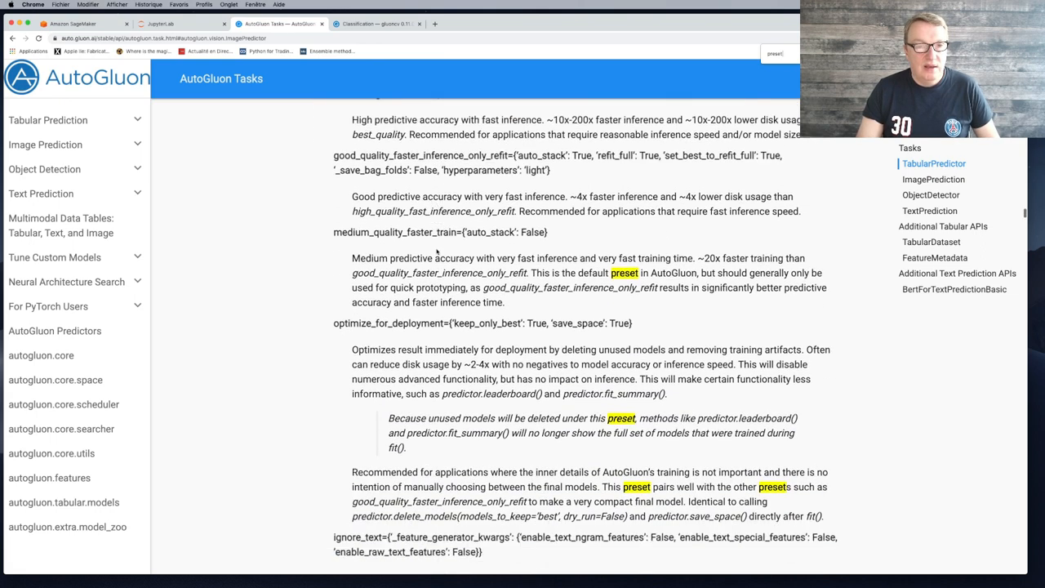
scroll(down, 3)
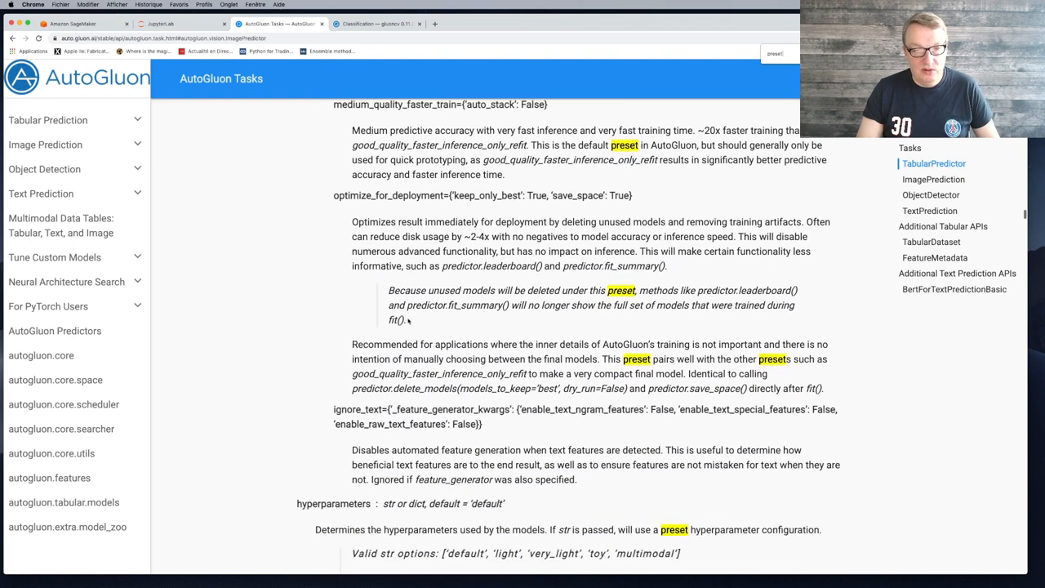
scroll(down, 3)
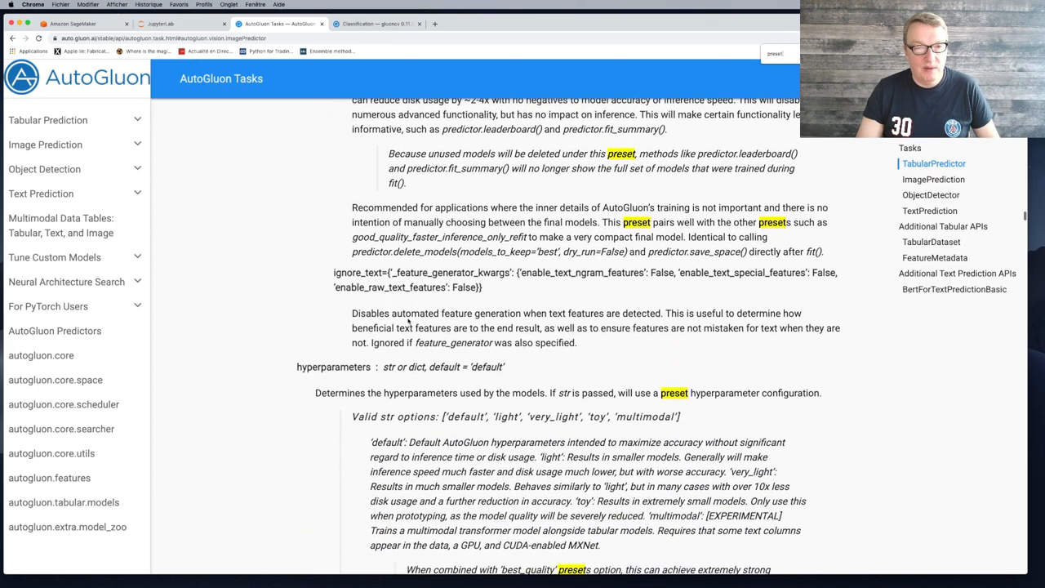
scroll(down, 3)
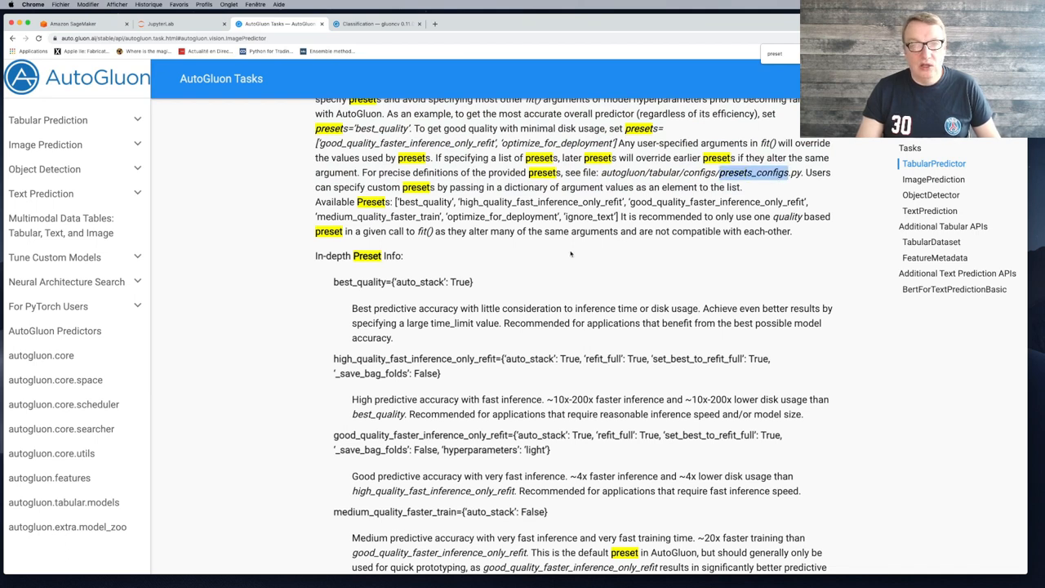
mouse_move(262, 198)
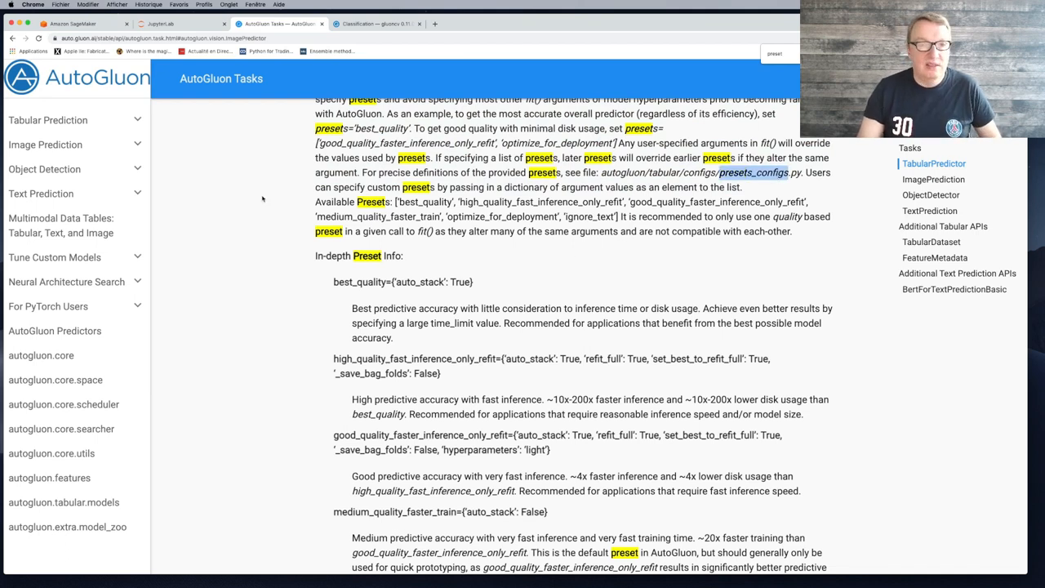
click(159, 25)
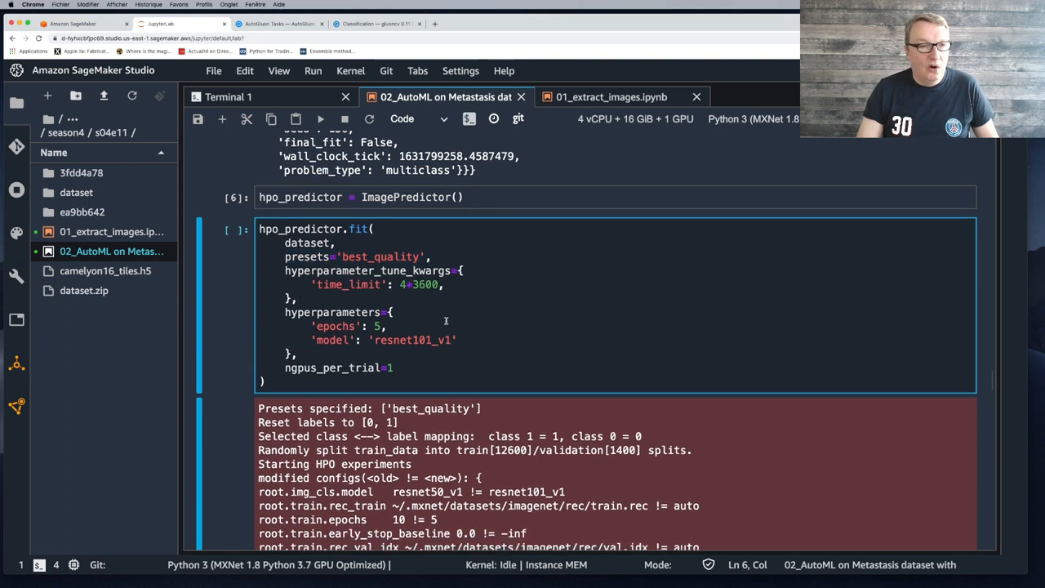
scroll(down, 3)
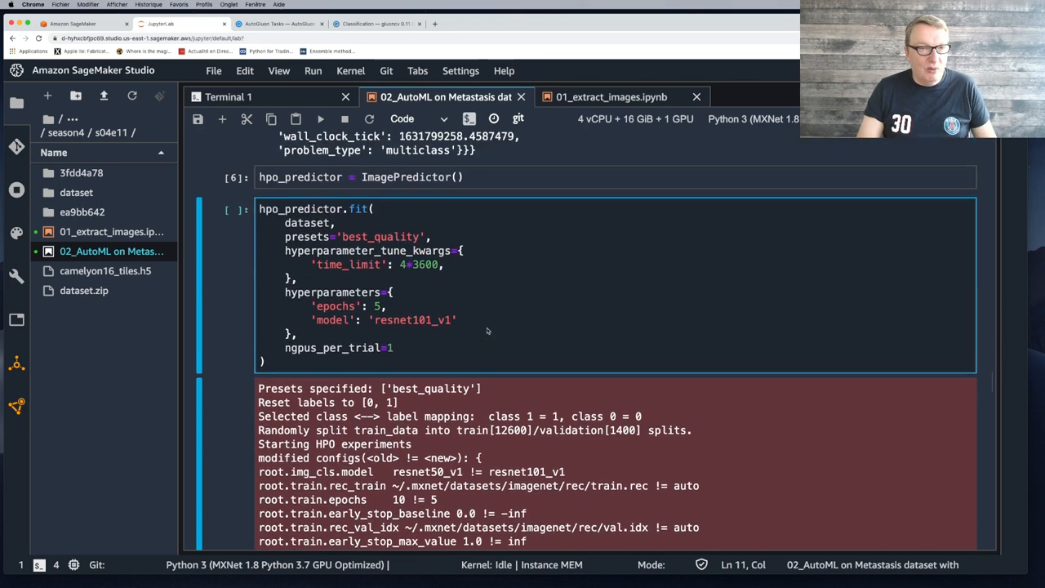
scroll(down, 3)
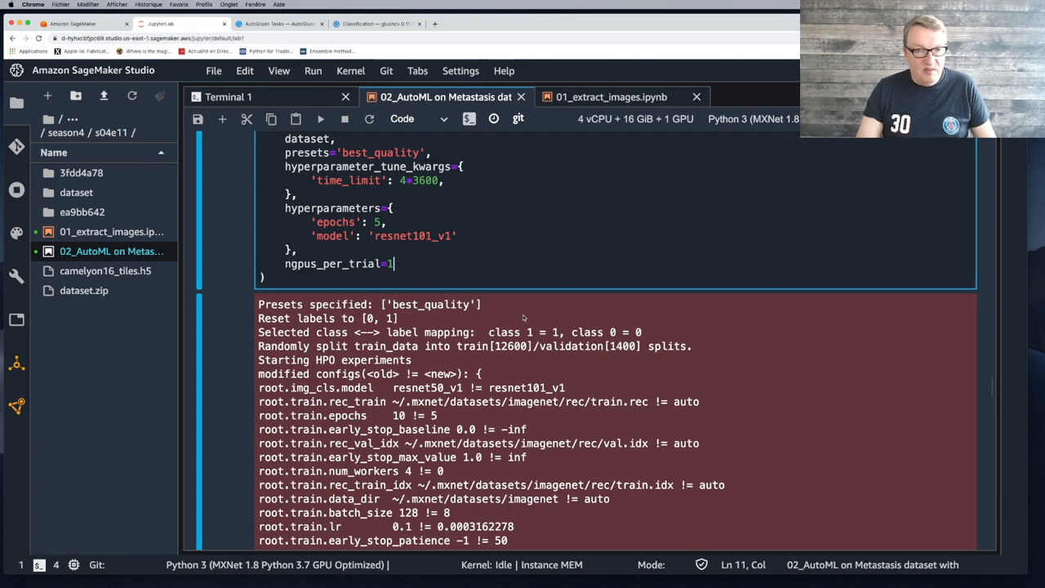
scroll(down, 3)
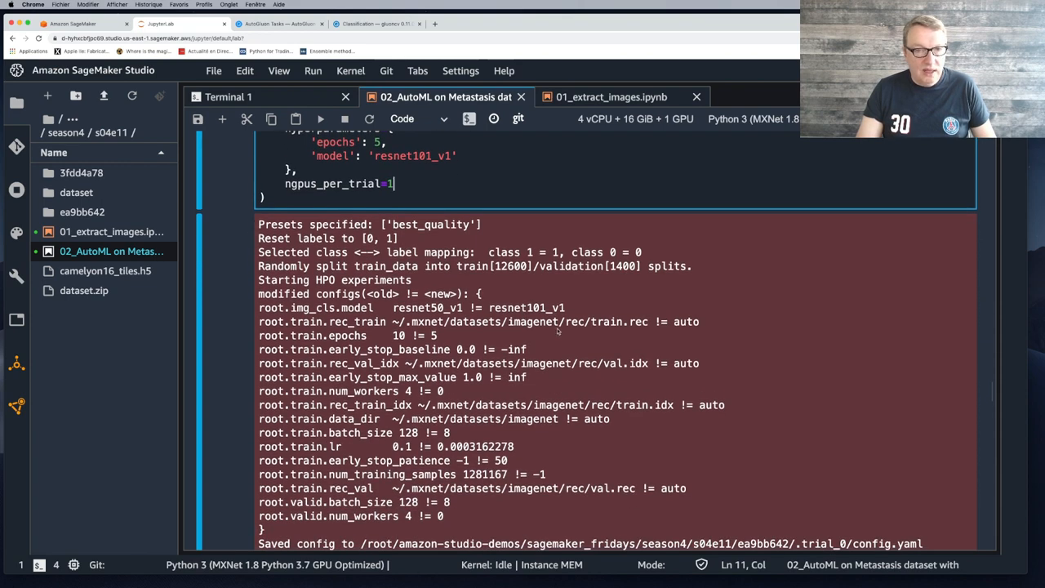
double_click(528, 307)
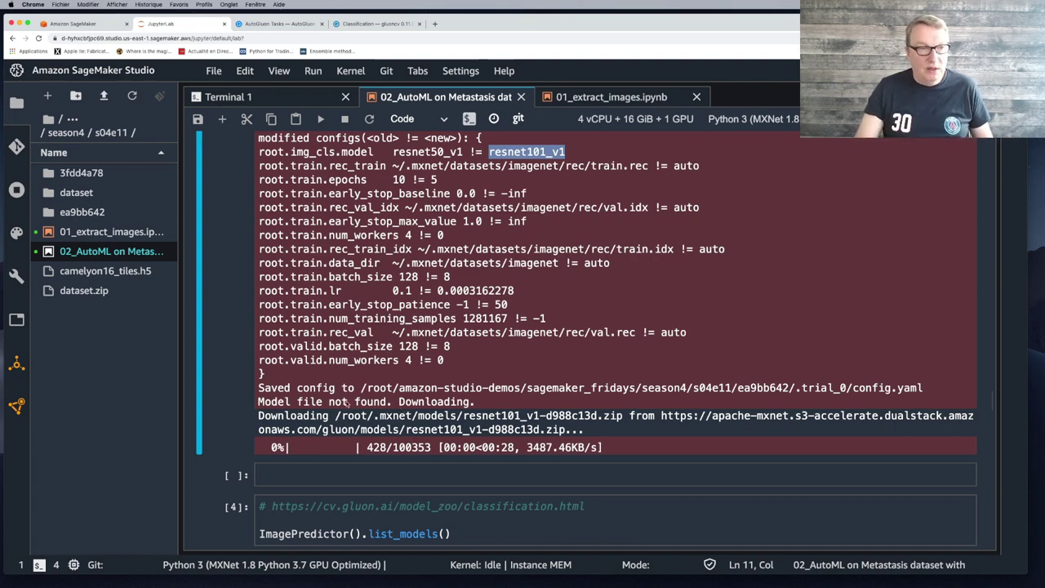
mouse_move(645, 343)
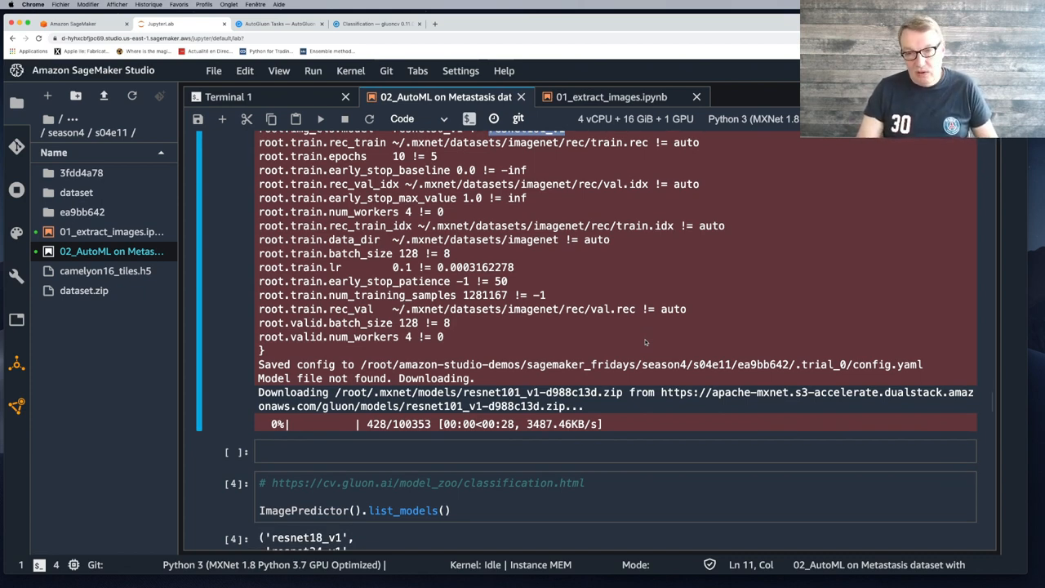
scroll(down, 3)
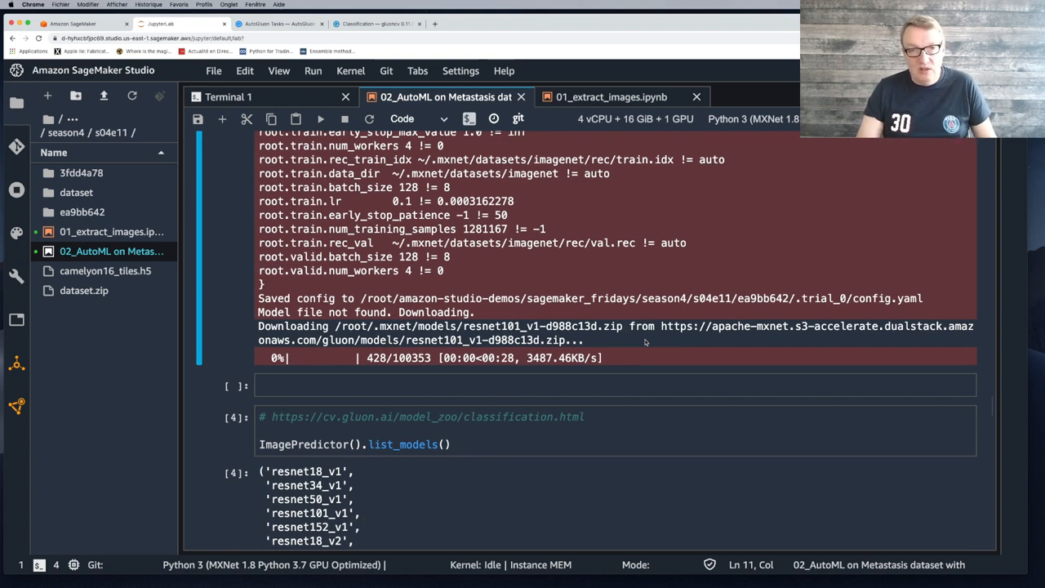
scroll(down, 3)
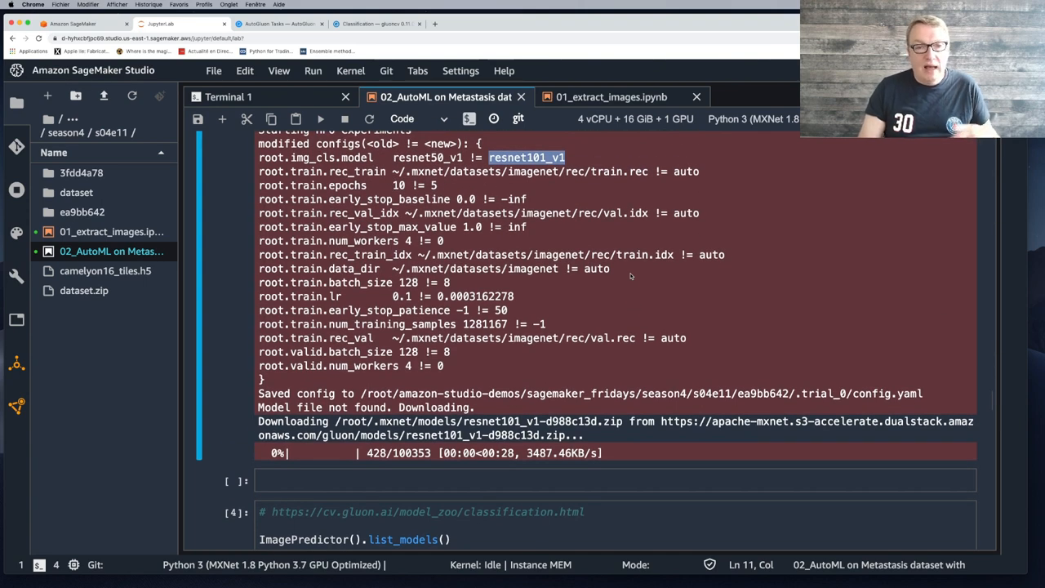
Scroll the notebook beside the folder listing of episodes s04e09 through s04e12.
scroll(down, 3)
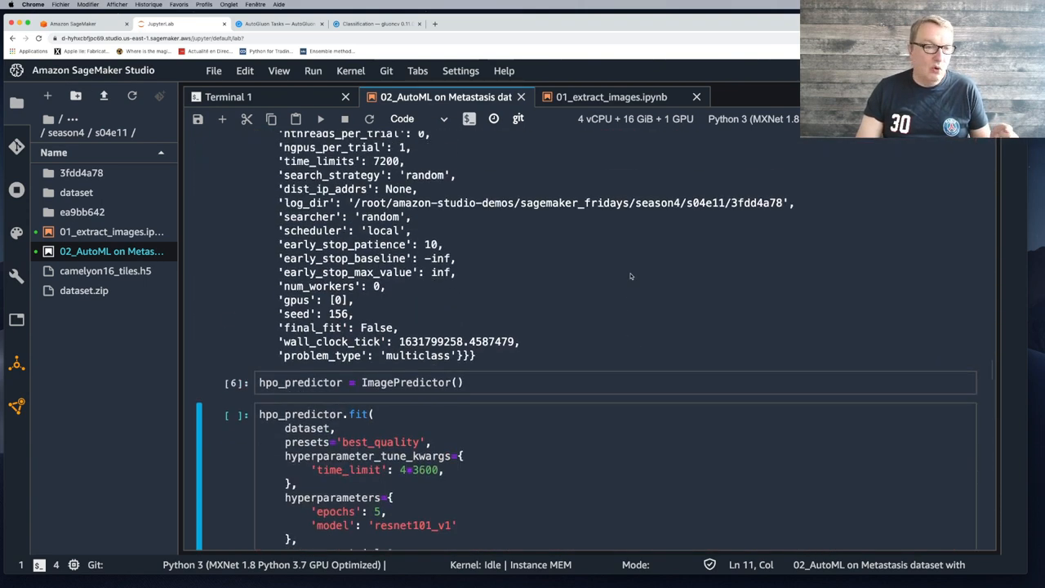
mouse_move(626, 265)
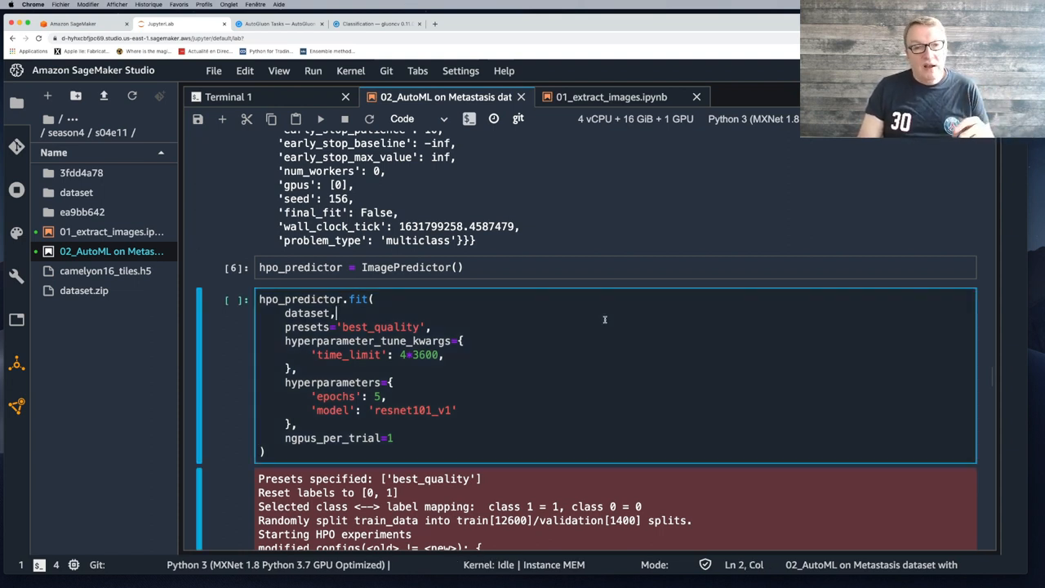
scroll(down, 3)
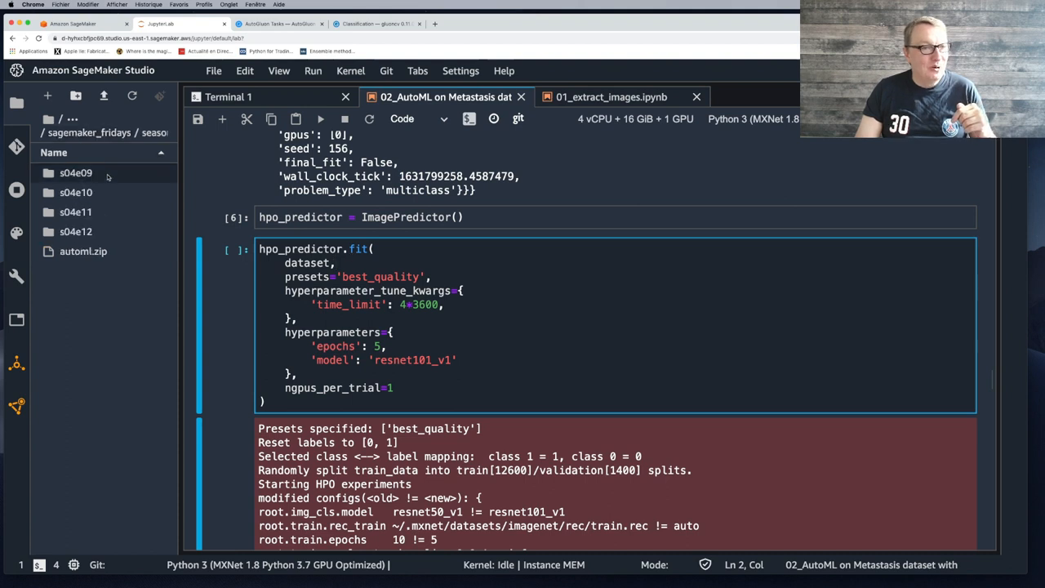
Open s04e09's SM processing.ipynb and scroll through its cells.
click(76, 173)
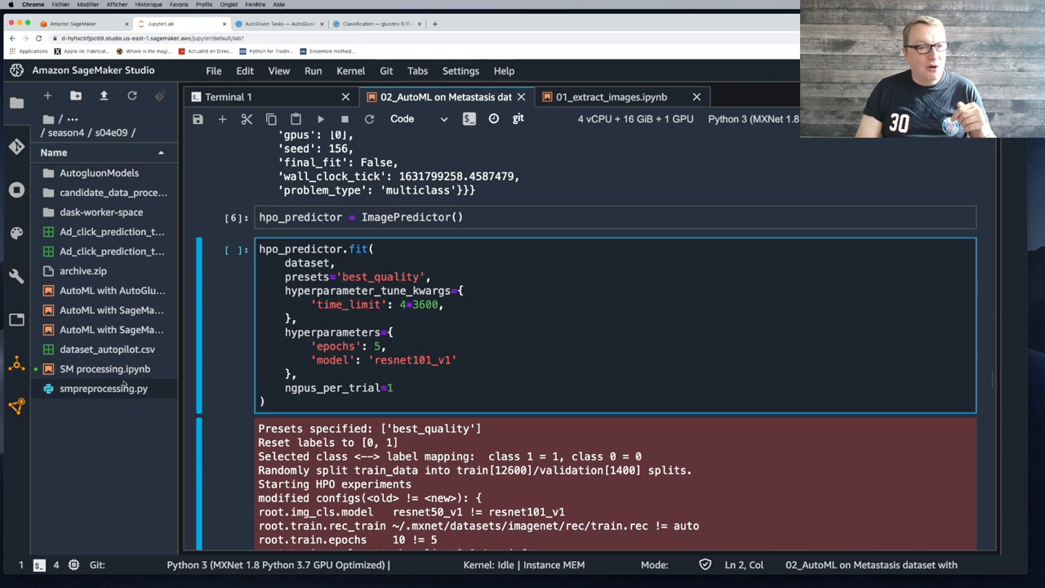
click(103, 369)
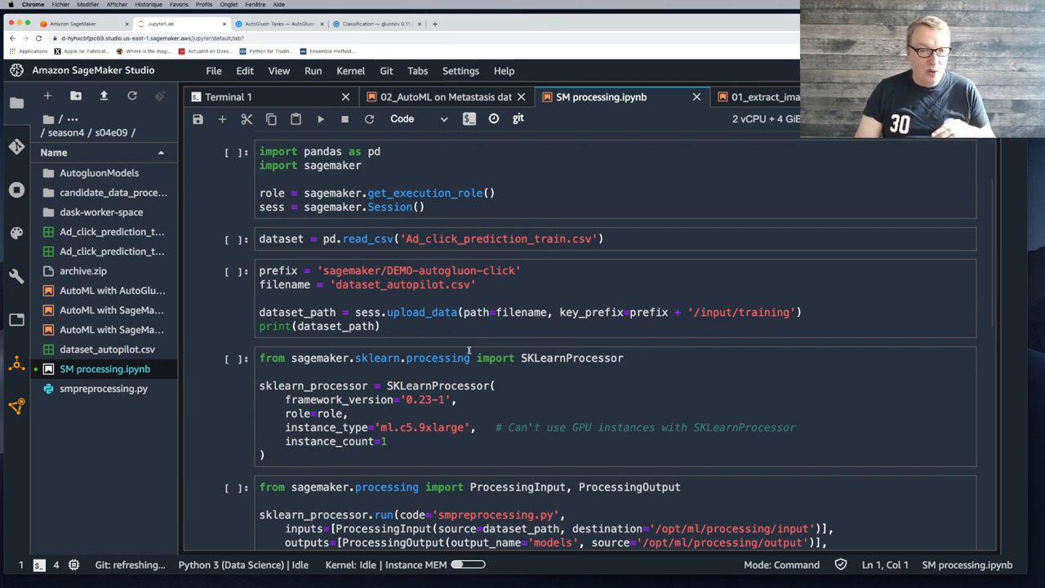
scroll(down, 3)
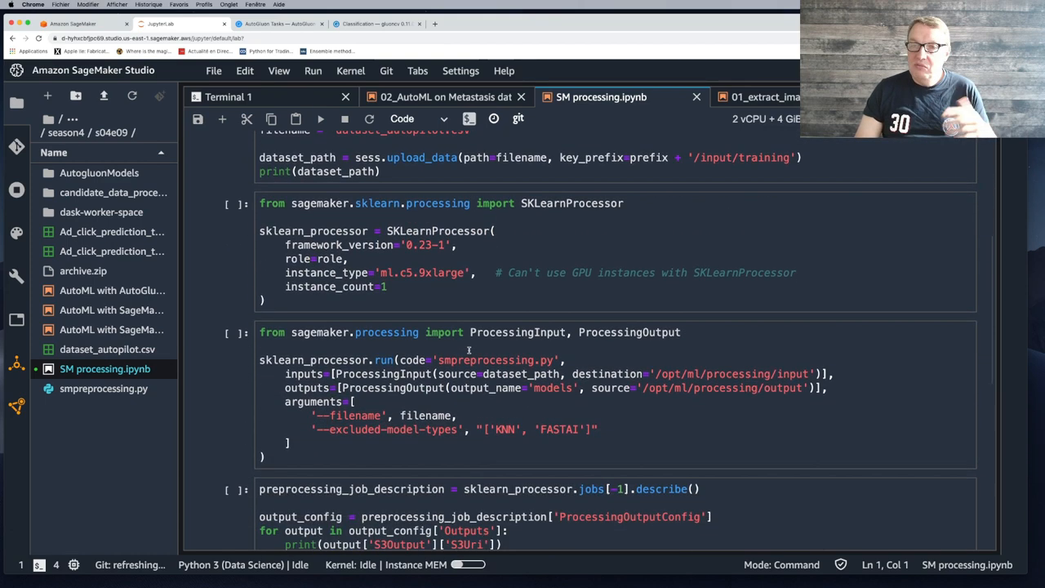
scroll(down, 3)
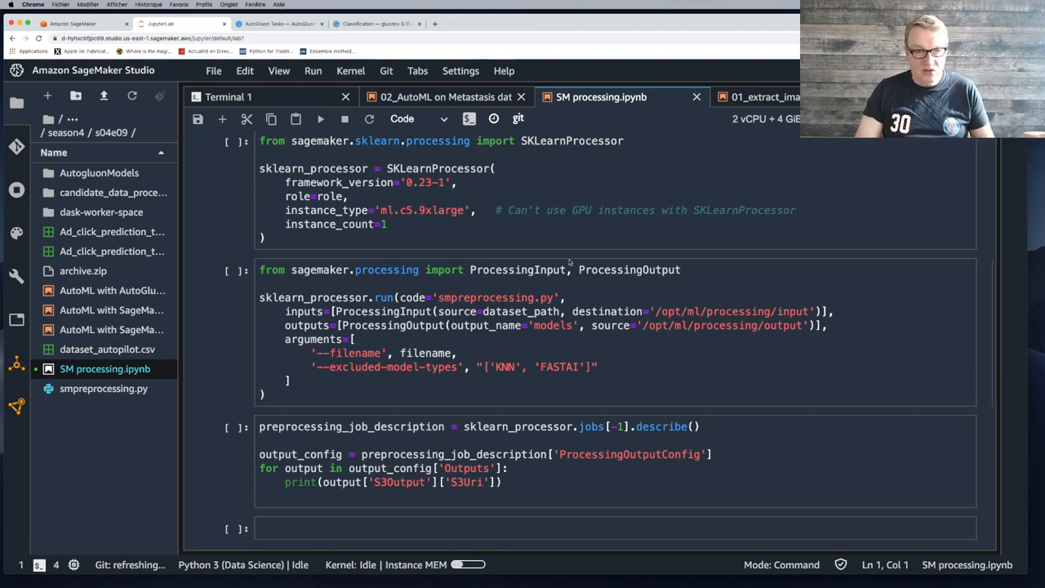
scroll(down, 3)
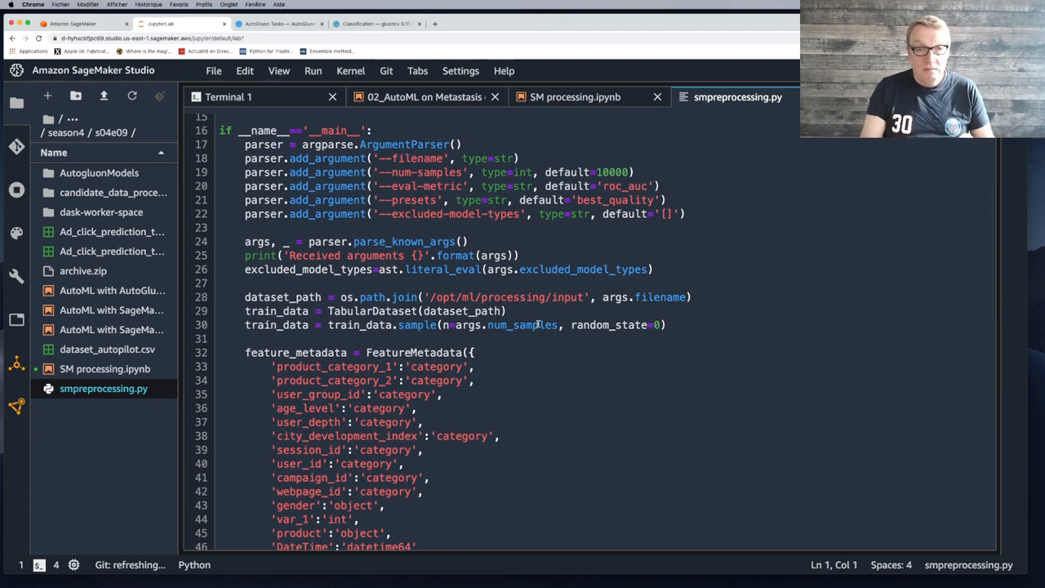
Review smpreprocessing.py from its autogluon install lines to feature metadata, then return to the notebook.
scroll(down, 3)
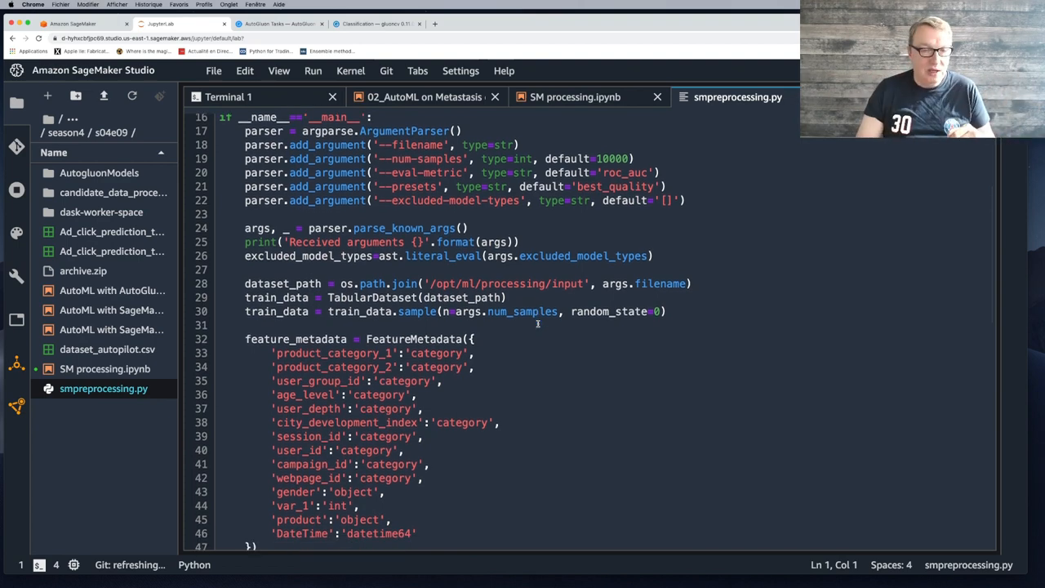
scroll(down, 3)
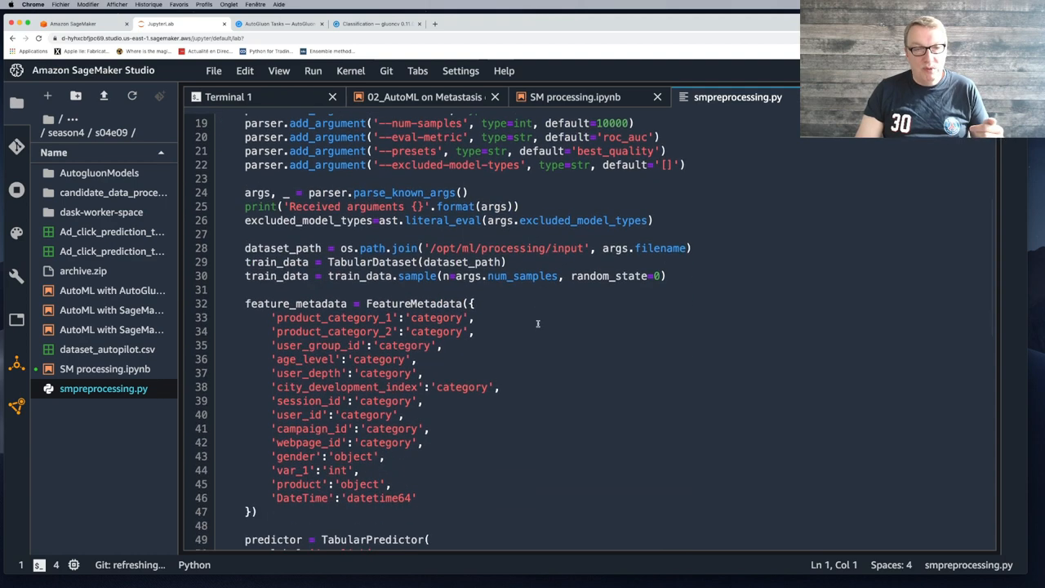
scroll(down, 3)
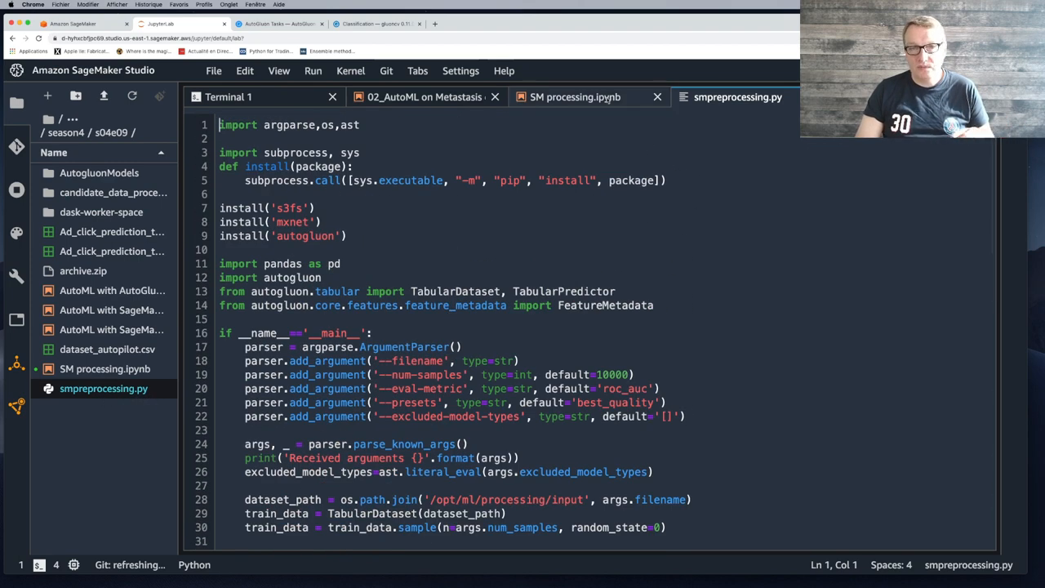
click(587, 97)
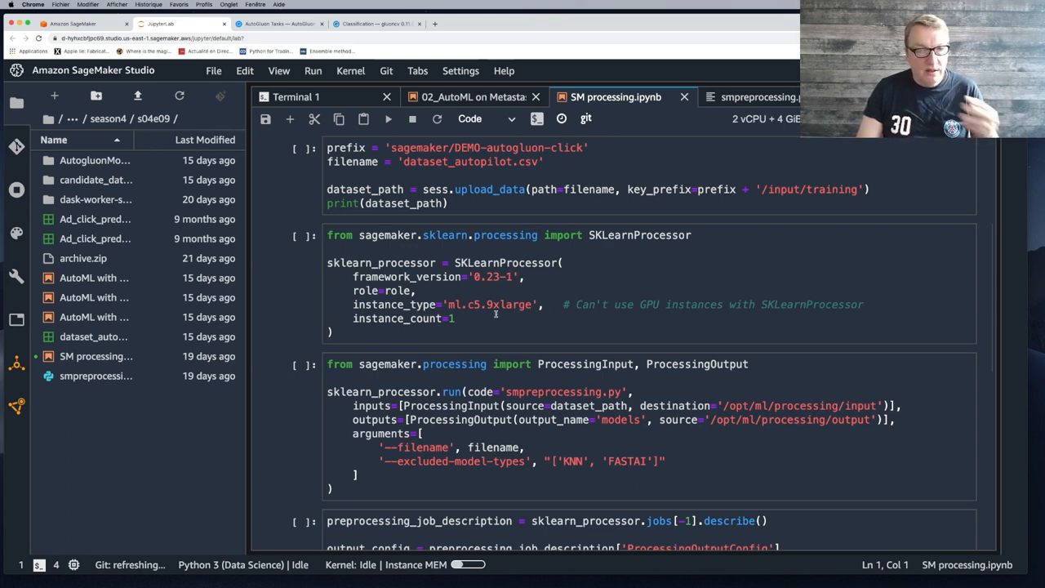
mouse_move(511, 321)
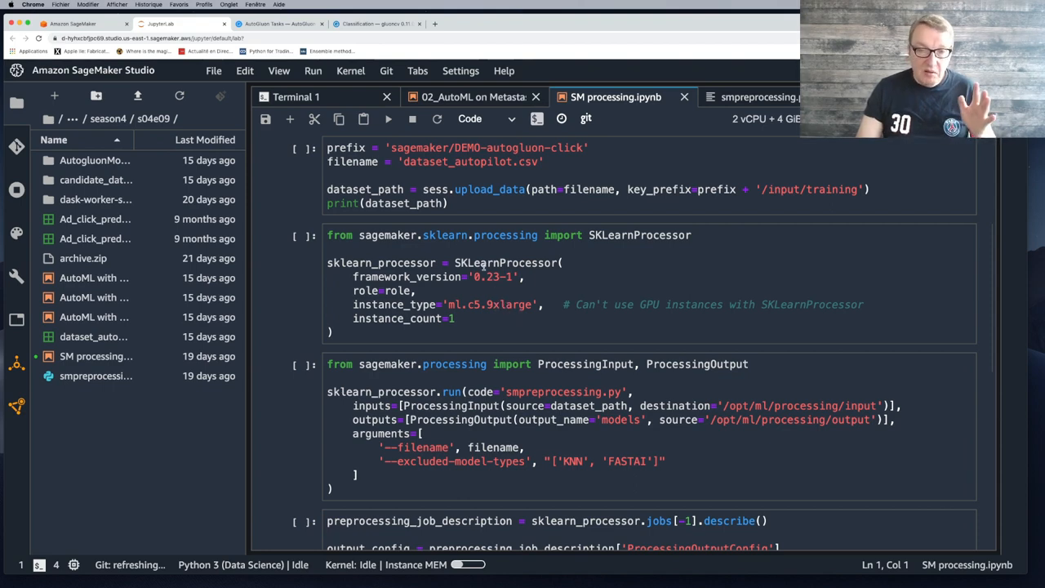
Examine the ml.c5.9xlarge SKLearnProcessor cell, then bring up smpreprocessing.py.
click(498, 305)
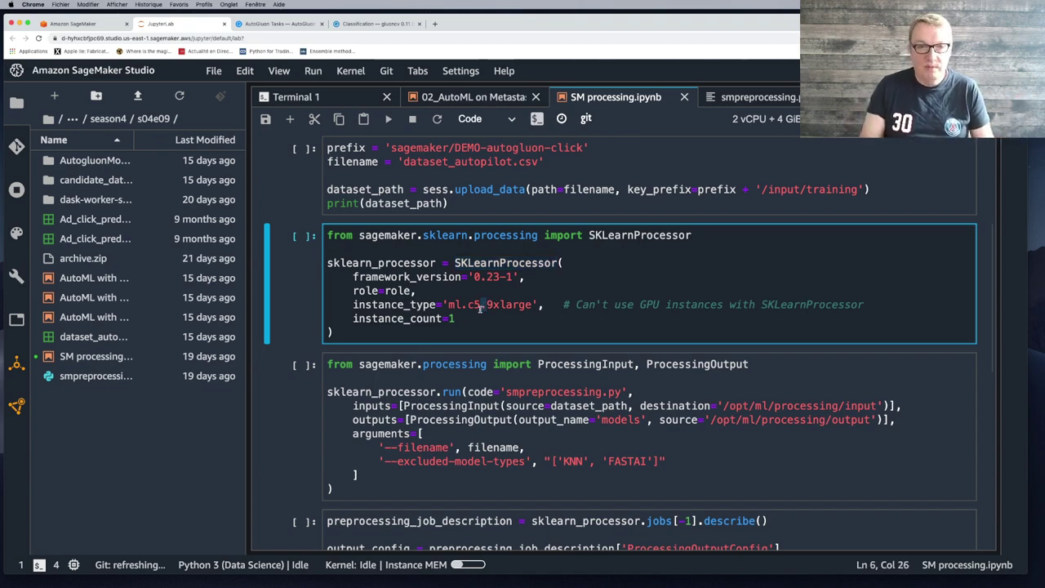
click(759, 96)
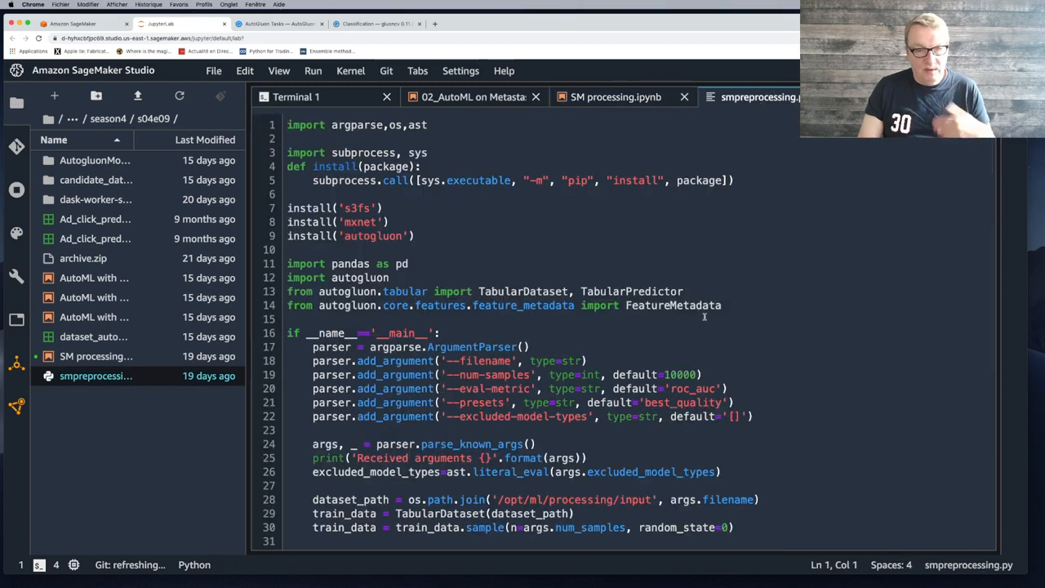
Scroll the script briefly and return to the SM processing notebook.
scroll(down, 3)
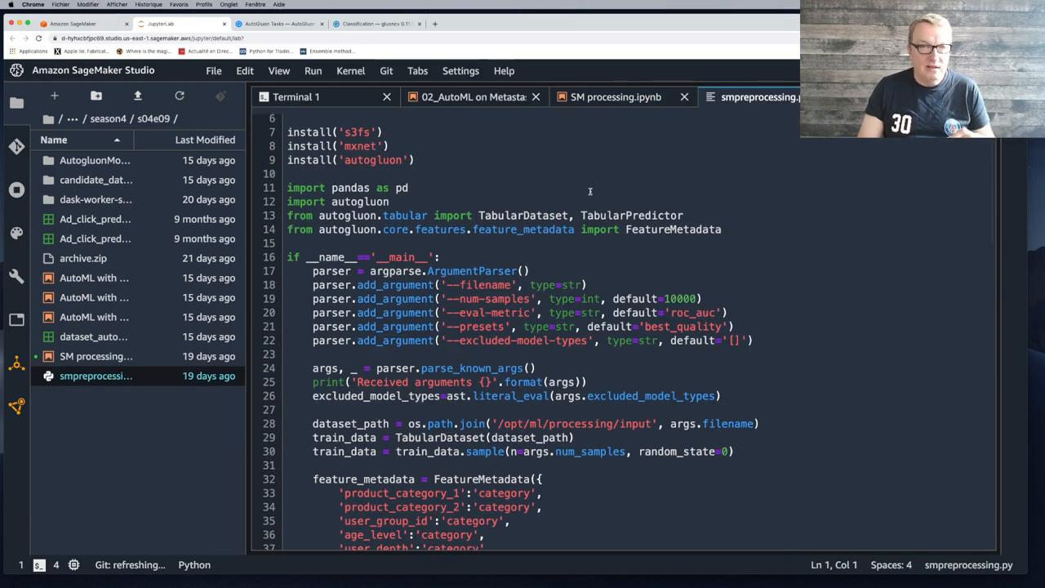
click(619, 96)
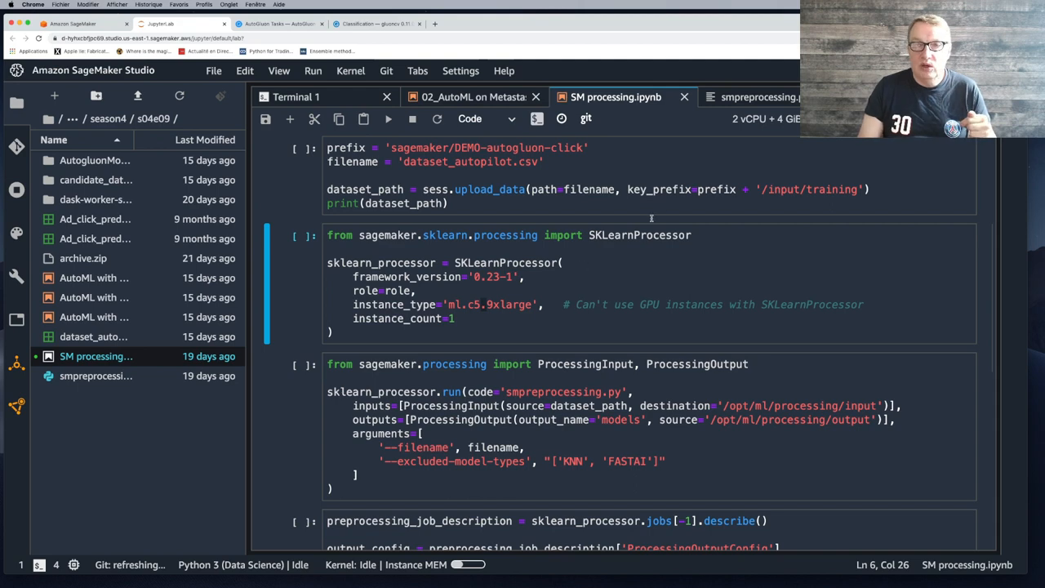
Scroll the metastasis AutoML notebook, then show the 'Code for episodes #9 to #12' slide.
click(474, 96)
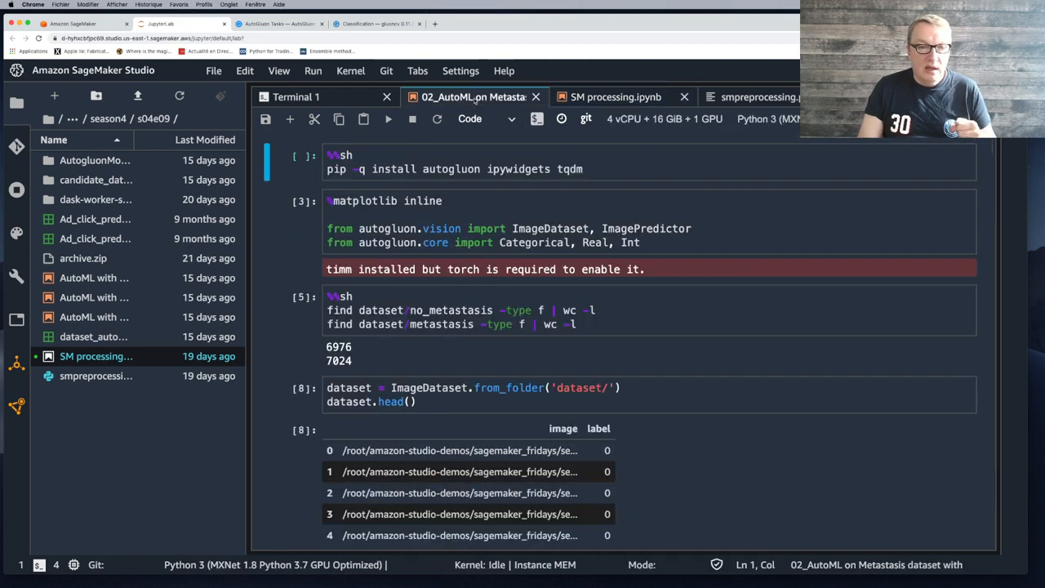
mouse_move(504, 373)
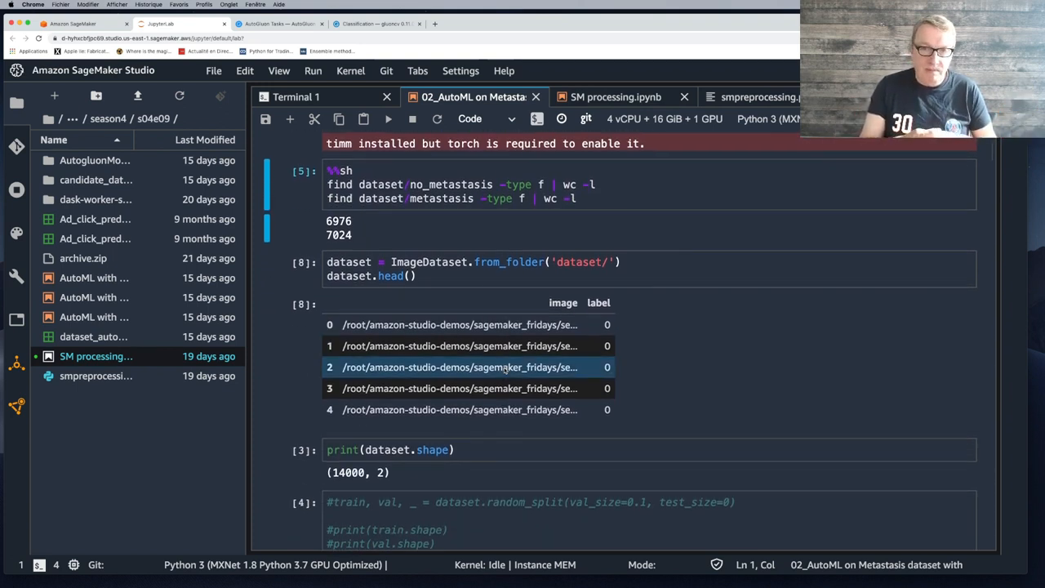
scroll(down, 3)
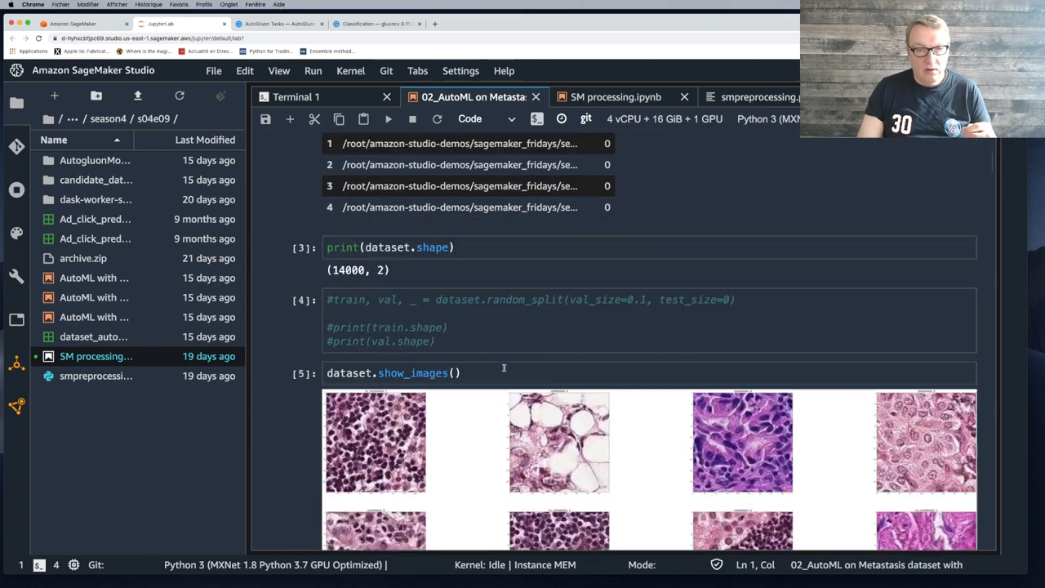
scroll(down, 3)
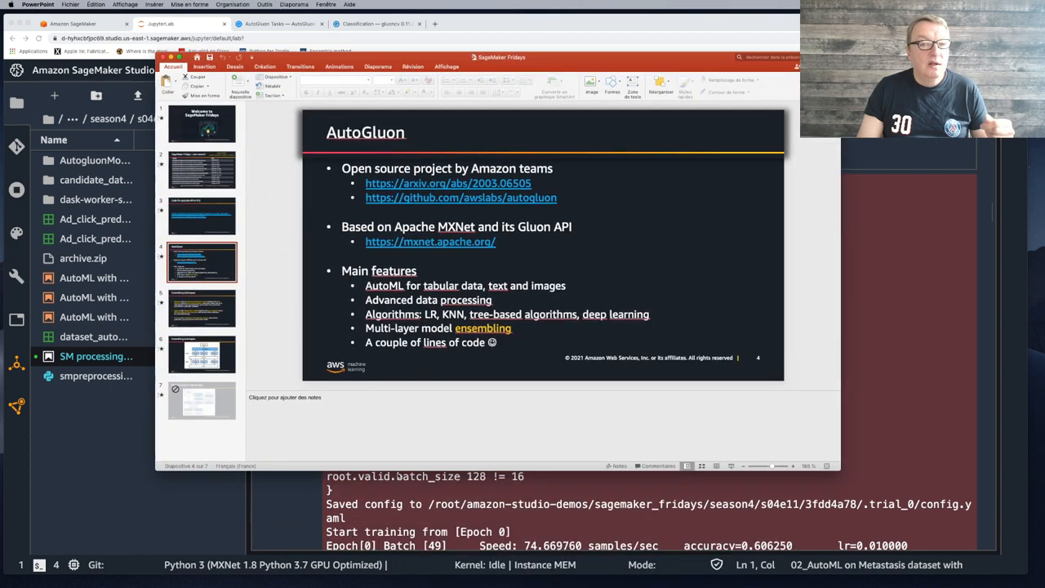
click(202, 215)
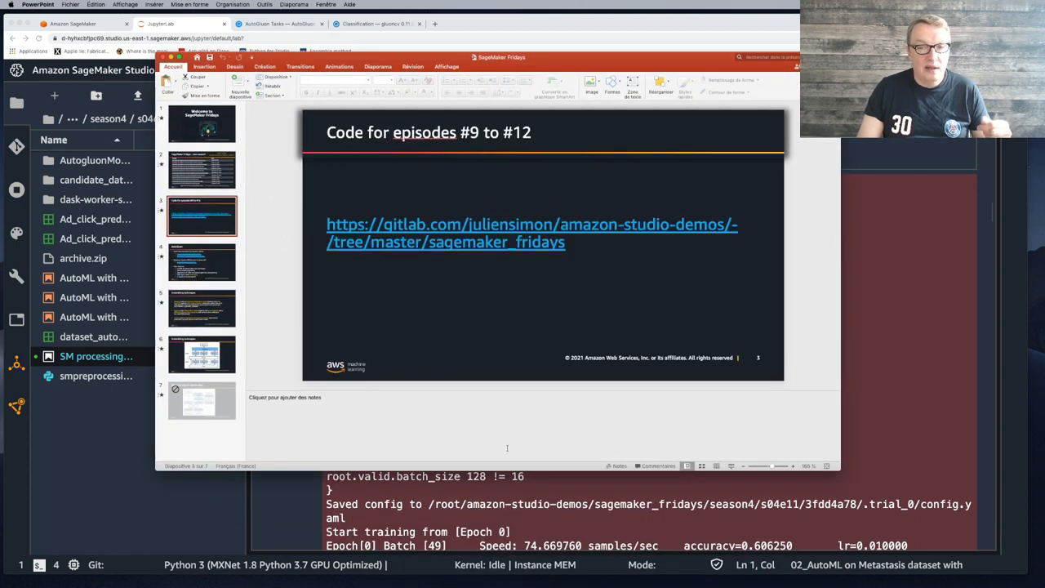